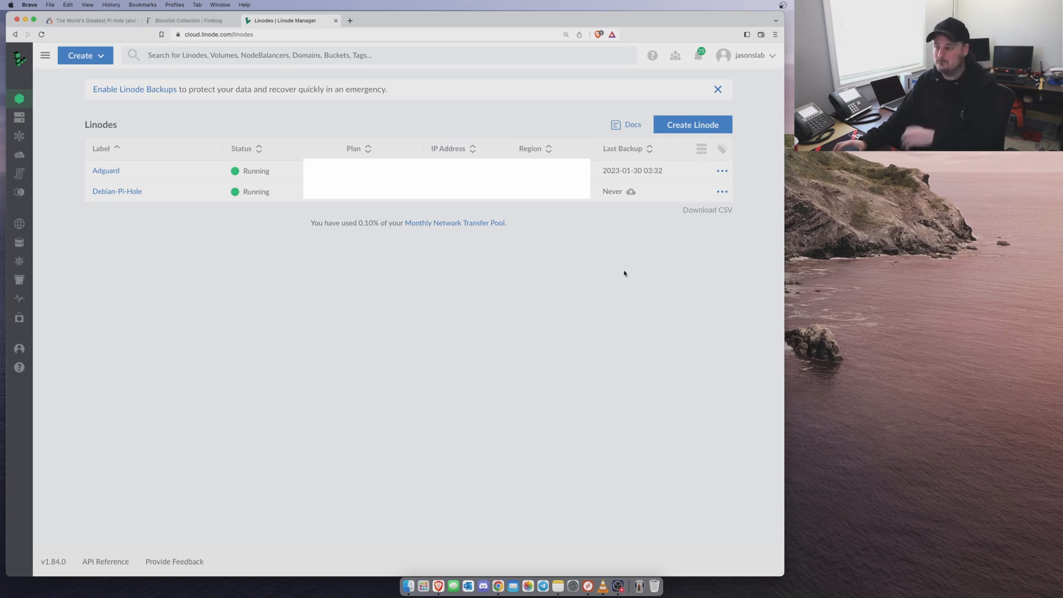
Begin a new Linode with the Debian 10 image, Toronto region and Nanode 1 GB shared plan.
click(692, 124)
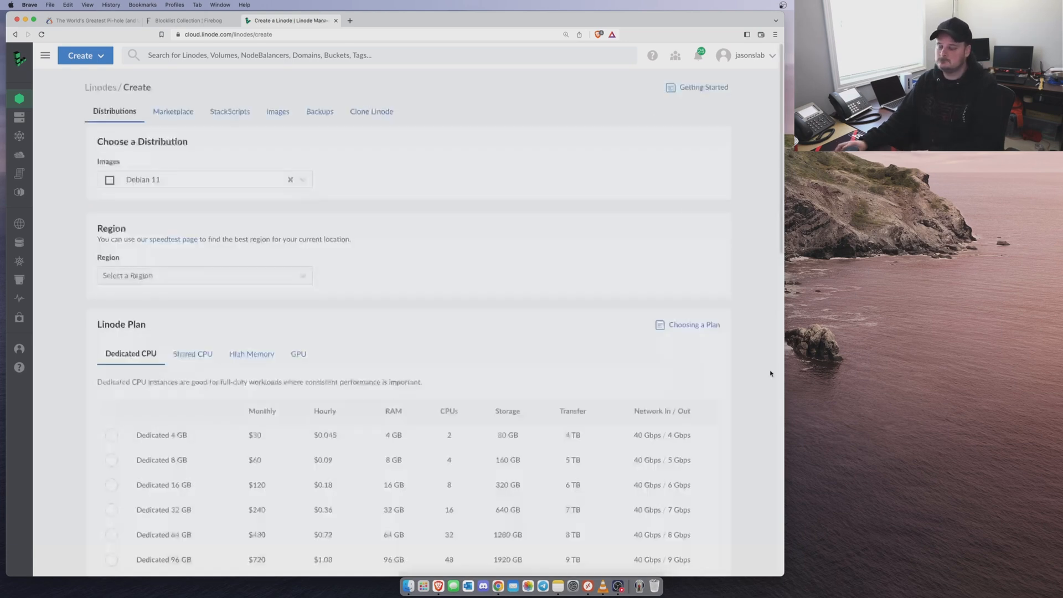
click(203, 179)
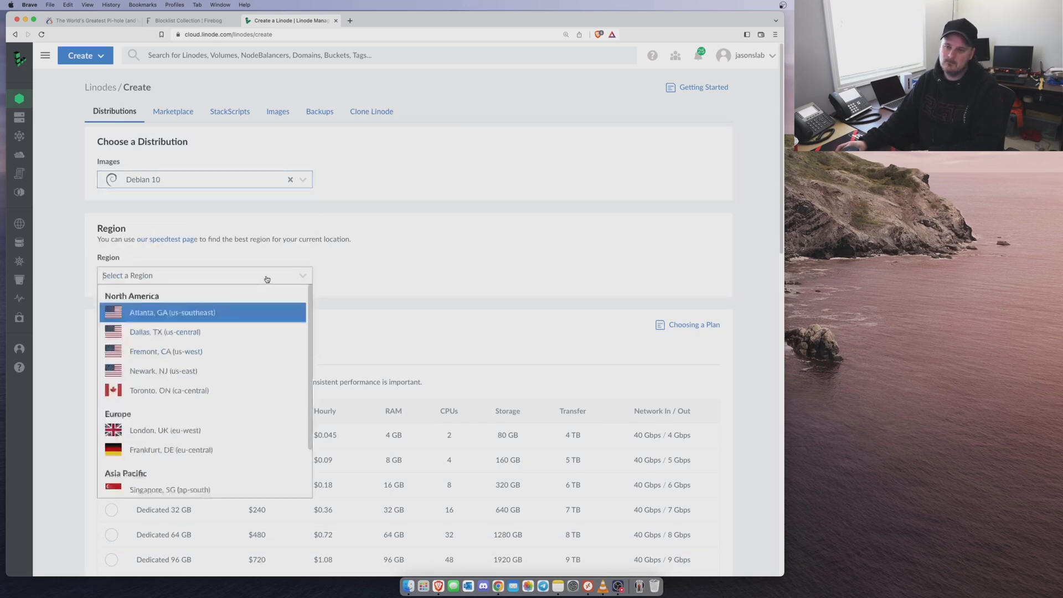
click(169, 390)
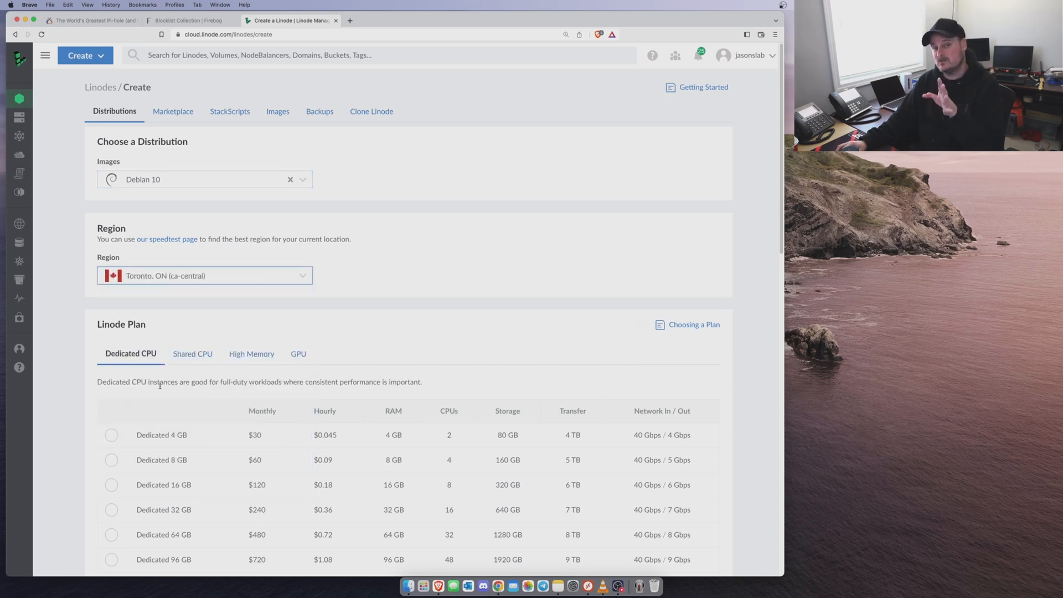
scroll(down, 3)
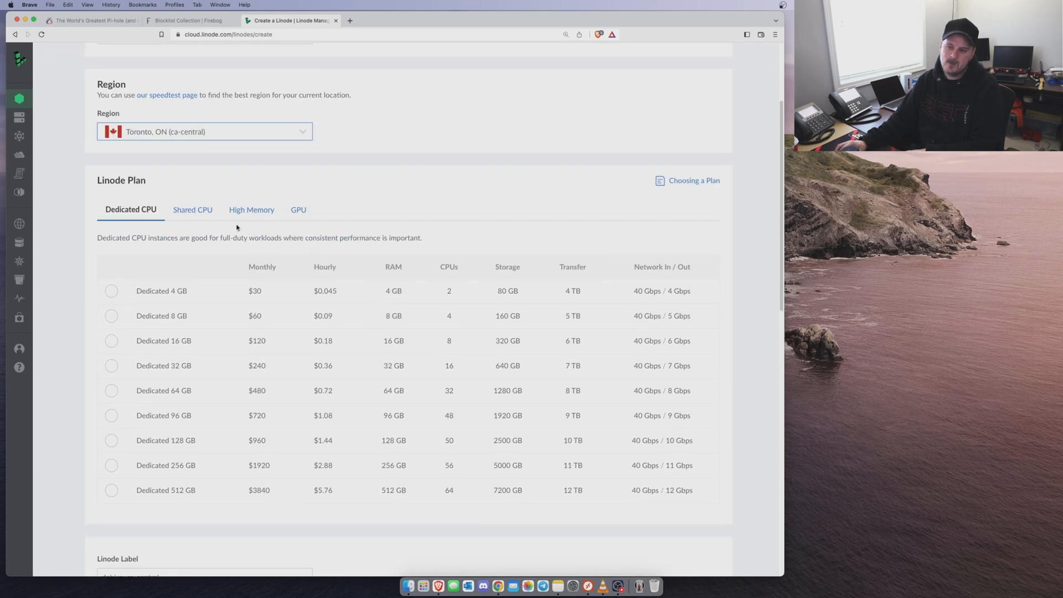
click(192, 209)
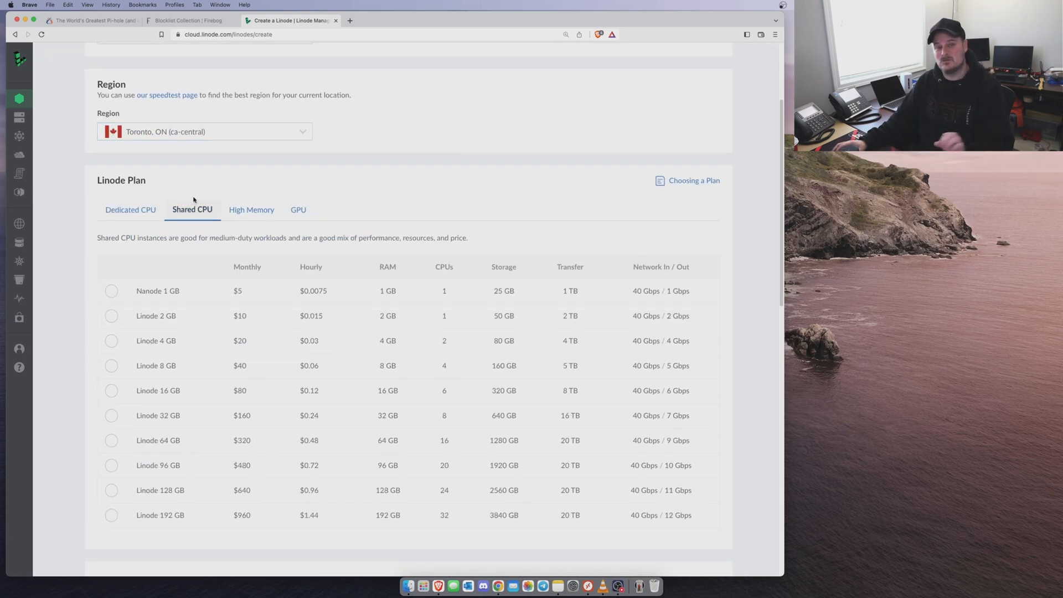
click(111, 290)
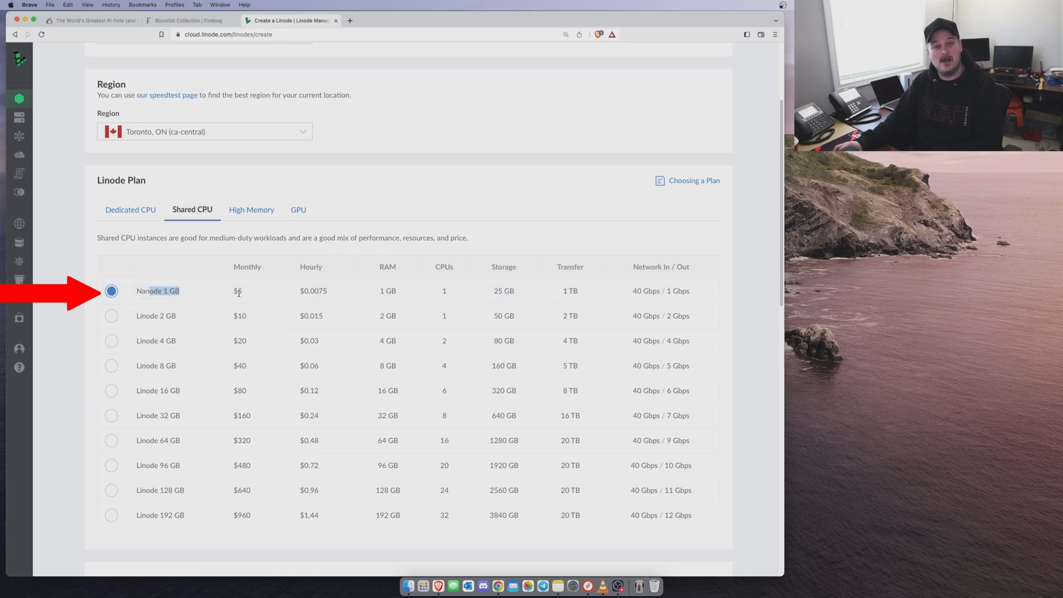
scroll(down, 3)
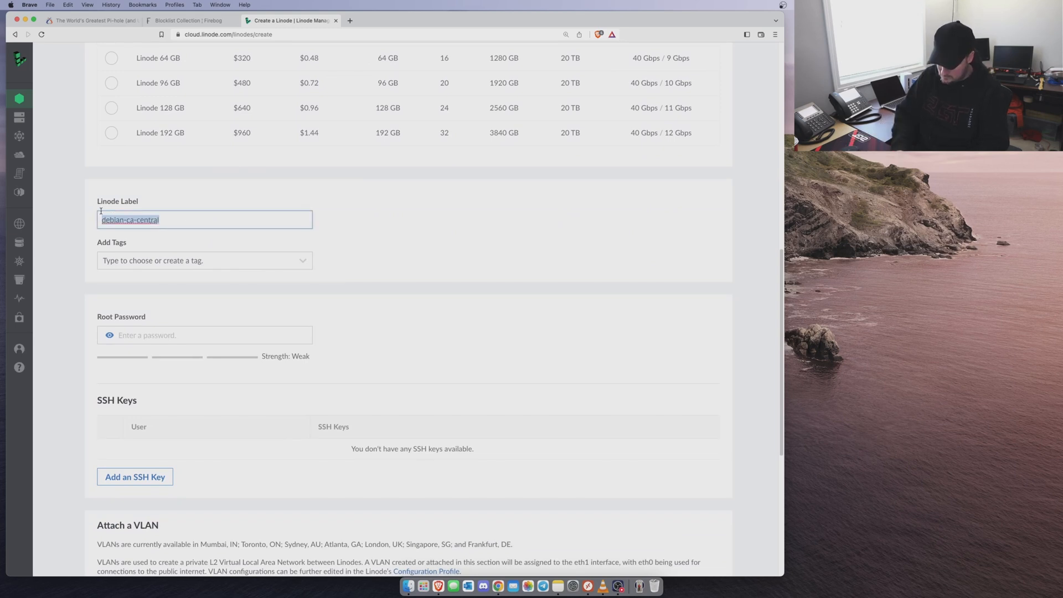
Label the Linode 'Shared-Pi-Hole', enable Backups and Private IP, and create it.
text(Pi-Hole)
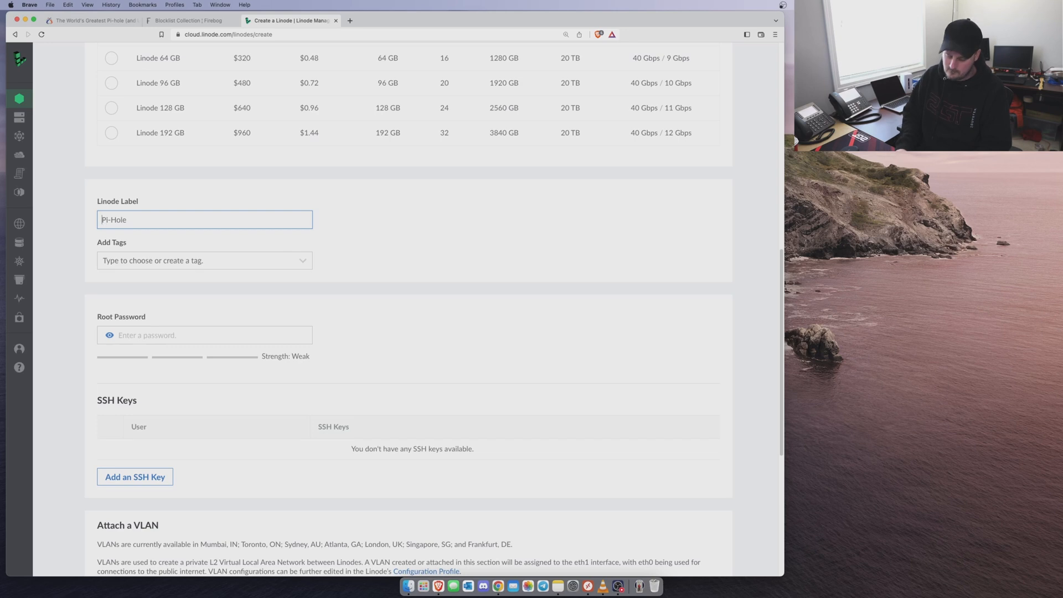
text(Shared-)
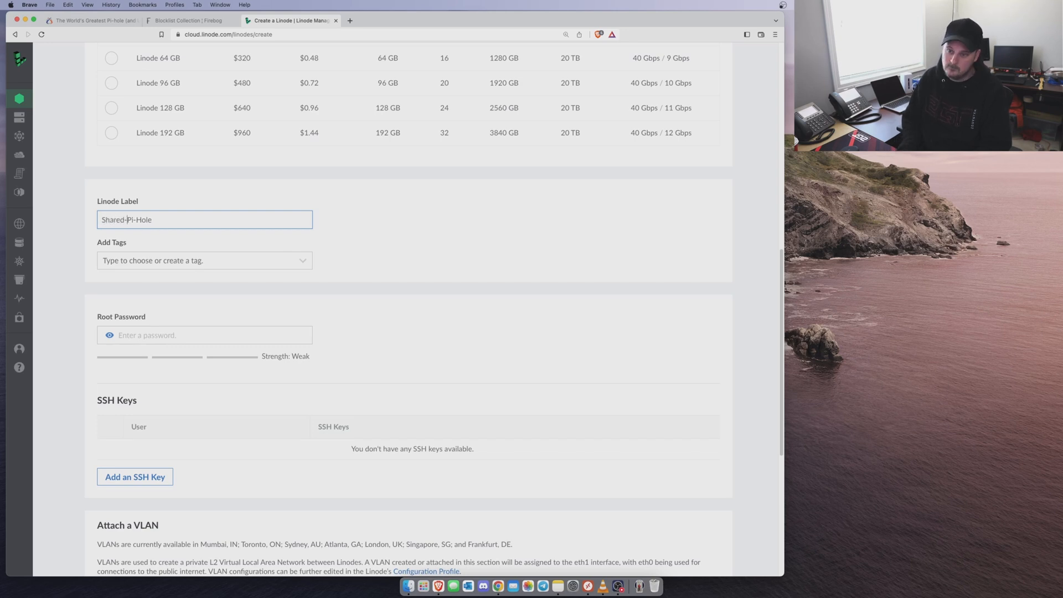
mouse_move(169, 260)
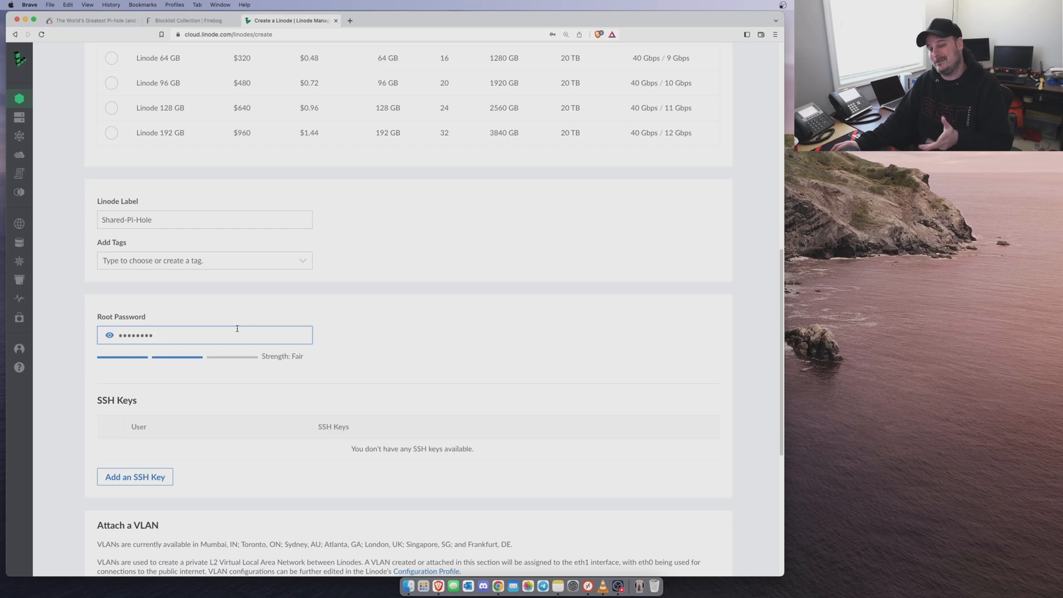
scroll(down, 3)
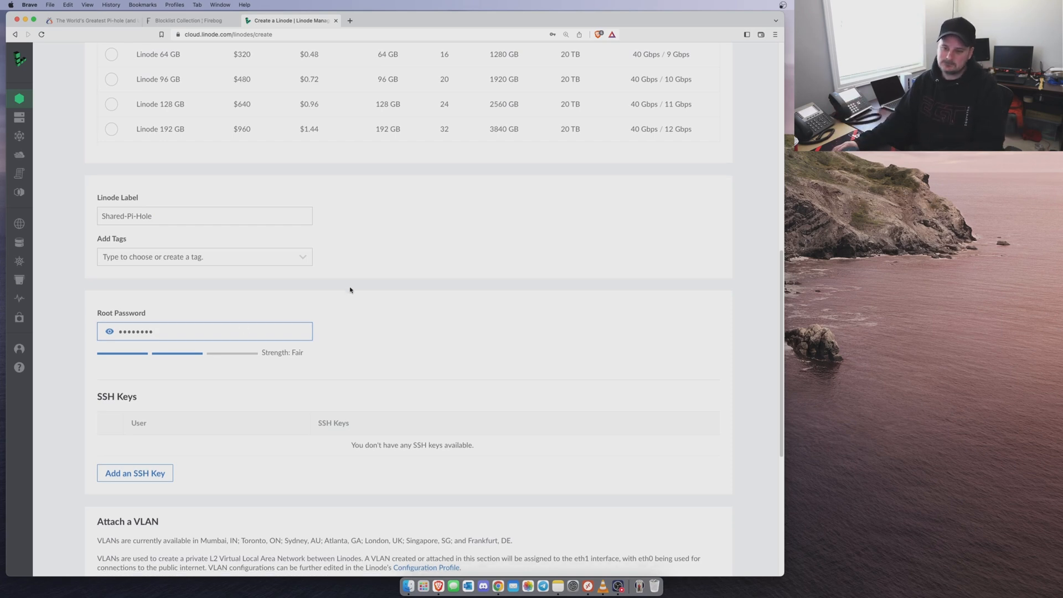
scroll(down, 3)
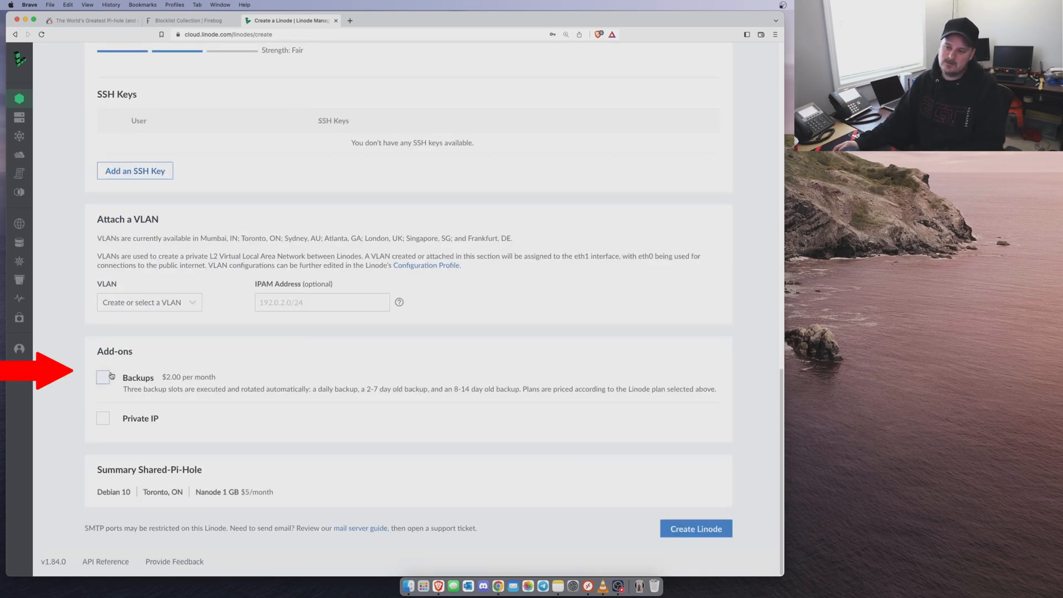
click(102, 376)
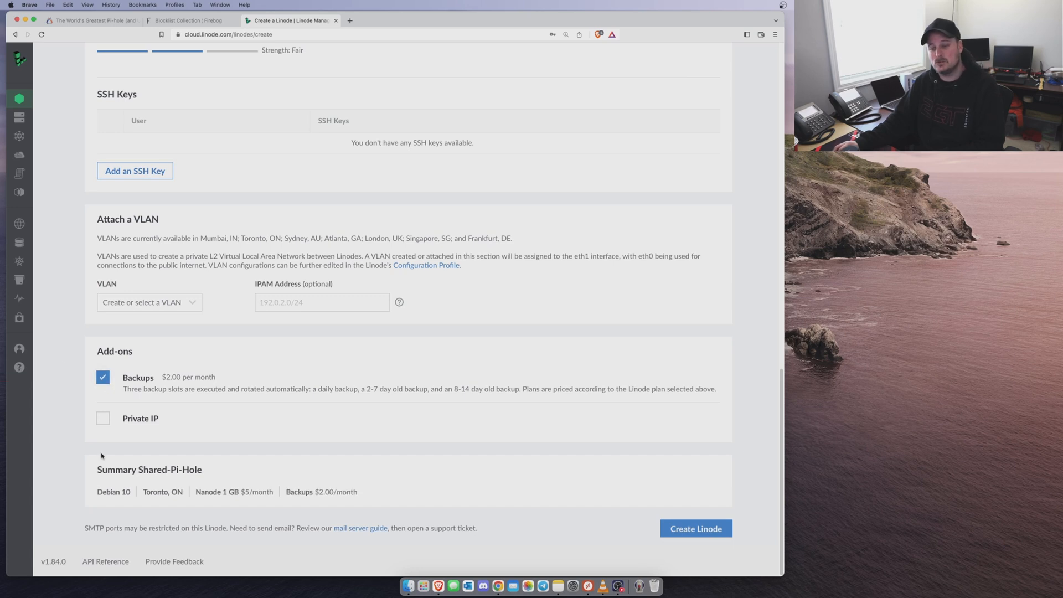
click(102, 419)
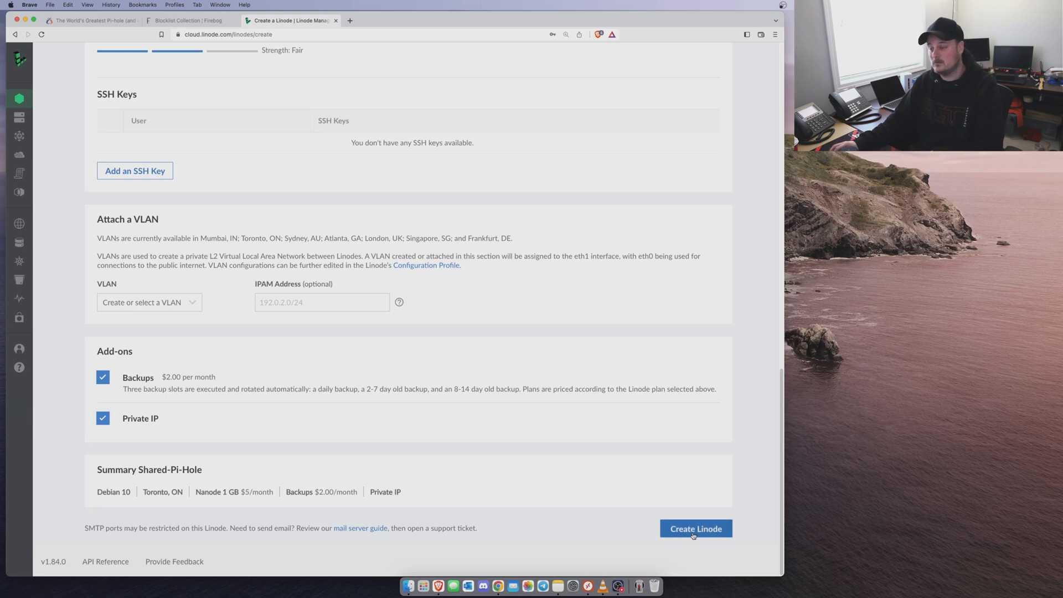
click(694, 528)
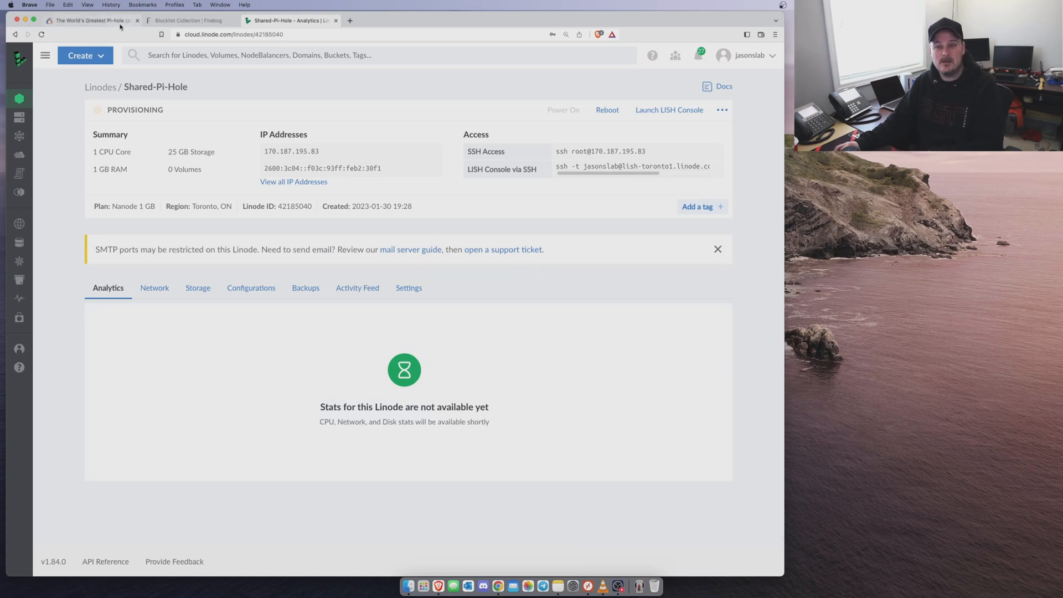
mouse_move(91, 20)
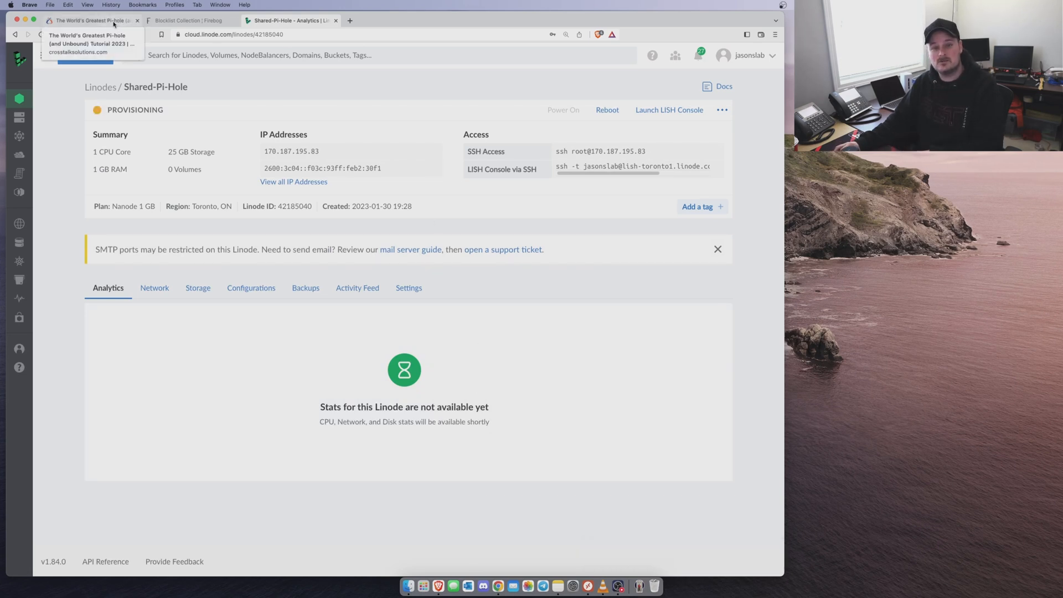
Scroll the Crosstalk Pi-hole tutorial down to the Install Pi-hole curl command and select it.
click(92, 20)
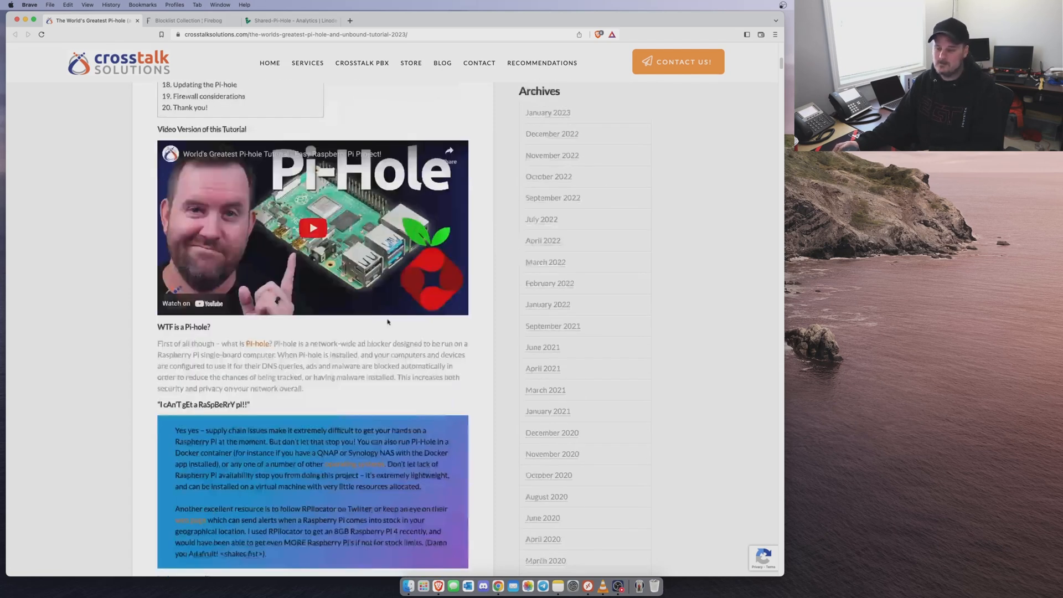
scroll(down, 3)
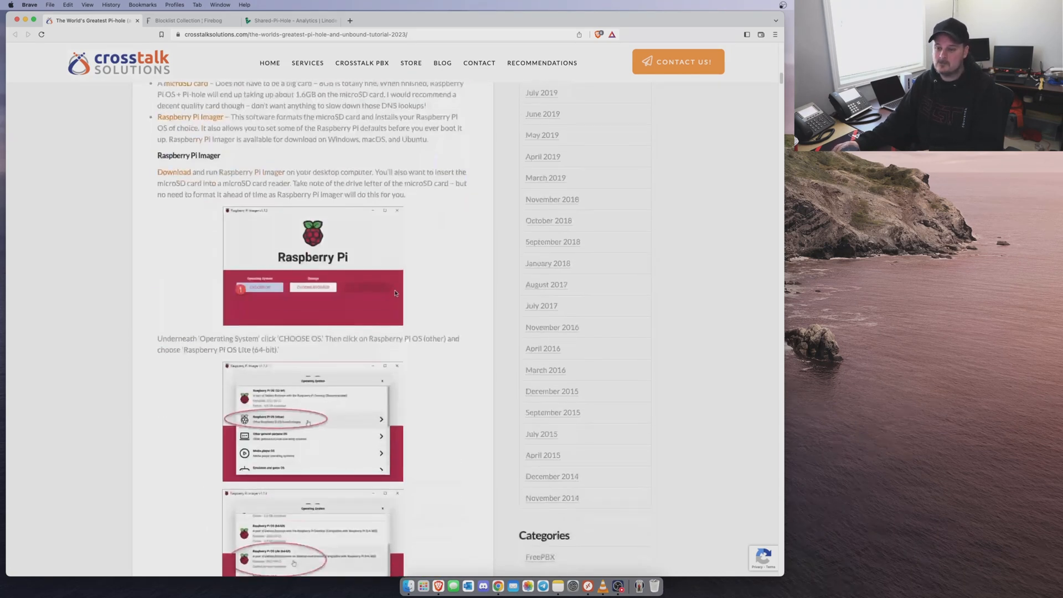
scroll(down, 3)
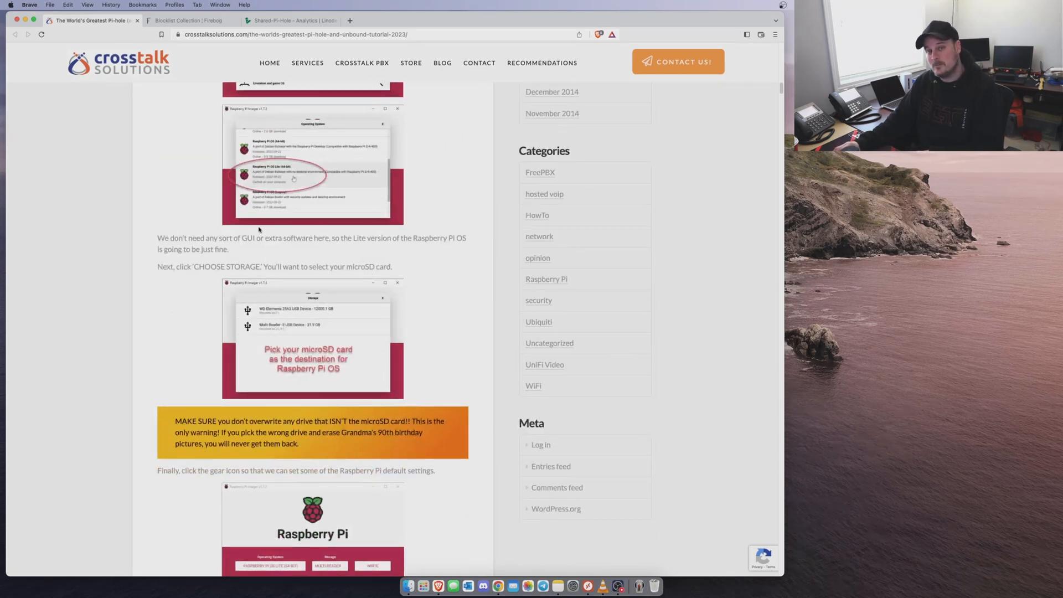
scroll(down, 3)
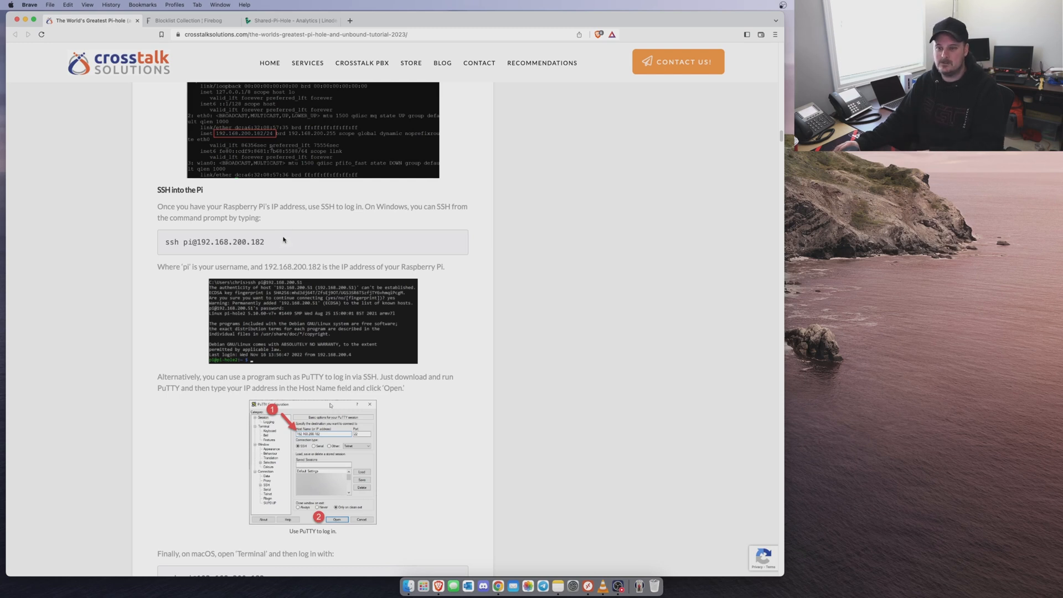
scroll(down, 3)
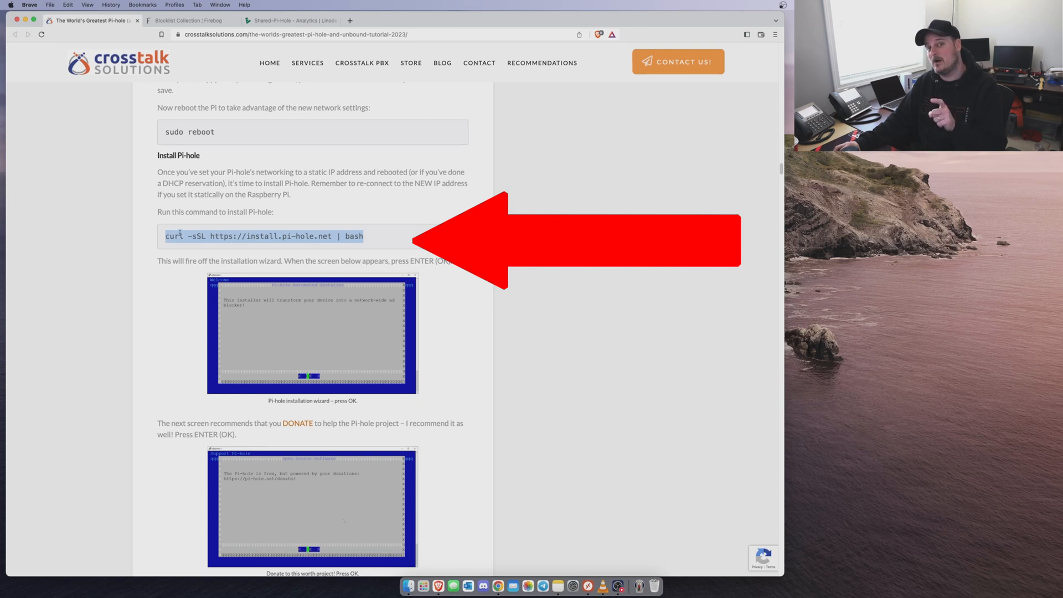
click(292, 20)
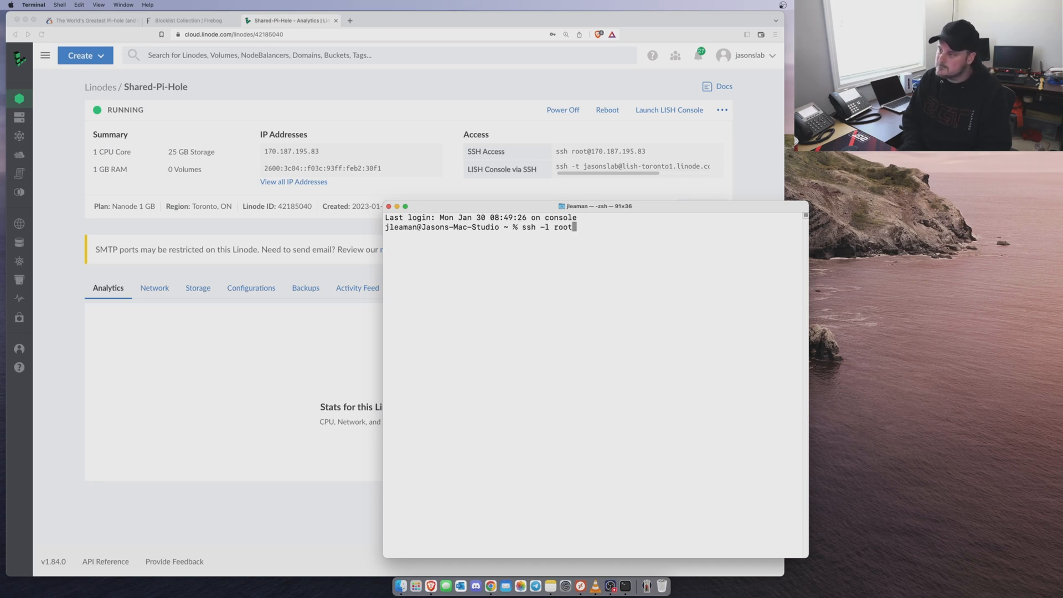
SSH into the server at 170.187.195.x as root, accepting the new host key.
text(170)
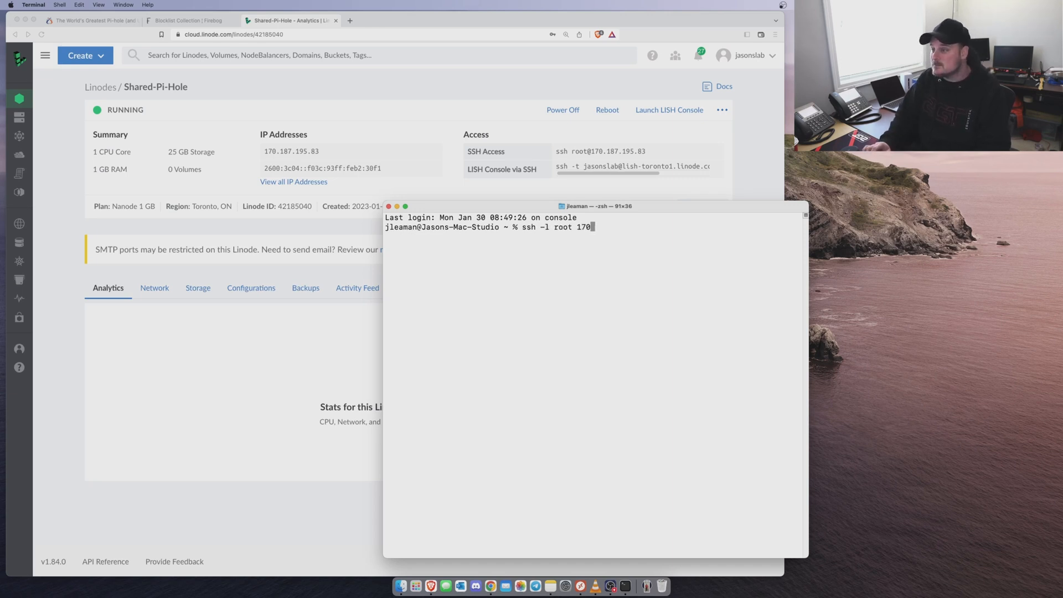
text(.187)
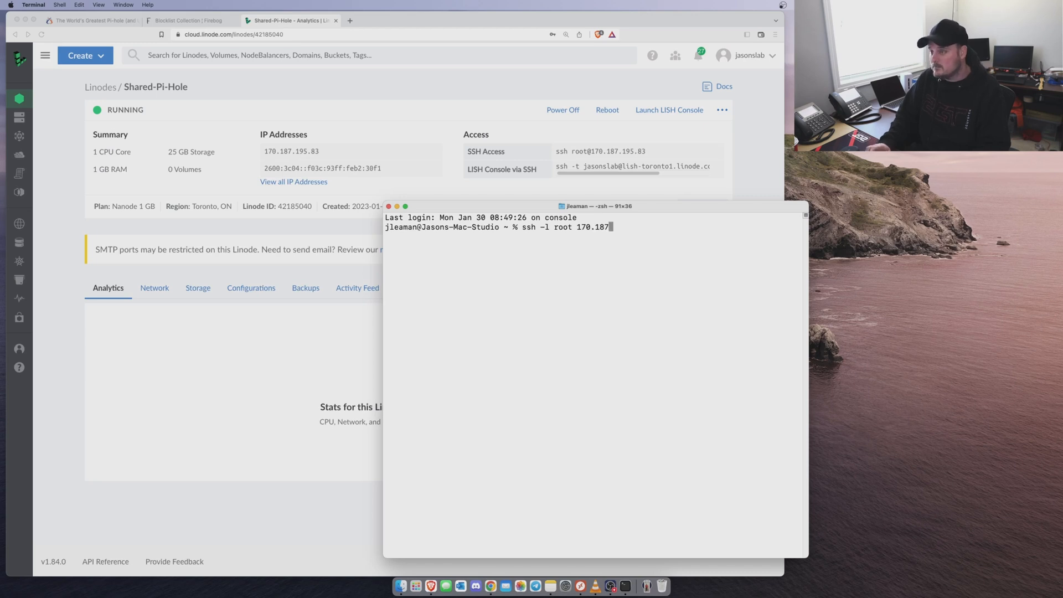
text(.195.83)
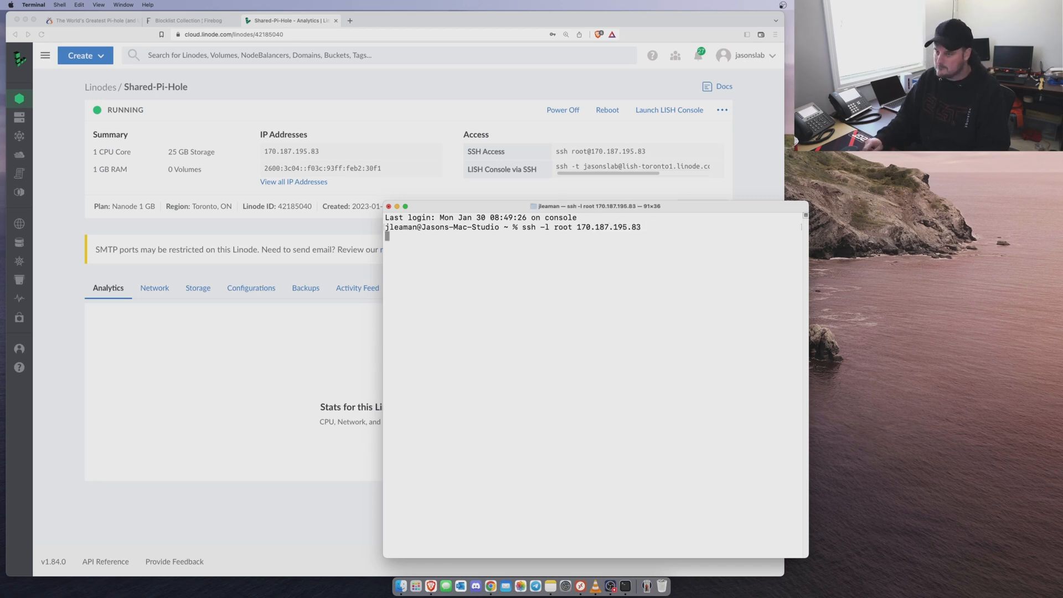
text(Yes)
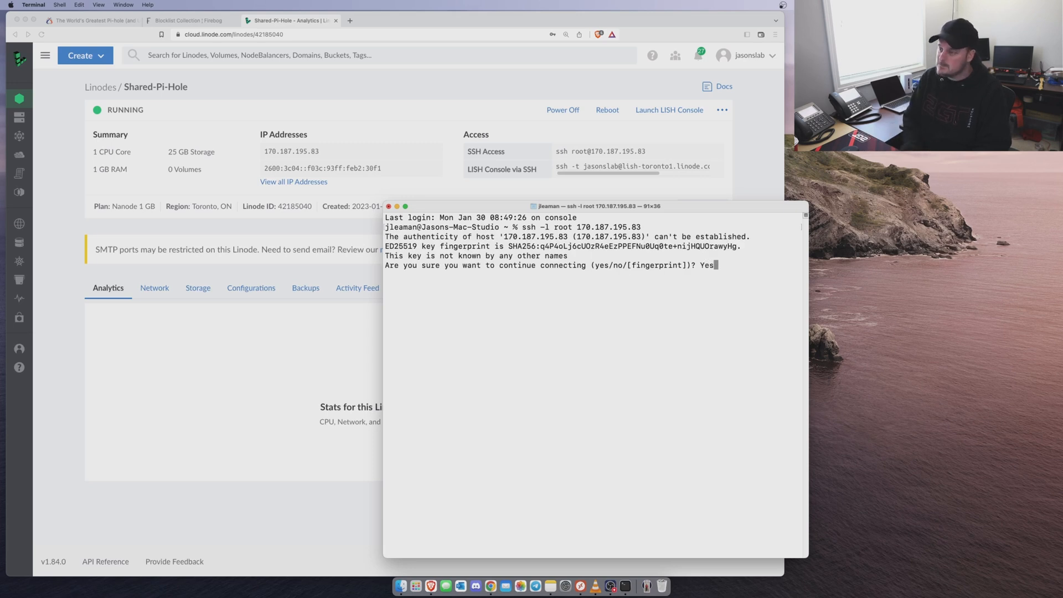
key(enter)
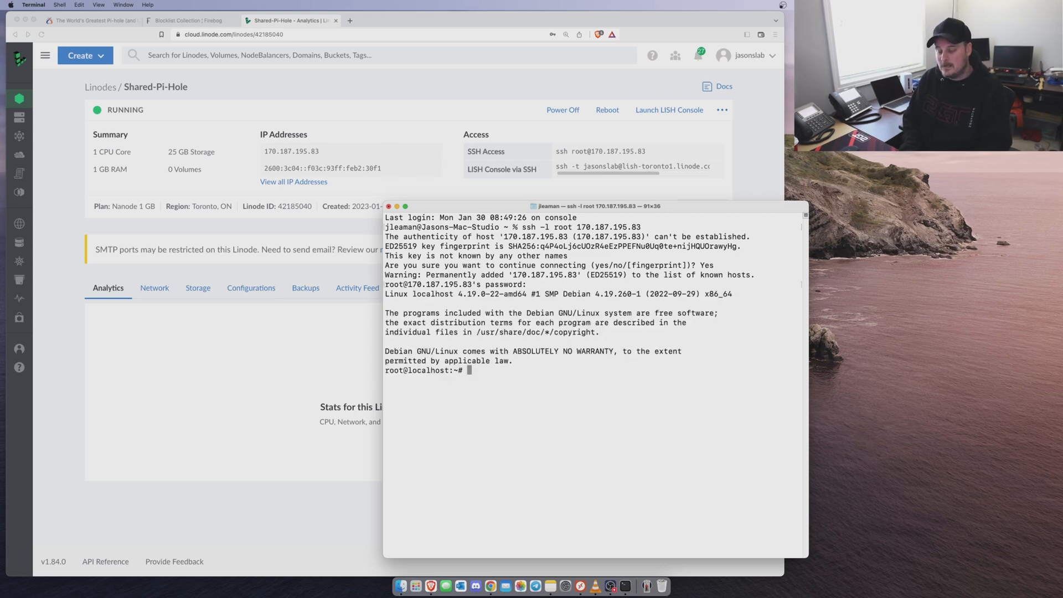
text(apt)
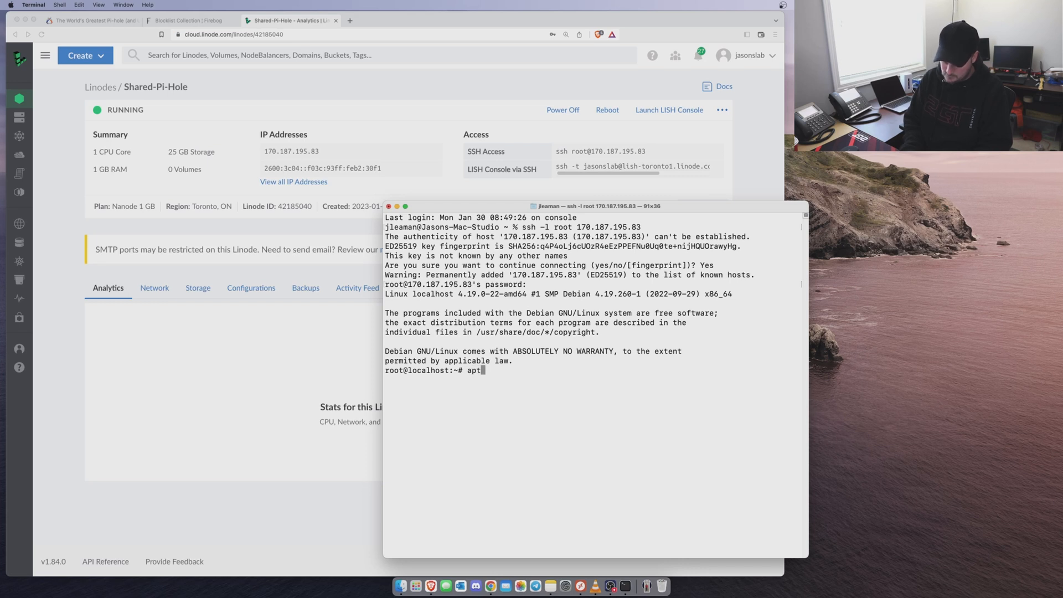
text(-get update)
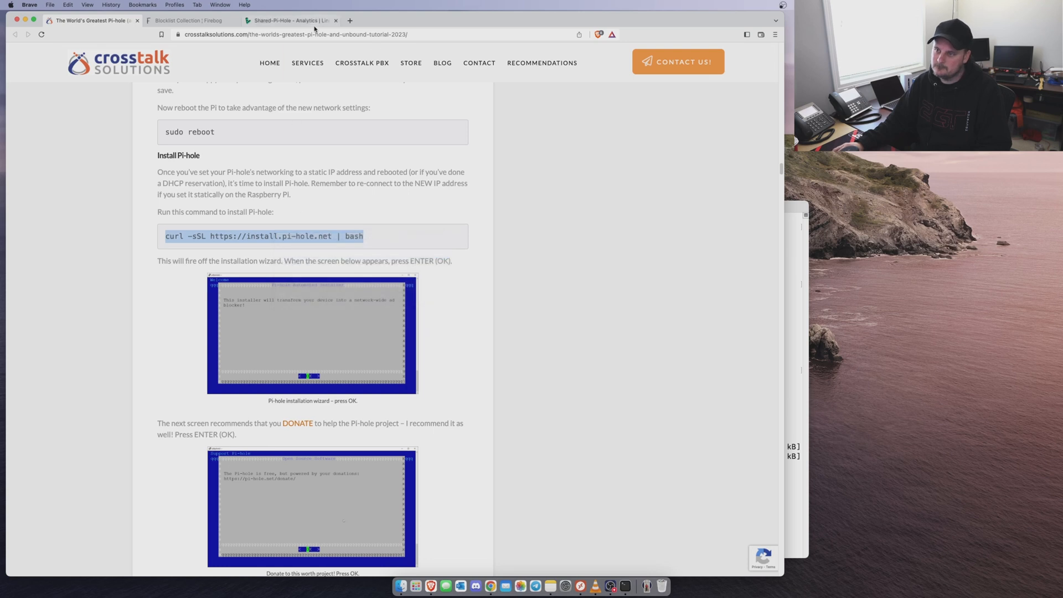
click(290, 21)
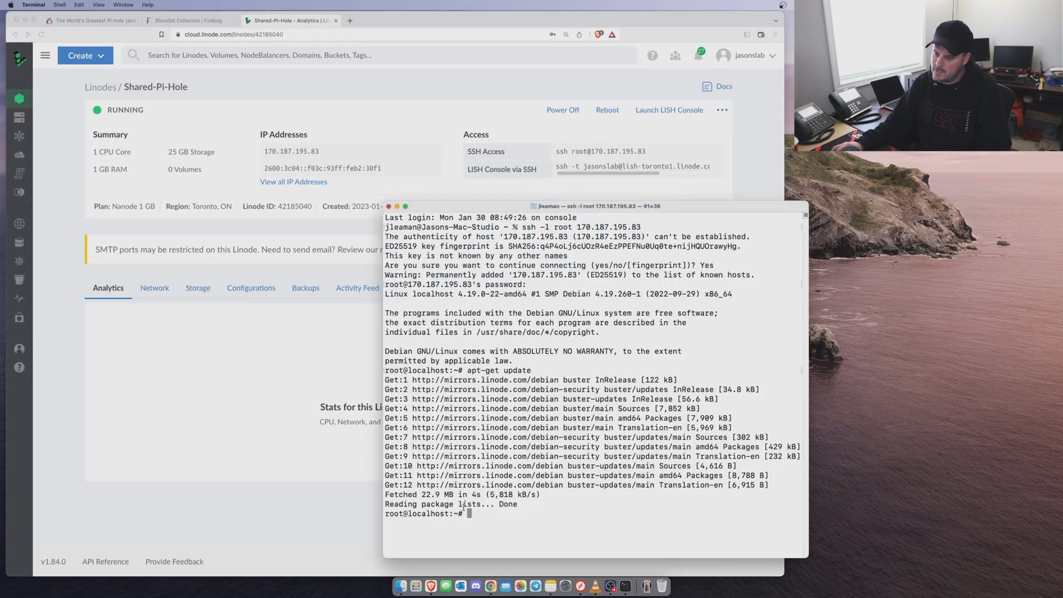
text(curl -sSL https://install.pi-hole.net | bash)
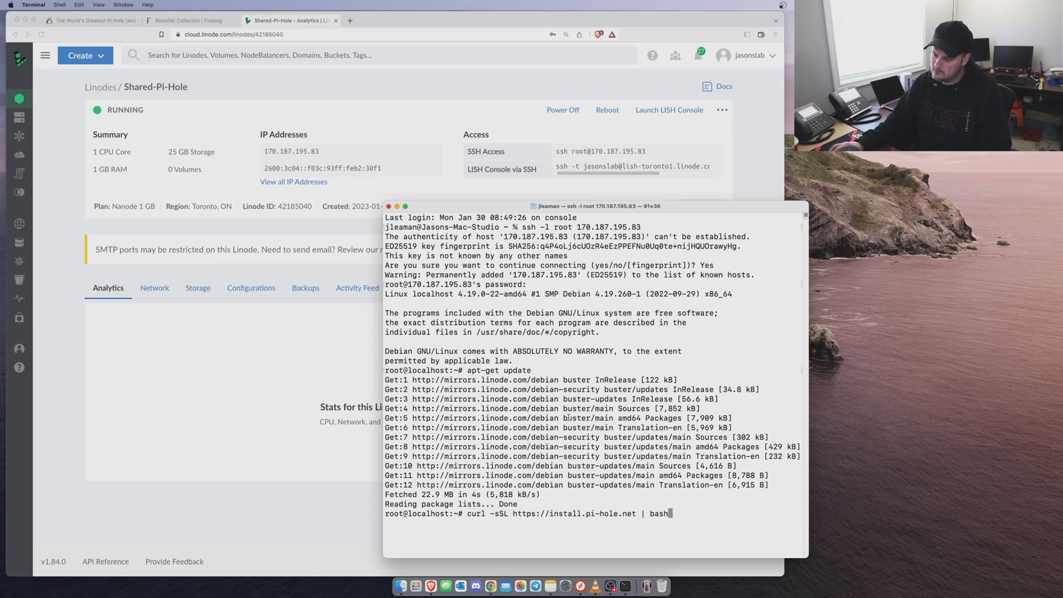
key(enter)
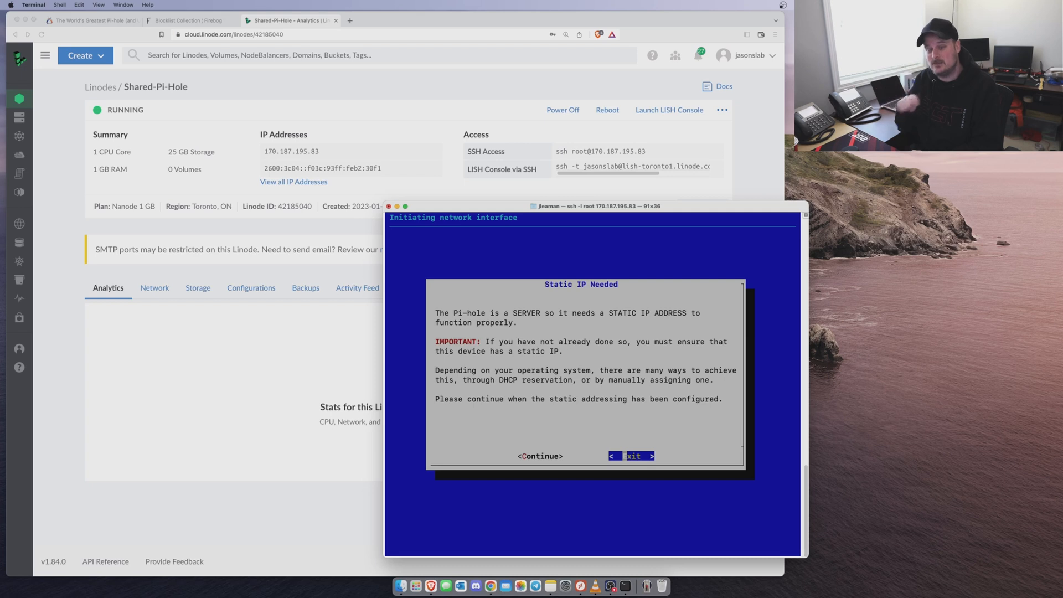
Continue past the static IP notice, pick an upstream DNS provider, and include StevenBlack's Unified Hosts List.
key(Left)
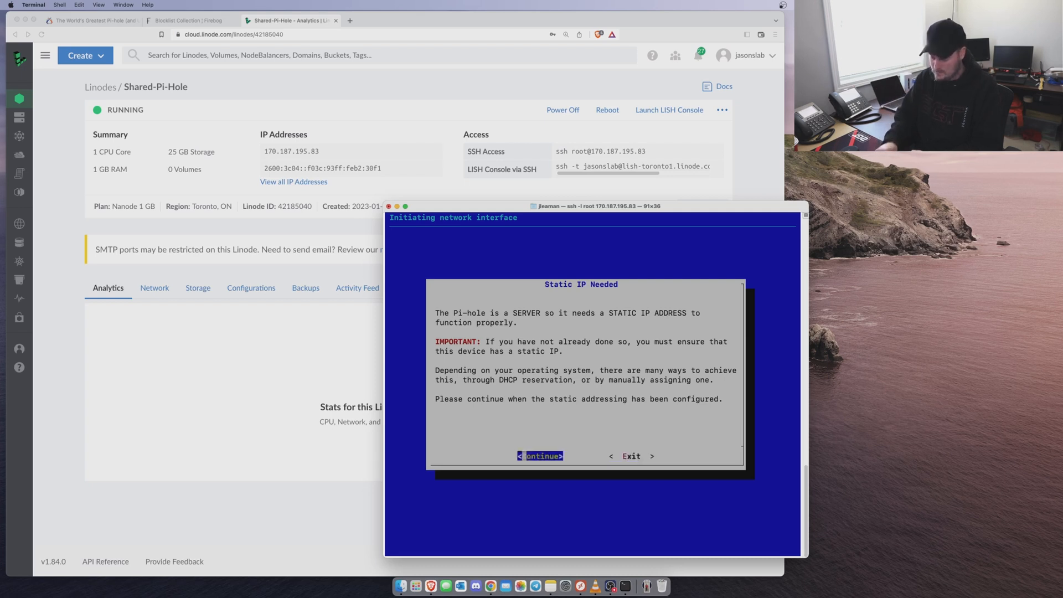
click(539, 455)
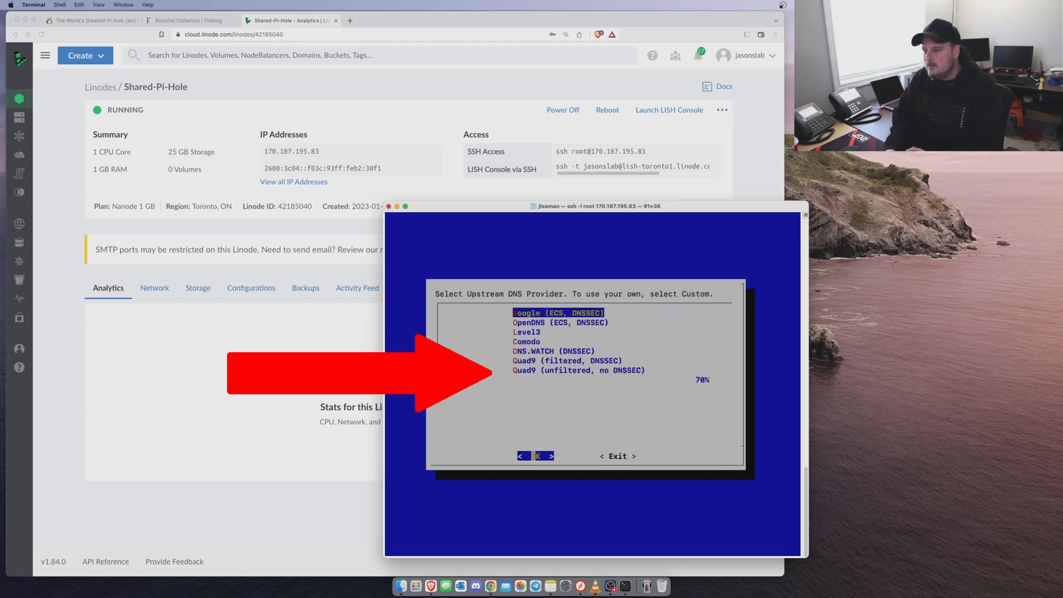
key(Down)
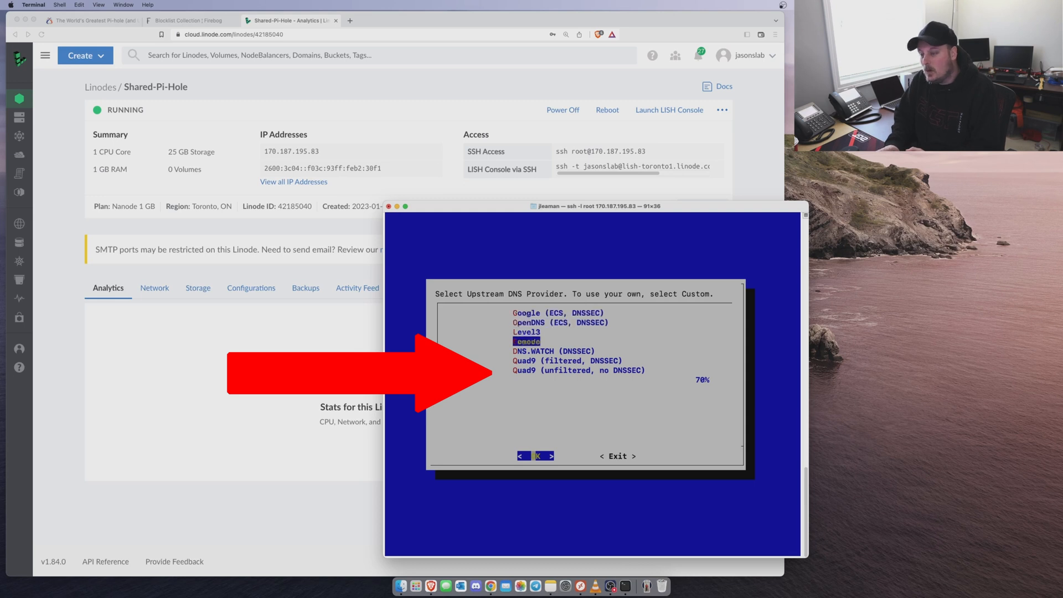
key(Down)
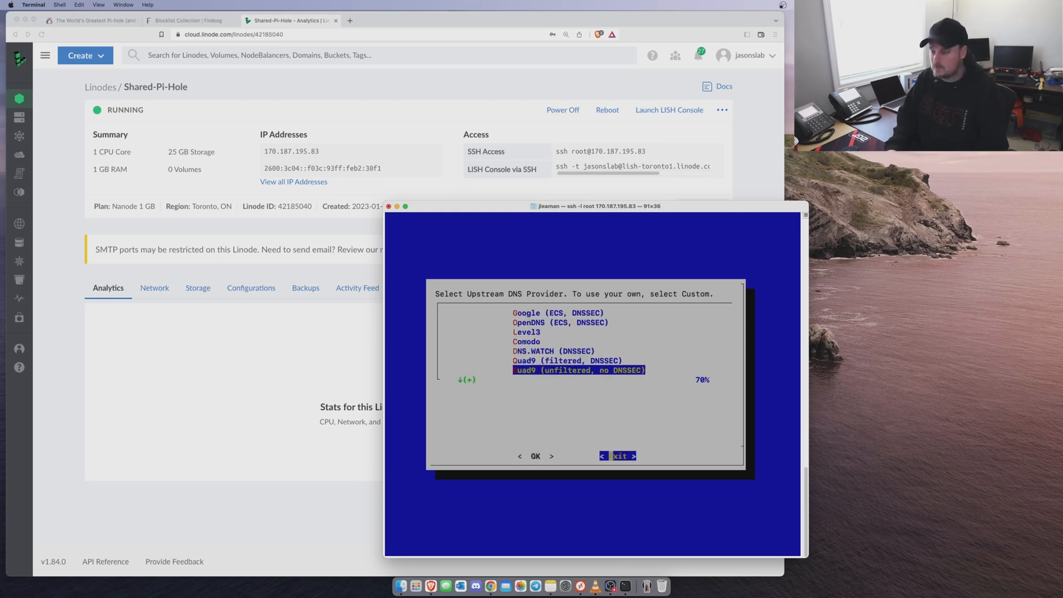
click(535, 456)
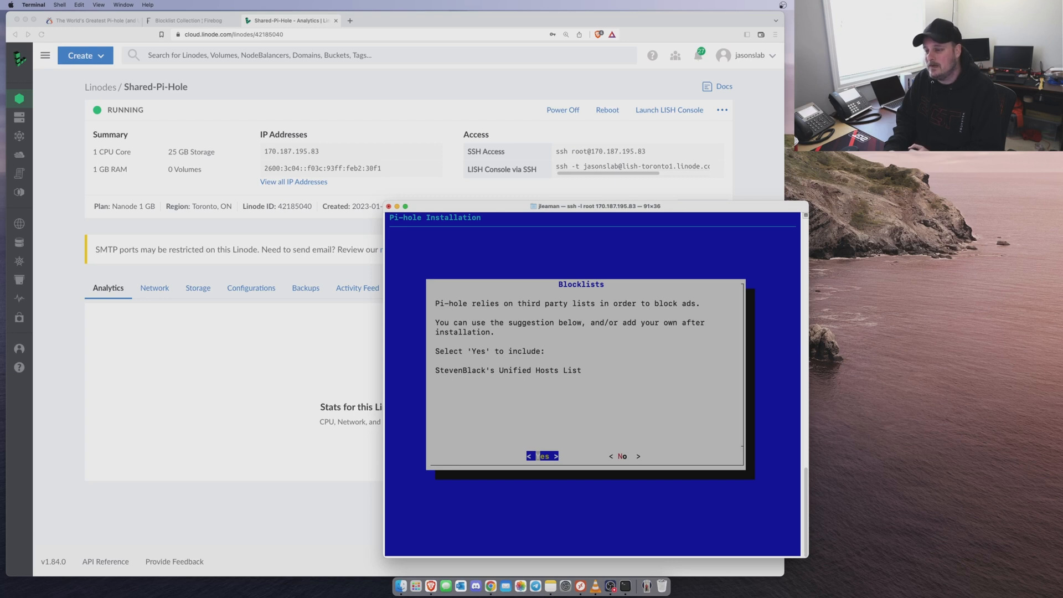
key(enter)
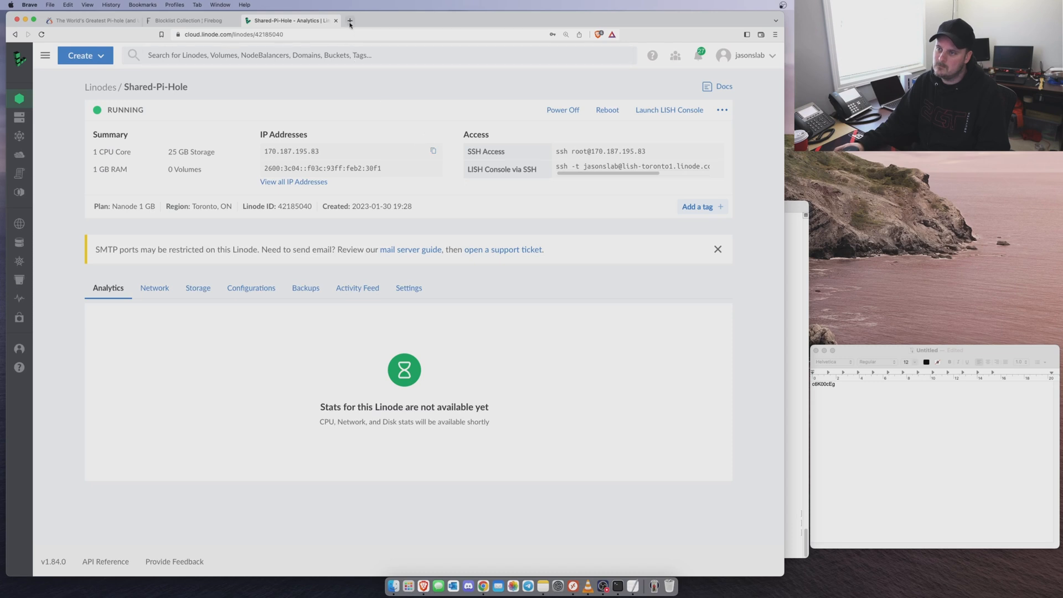
Log in to the Pi-hole admin at 170.187.195.83/admin and decline saving the password.
click(349, 20)
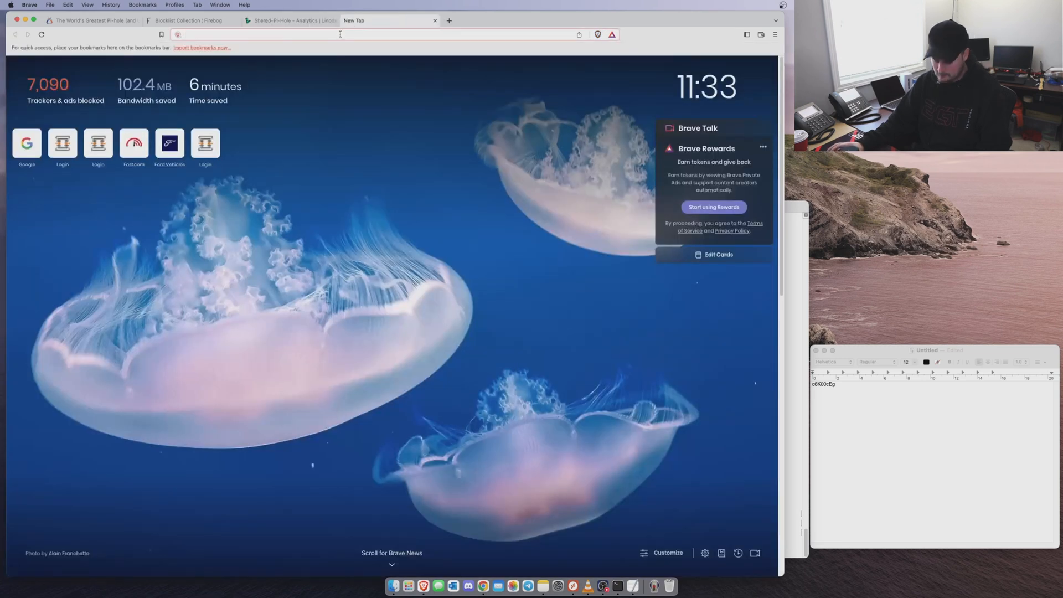
text(170.187.195.83/admin/login.ph)
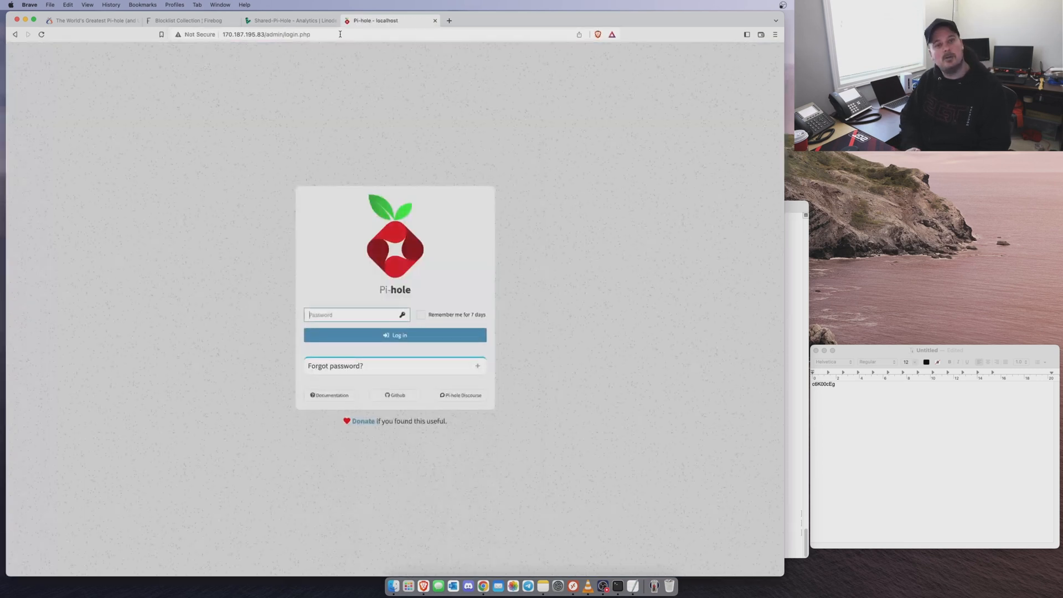
text(password)
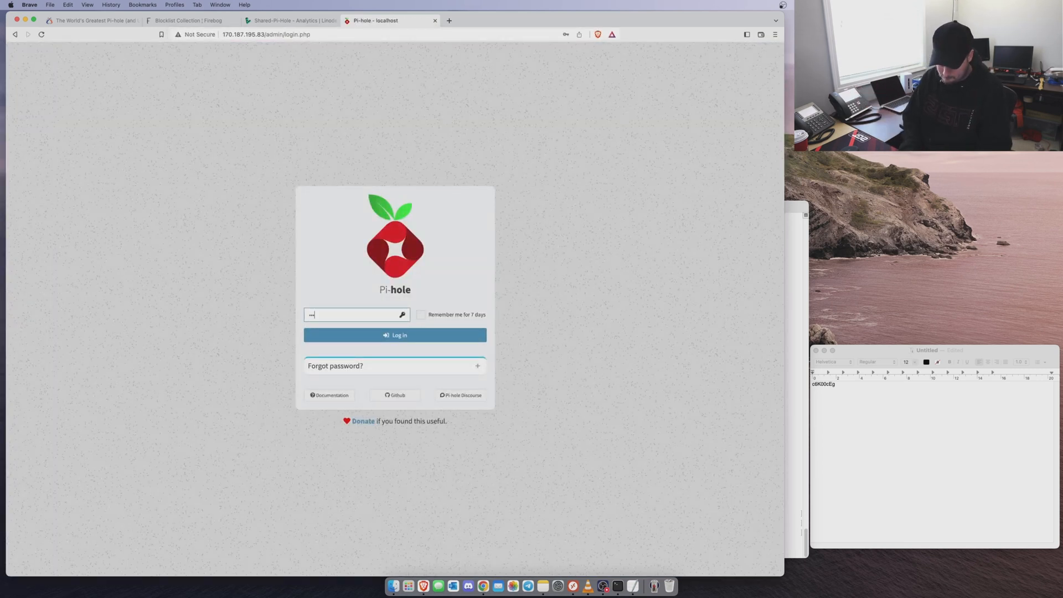
click(395, 335)
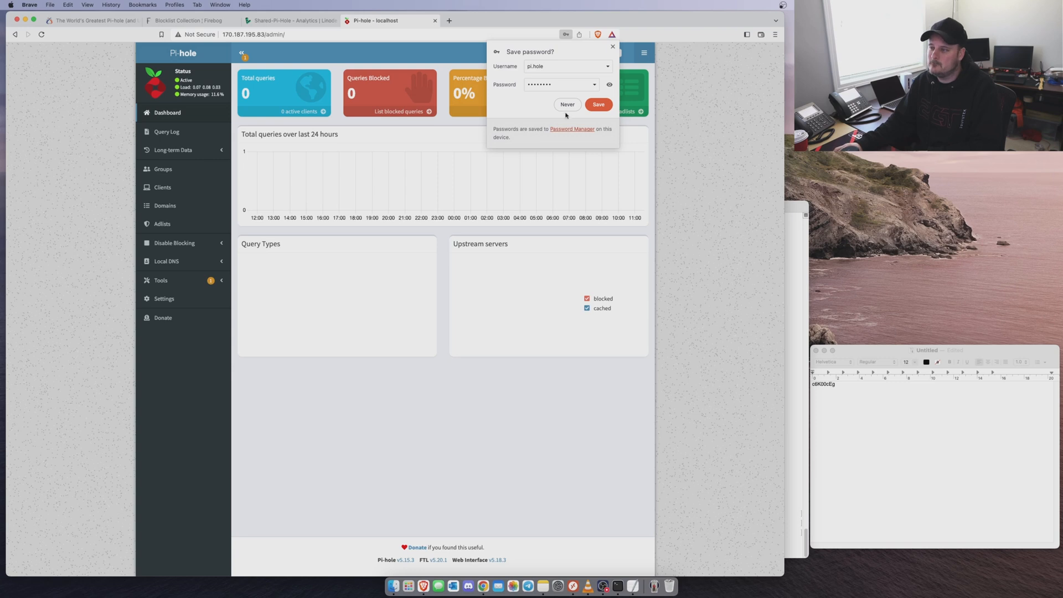
click(567, 105)
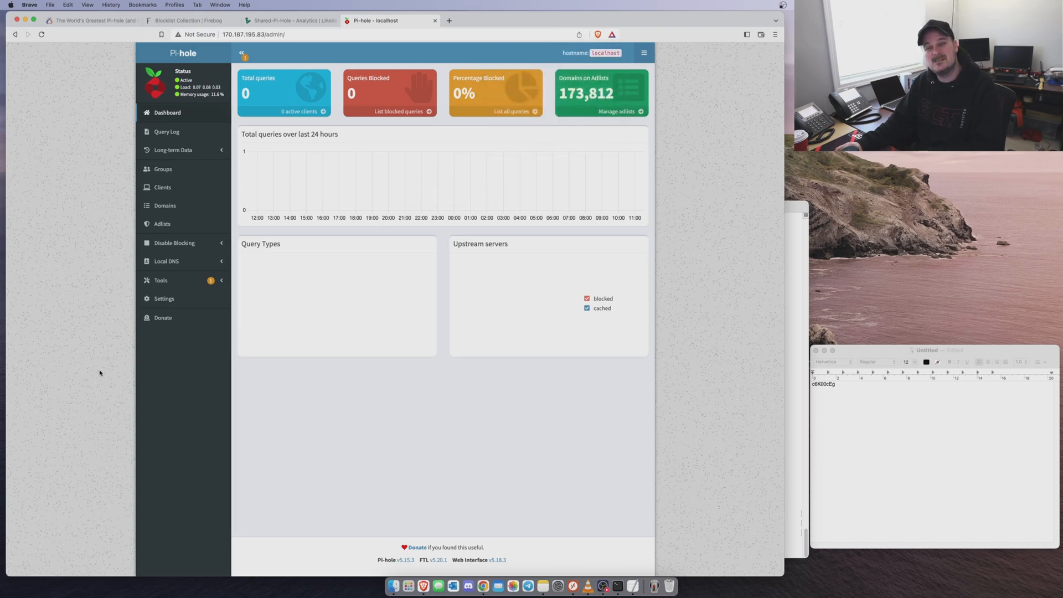
click(88, 20)
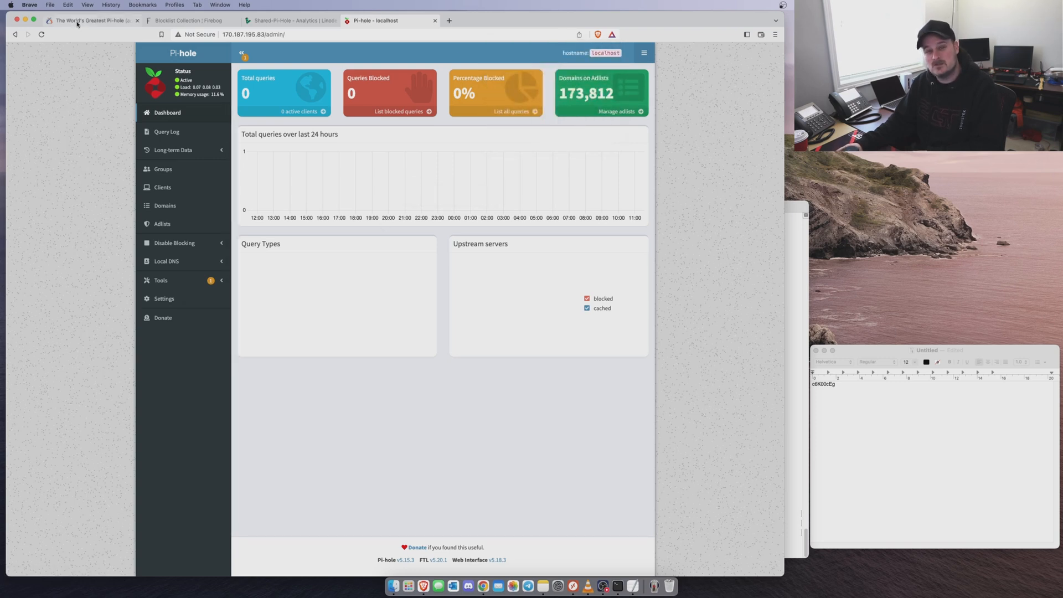
mouse_move(92, 20)
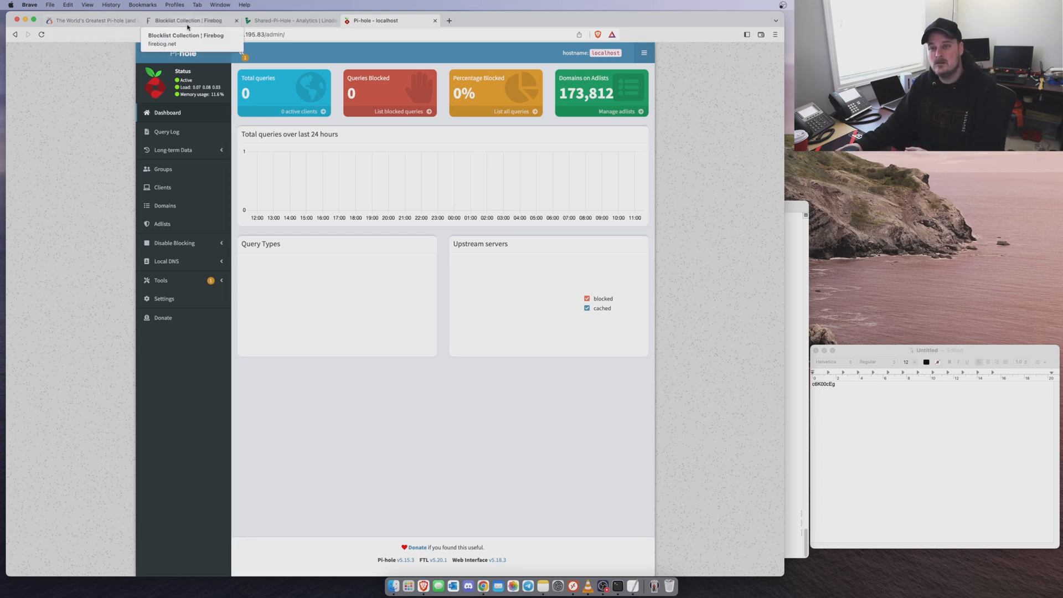
Add the adaway hosts list from the Firebog page to Pi-hole's adlists with its comment.
click(190, 20)
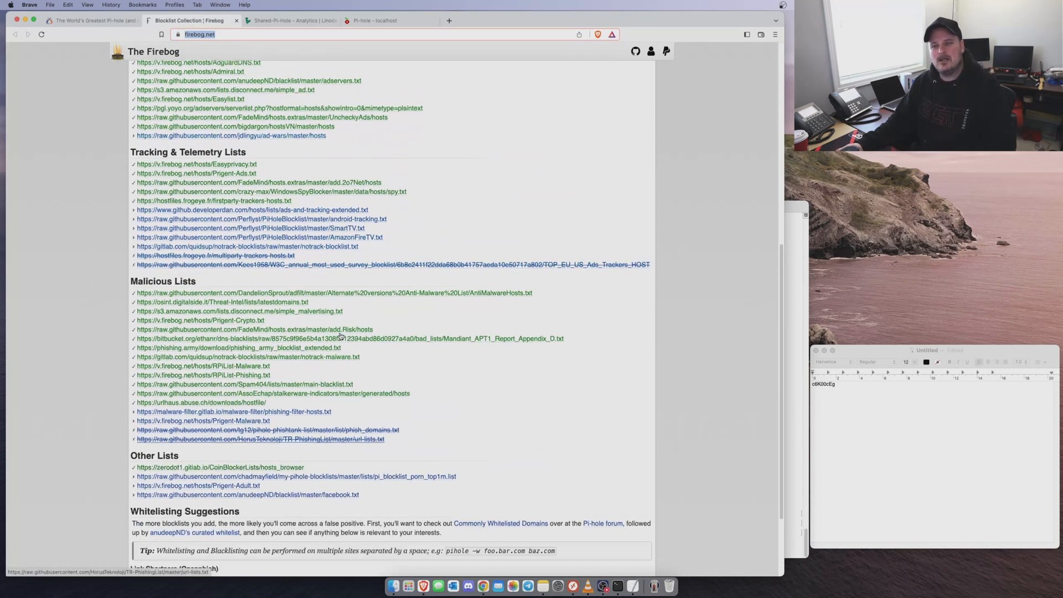
scroll(up, 3)
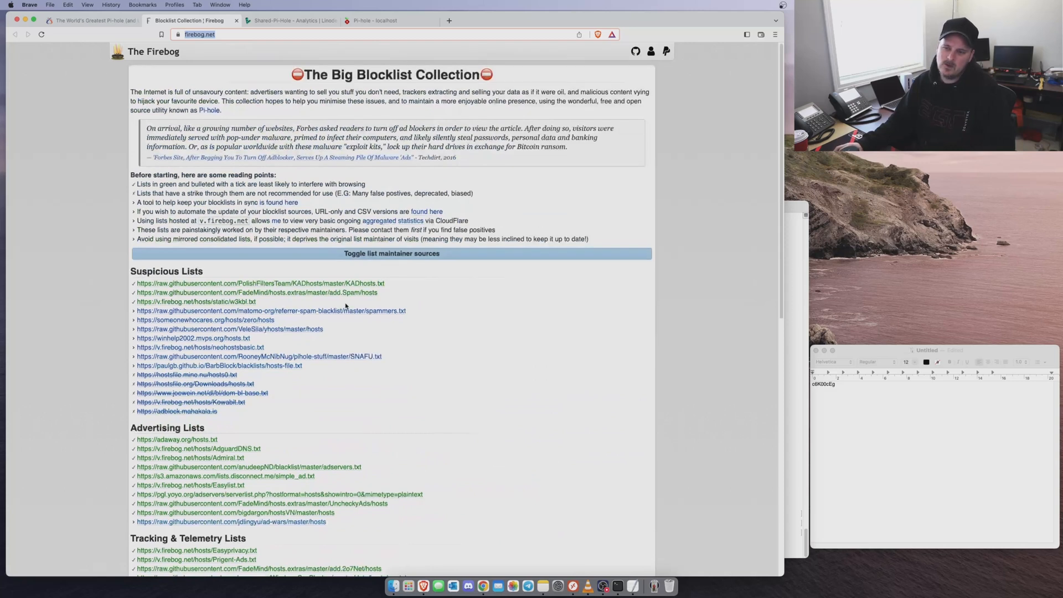
scroll(down, 3)
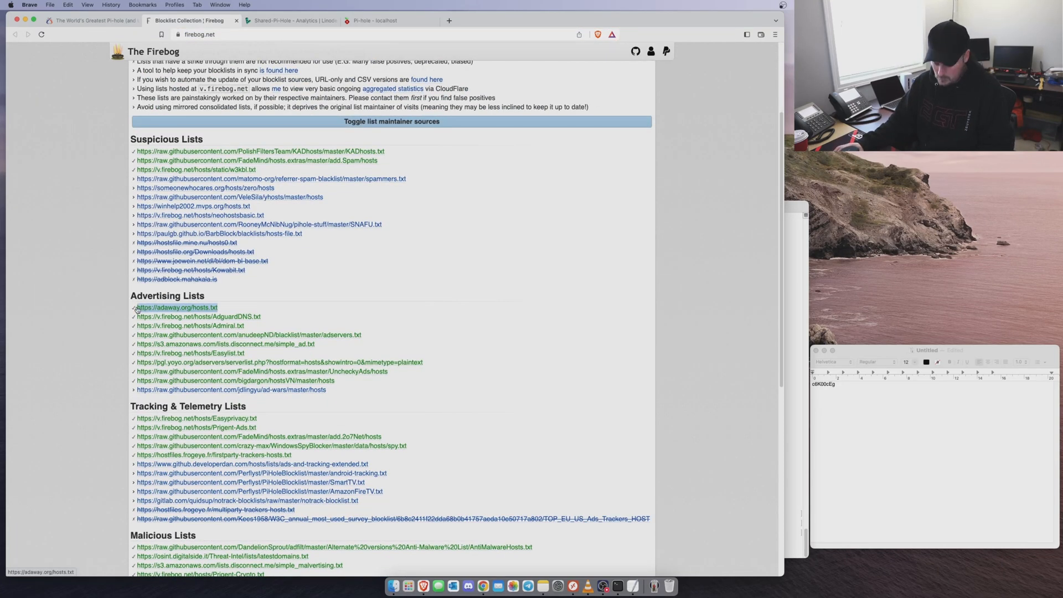
click(387, 21)
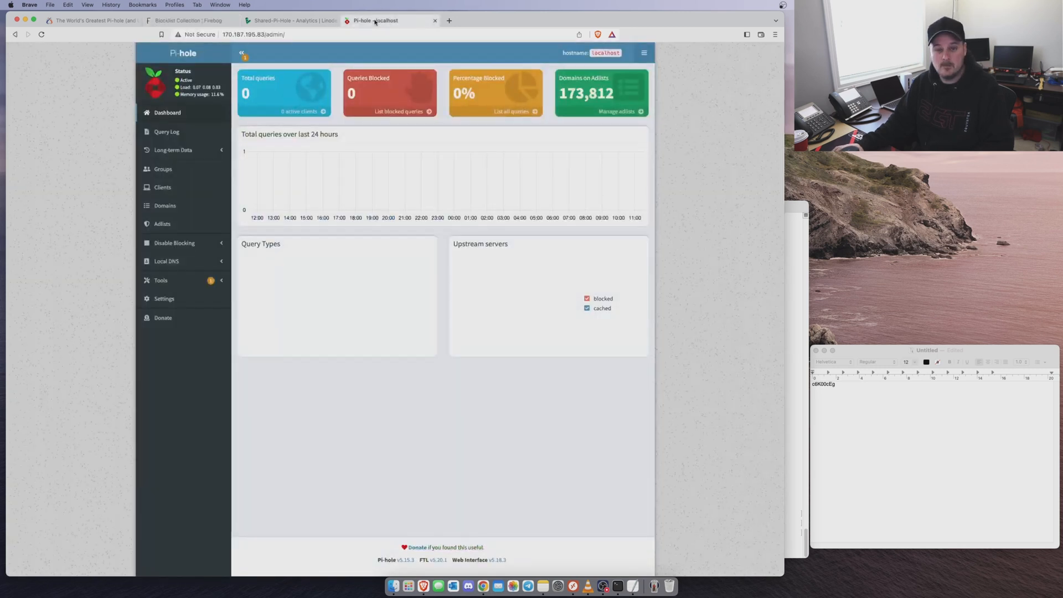
click(162, 223)
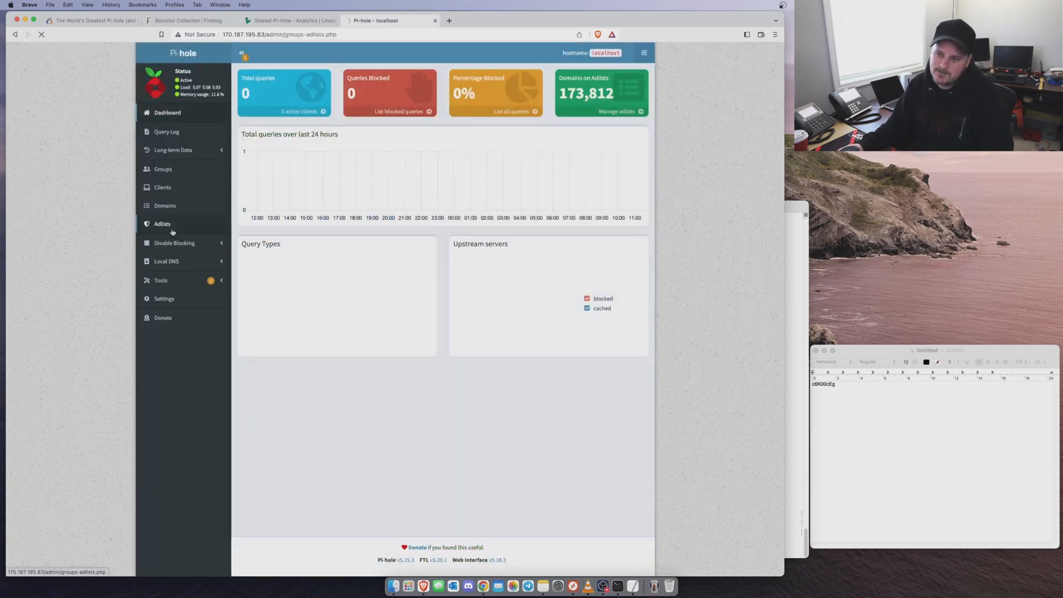
click(162, 223)
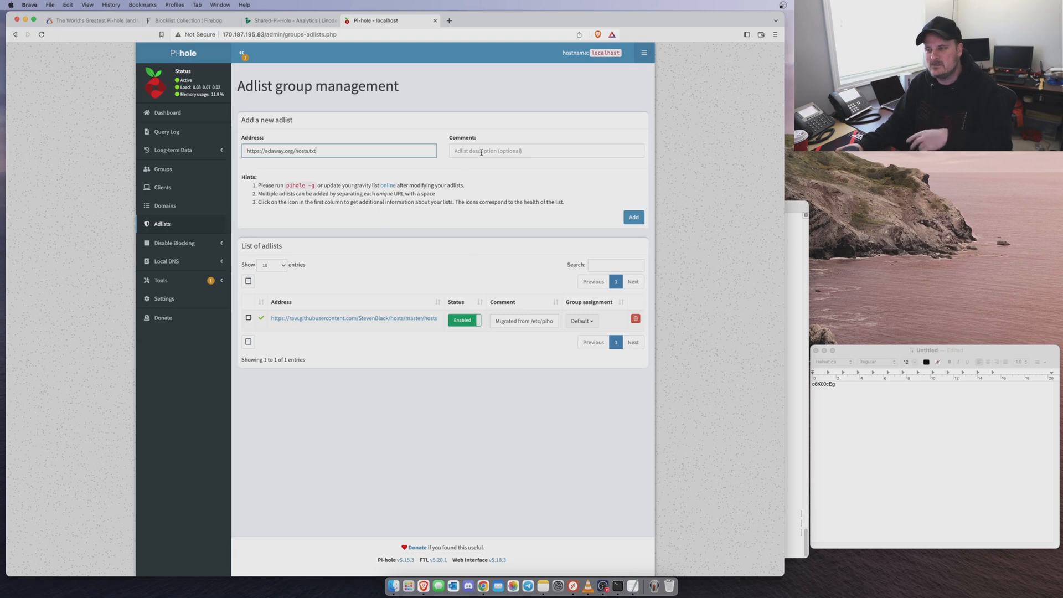
text(Host)
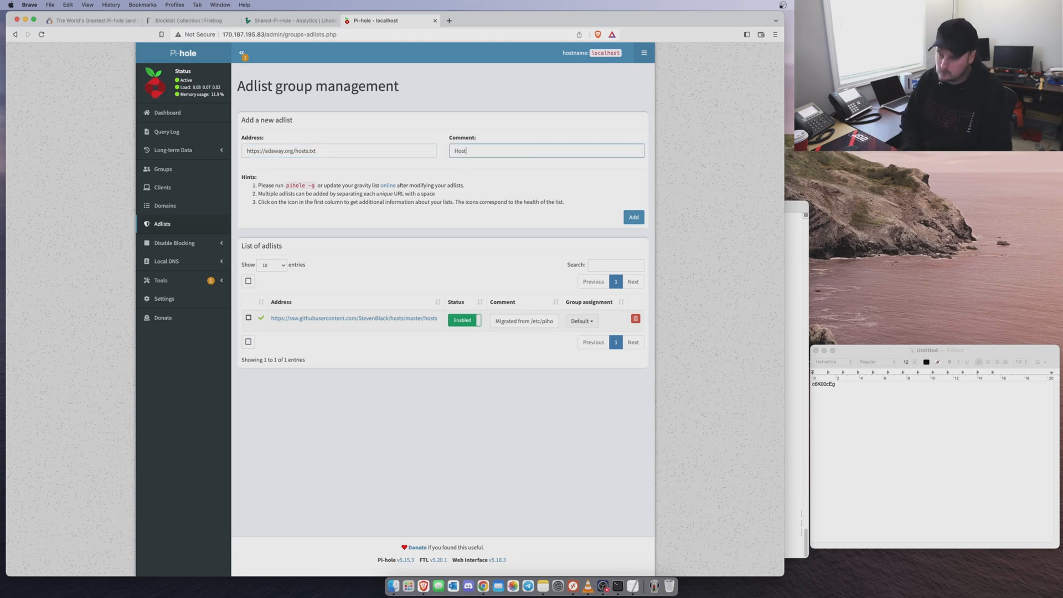
click(632, 217)
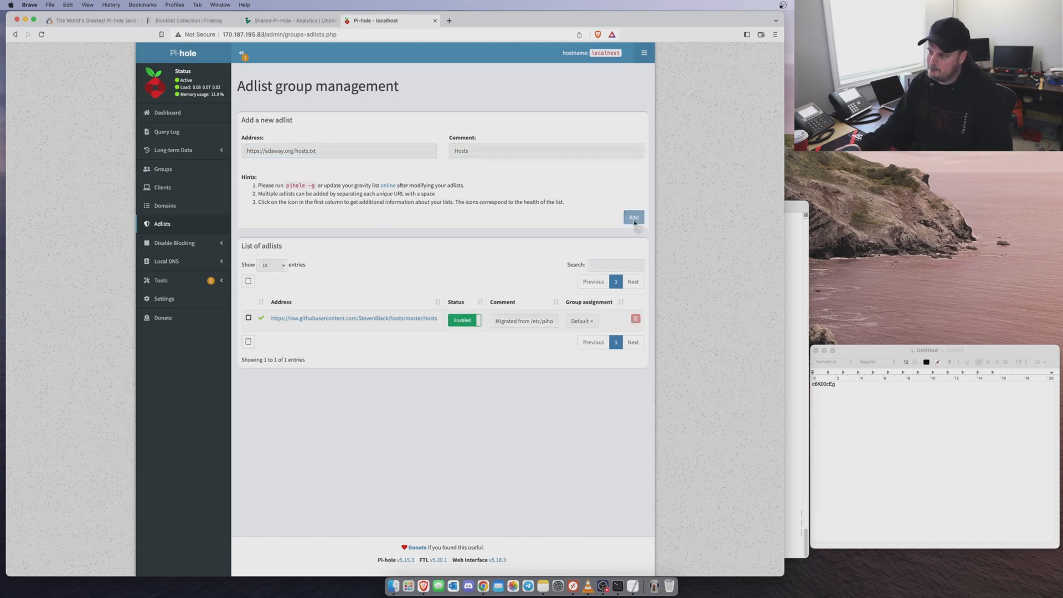
click(632, 217)
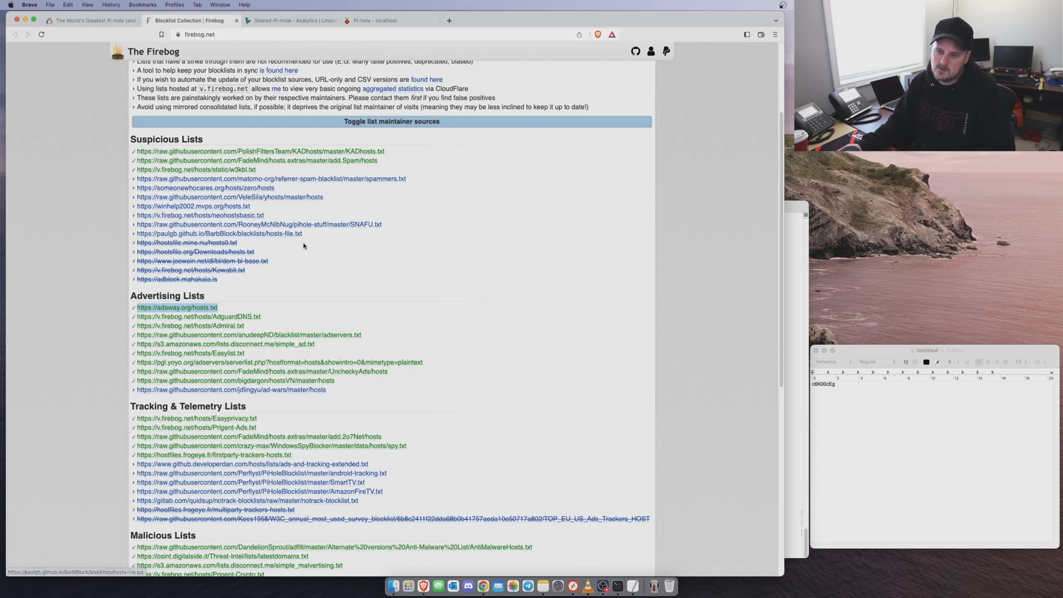
scroll(down, 3)
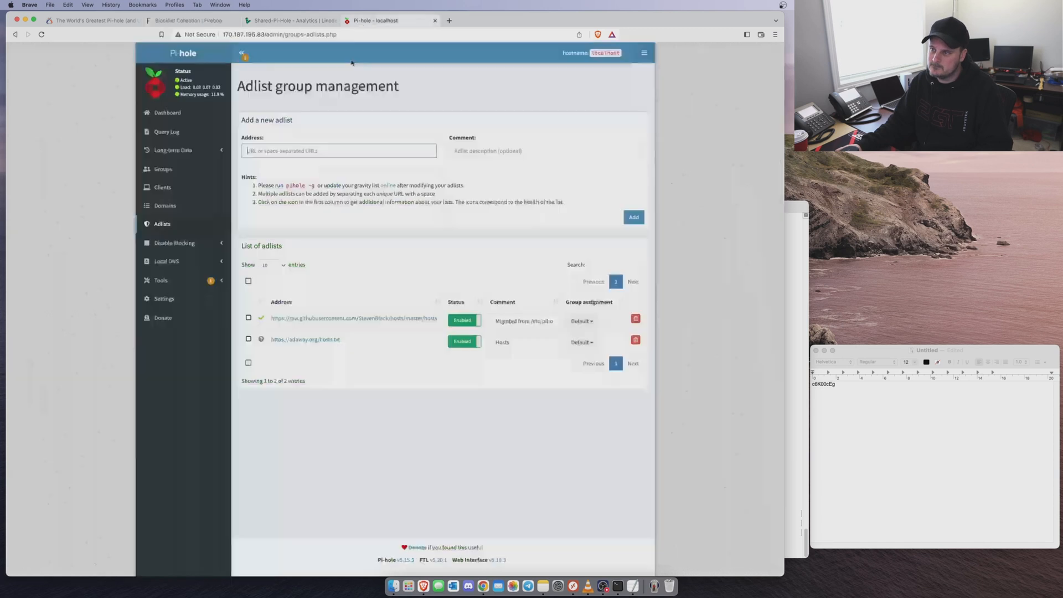
text(https://v.firebog.net/hosts/AdguardDNS.txt)
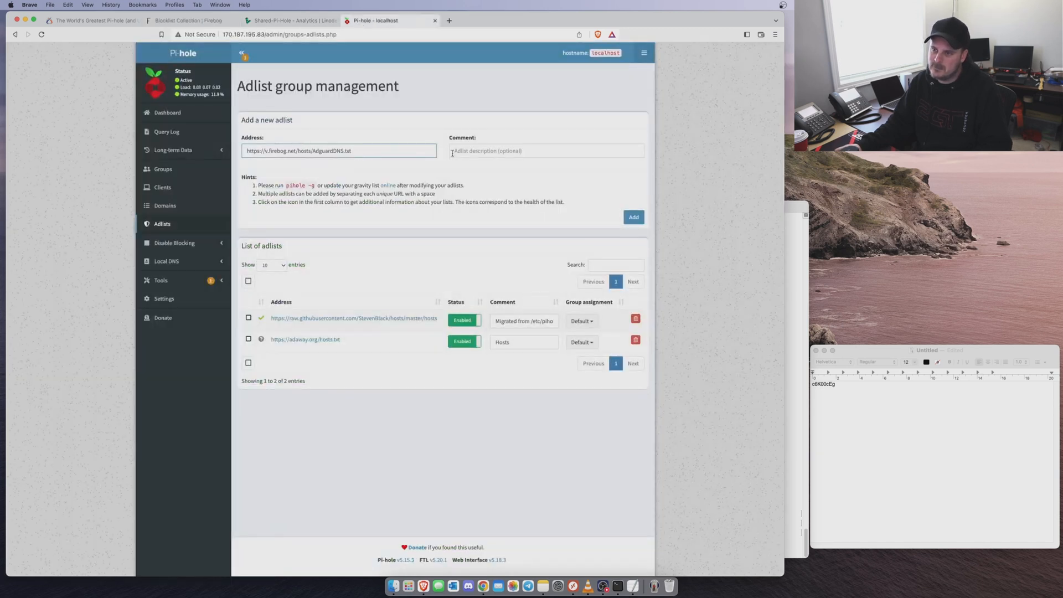
text(AdGuard)
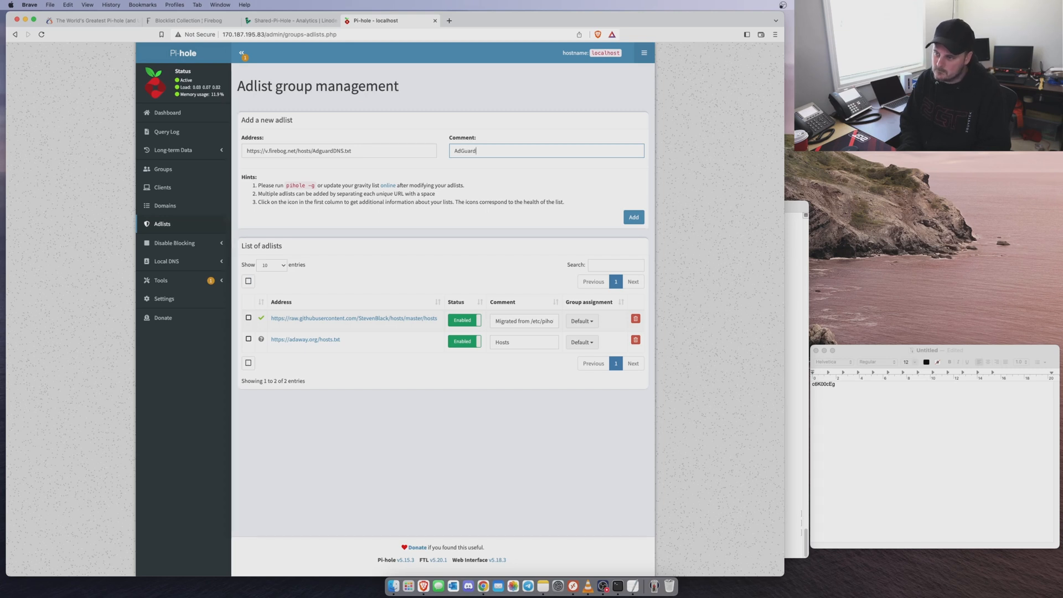
text(DNS)
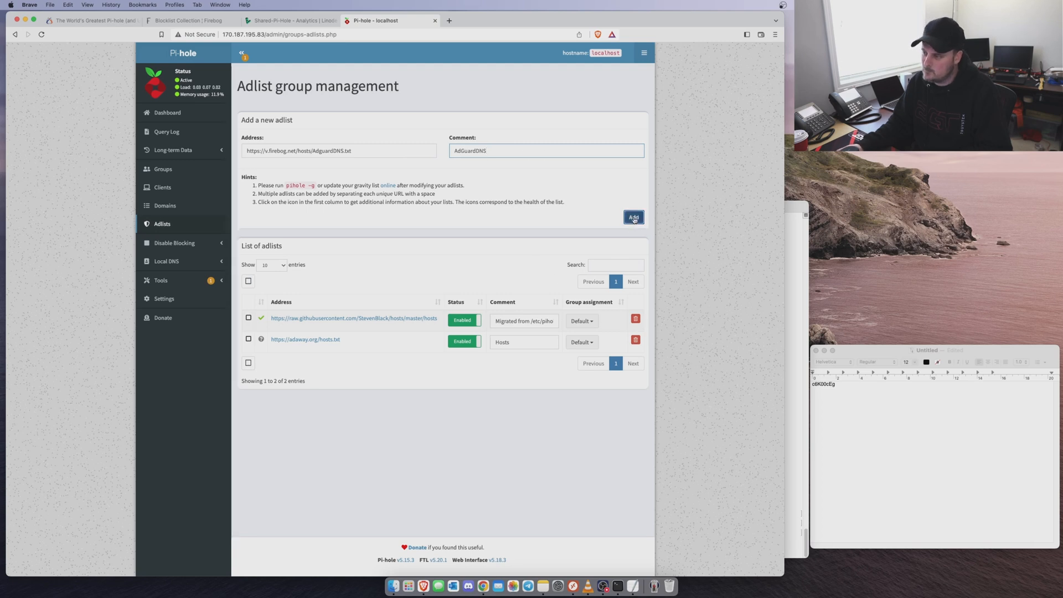
click(634, 217)
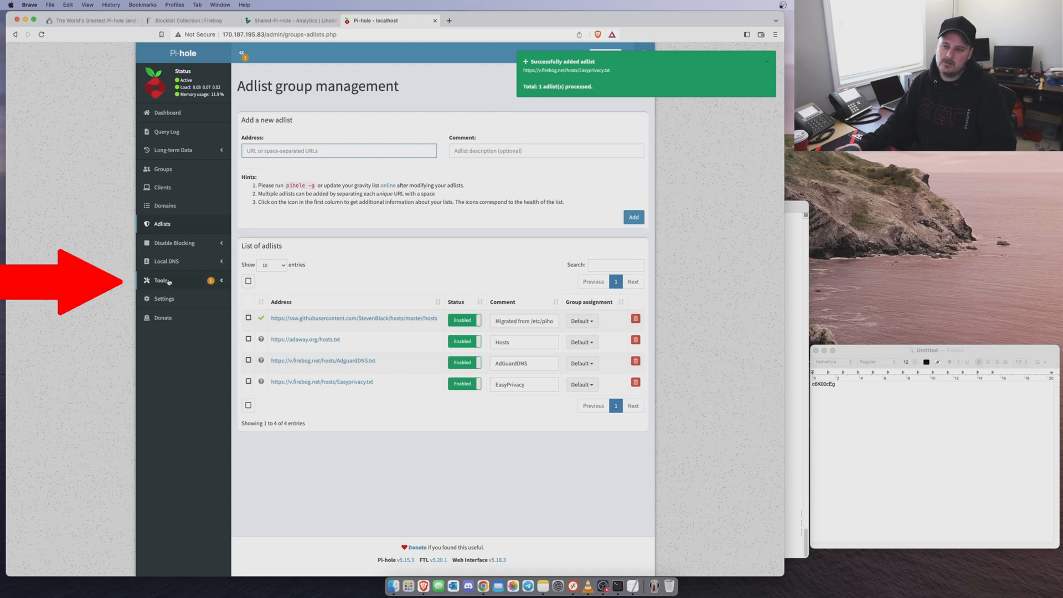
Run Tools > Update Gravity to rebuild the blocked-domains list.
click(161, 280)
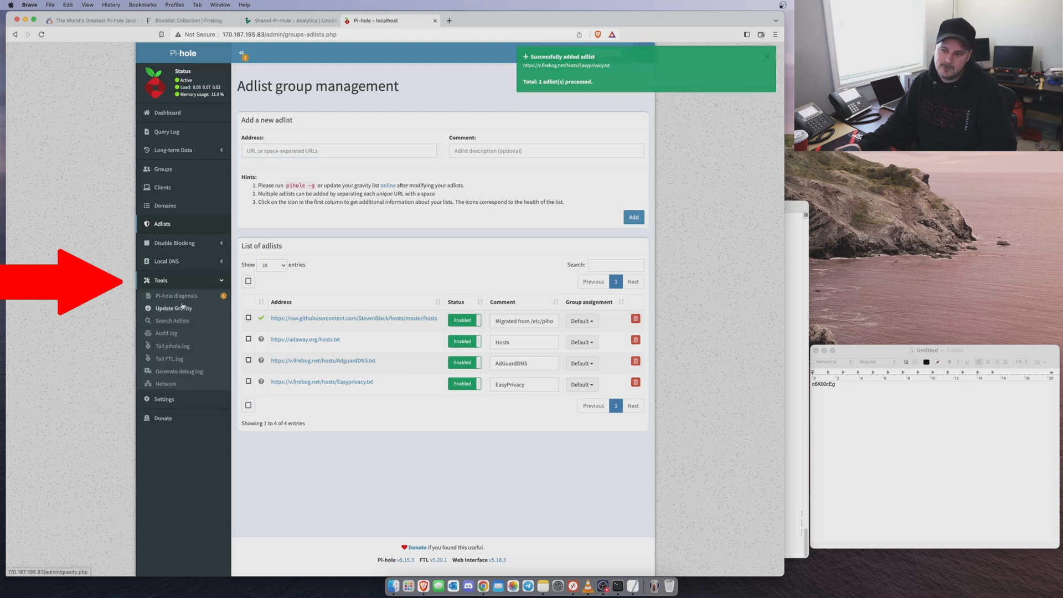
click(173, 308)
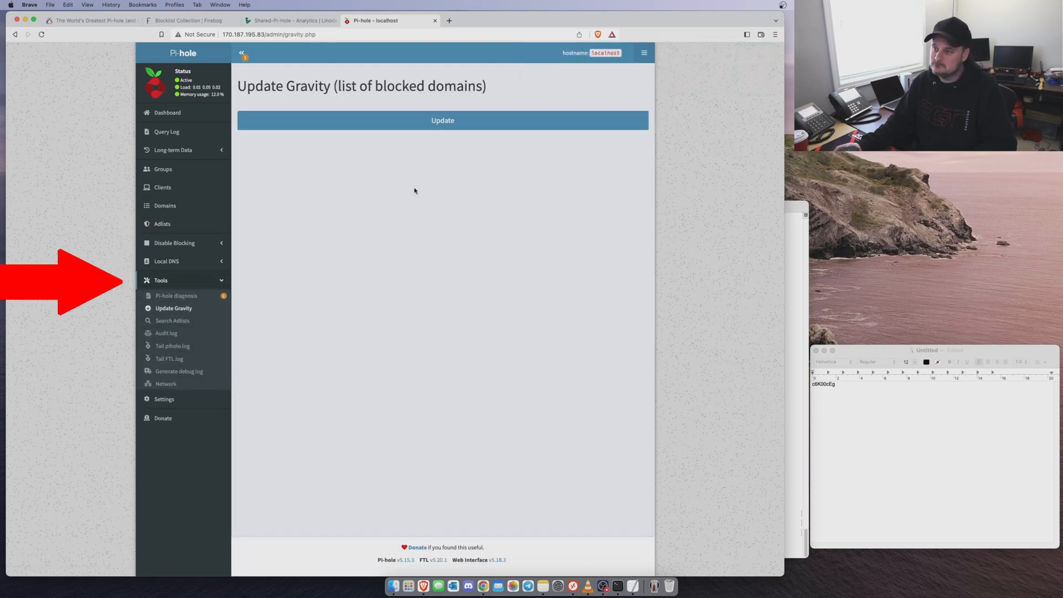
click(442, 120)
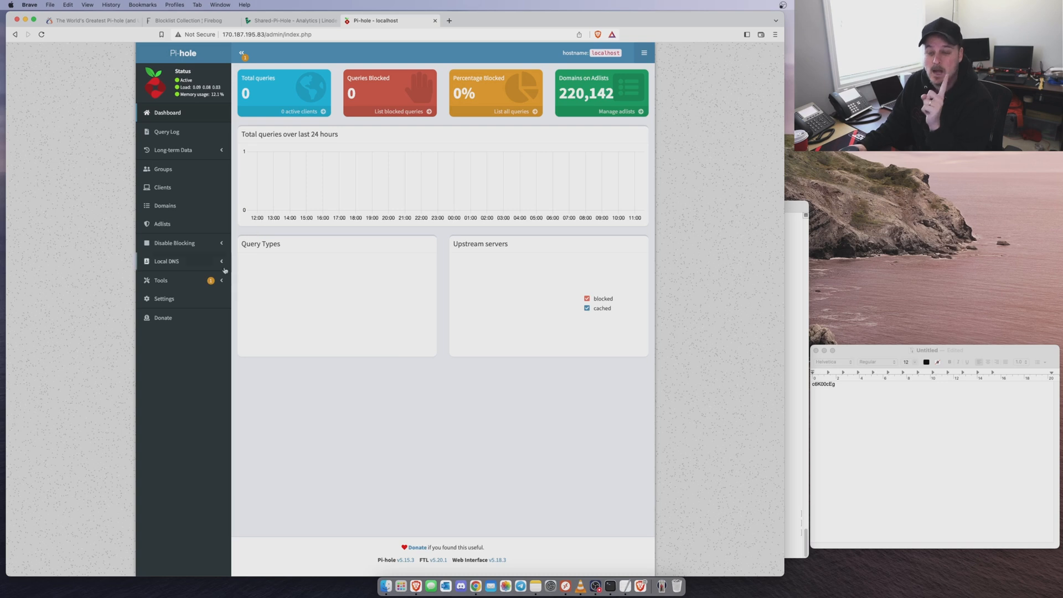
Set DNS settings to respond only on eth0, save, and check the dashboard's blocked queries.
click(163, 299)
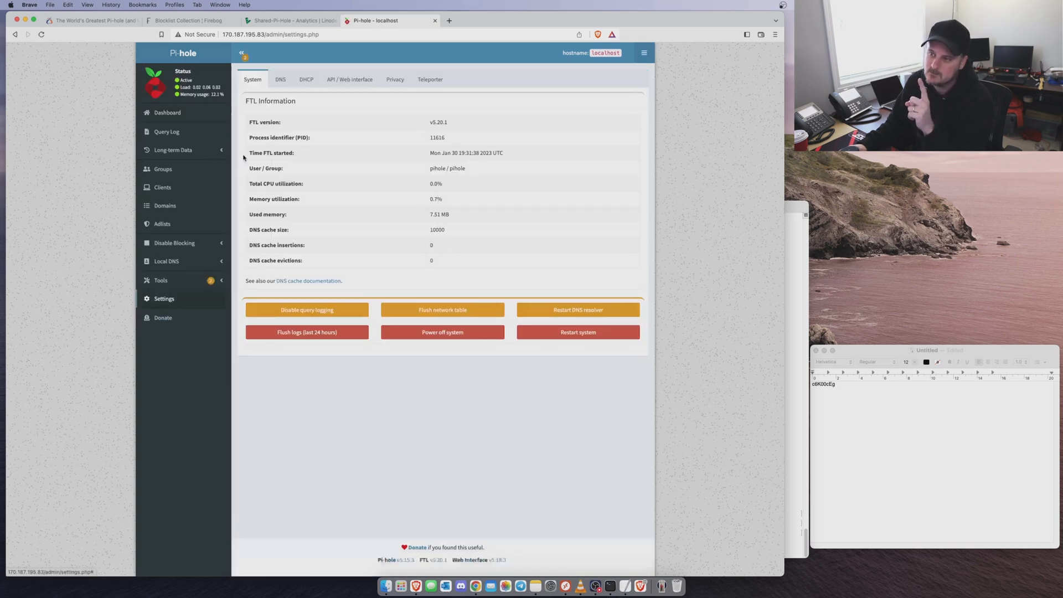
click(277, 79)
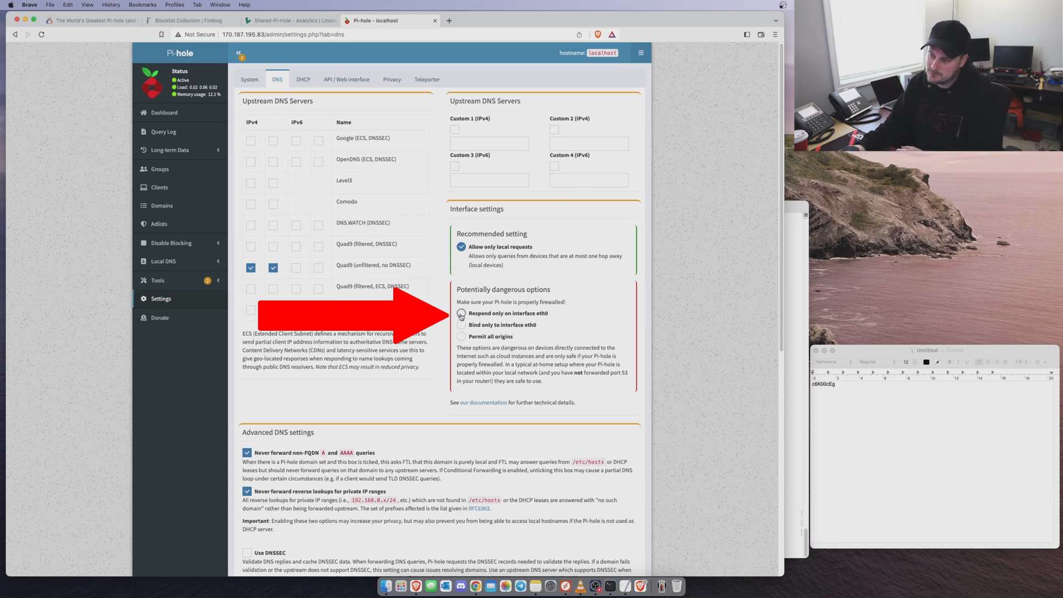
scroll(down, 3)
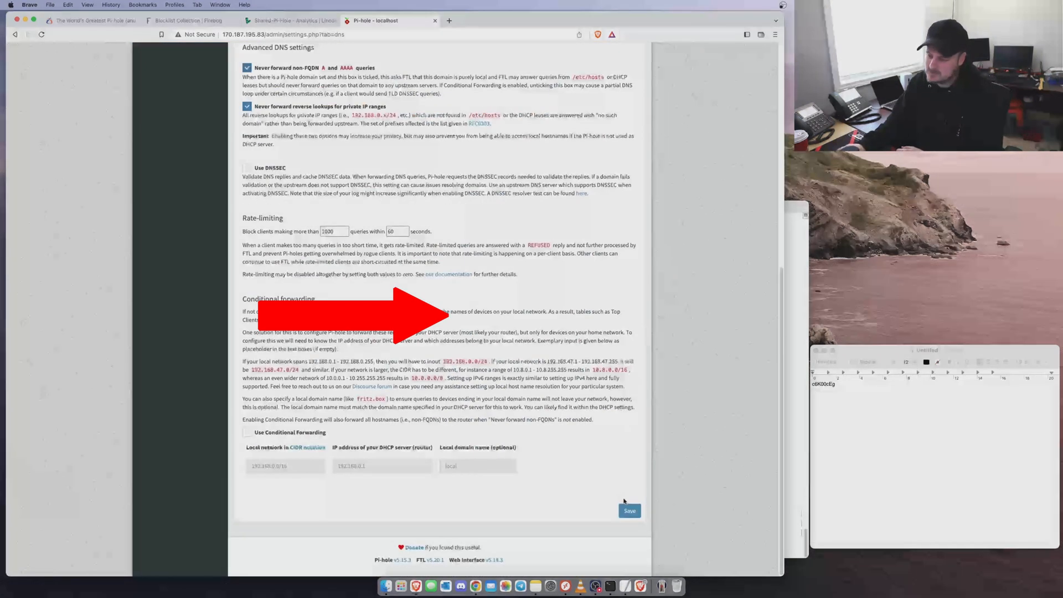
click(628, 511)
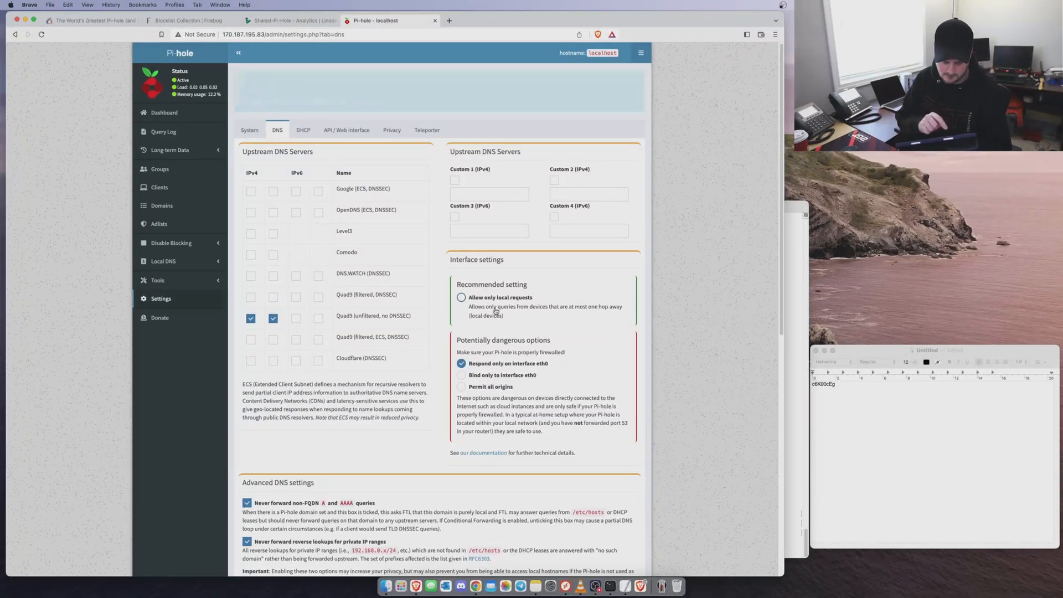
scroll(down, 3)
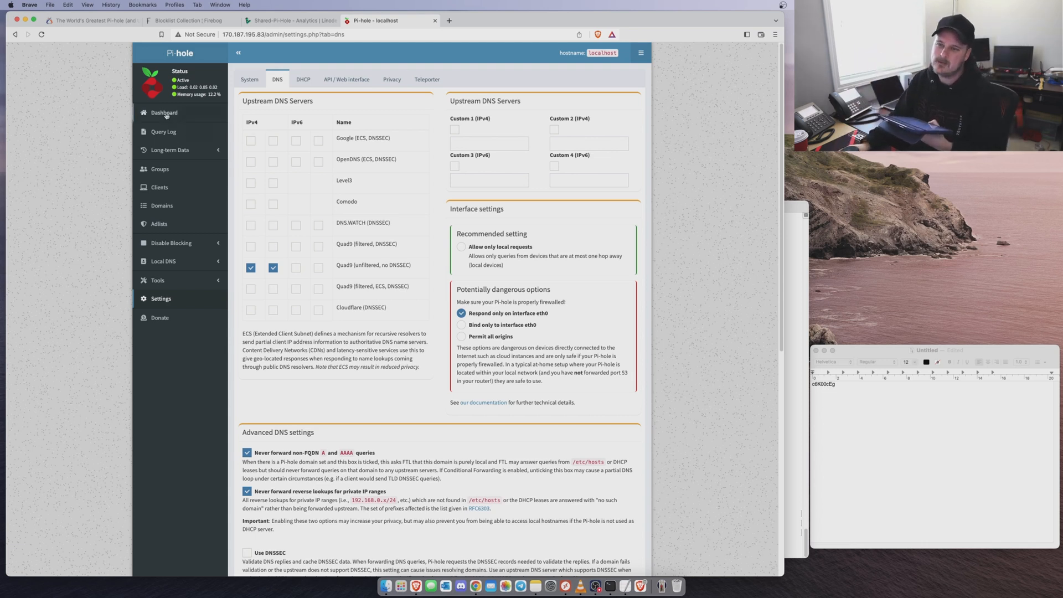
click(164, 113)
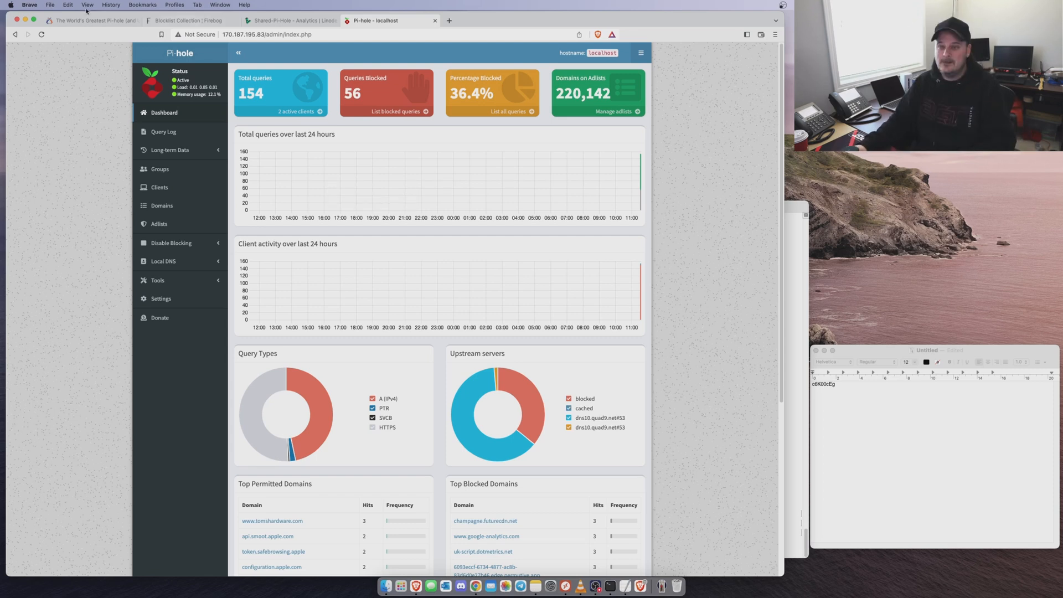
click(91, 21)
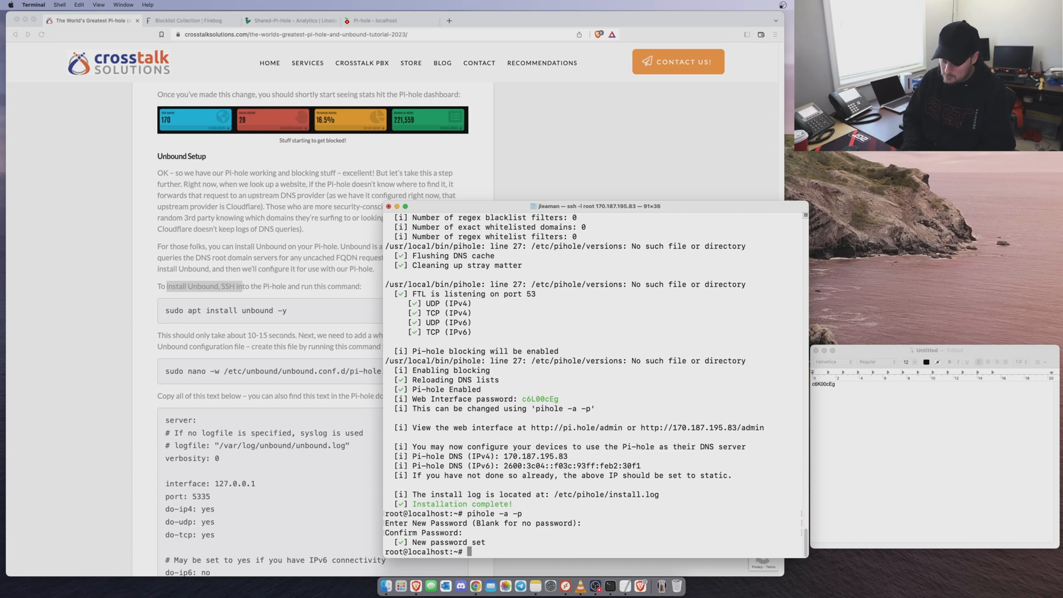
Install Unbound with apt and open /etc/unbound/unbound.conf.d/pi-hole.conf in nano.
text(sudo apt install unbound)
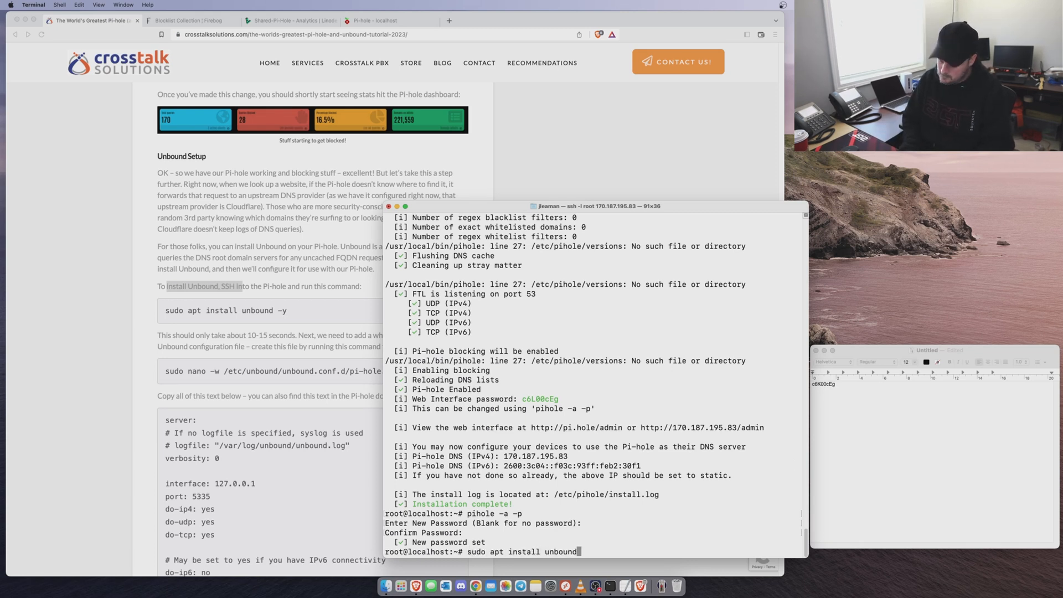
key(Return)
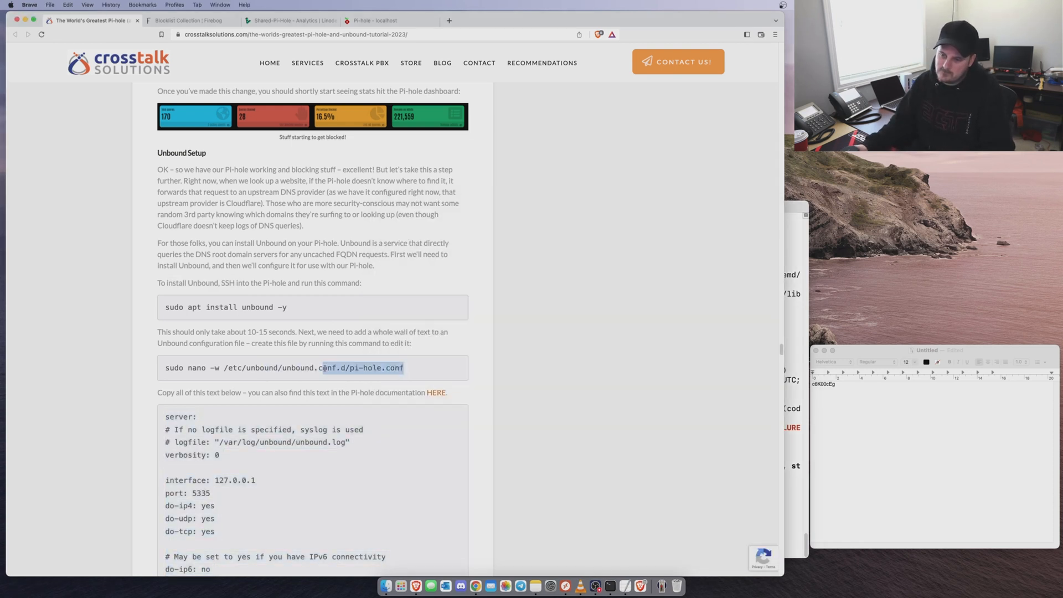
triple_click(283, 368)
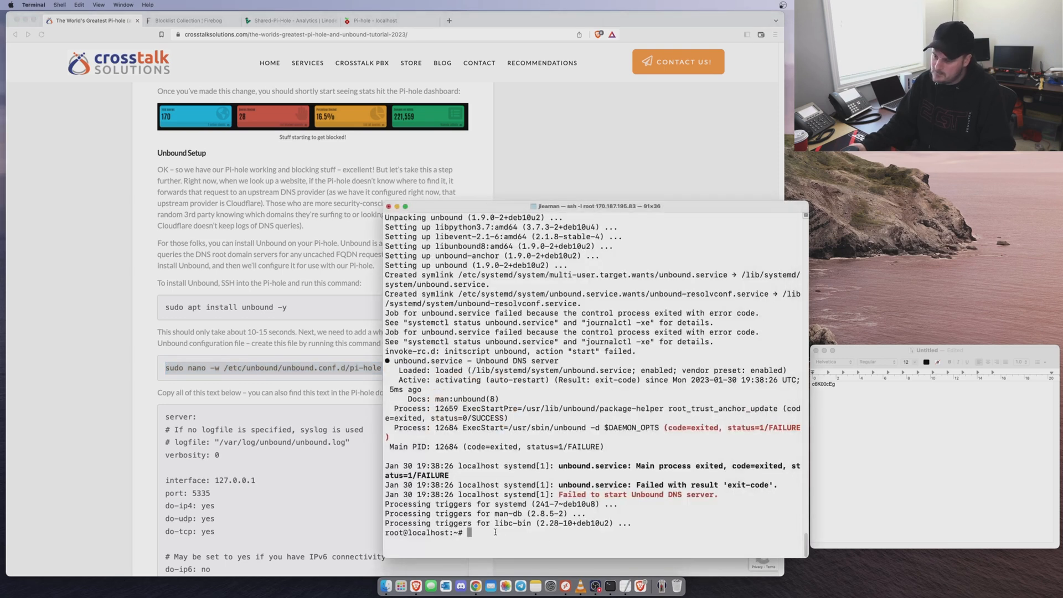
text(sudo nano -w /etc/unbound/unbound.conf.d/pi-hole.conf)
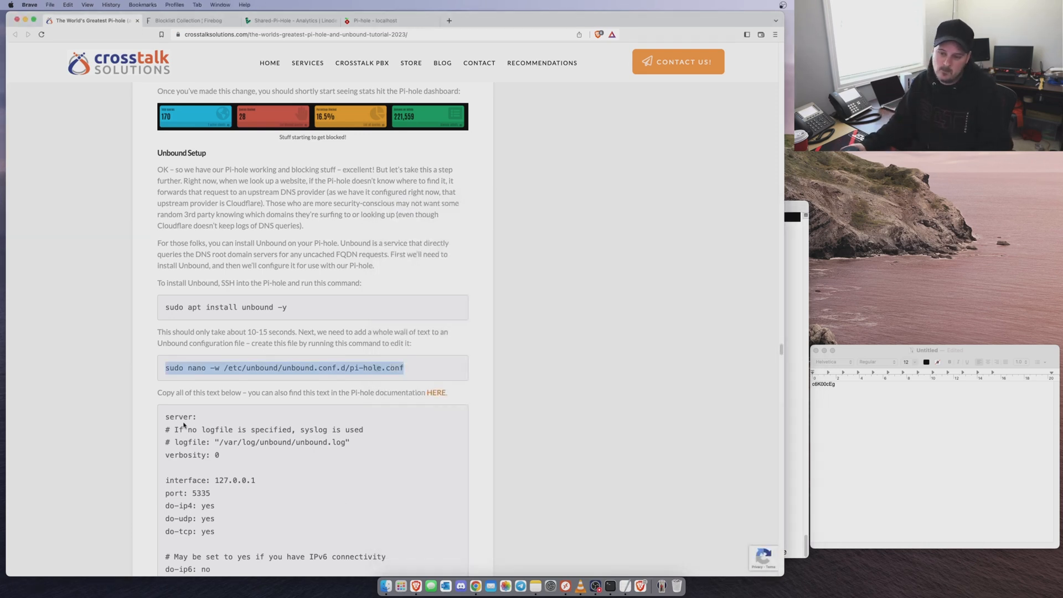
scroll(down, 3)
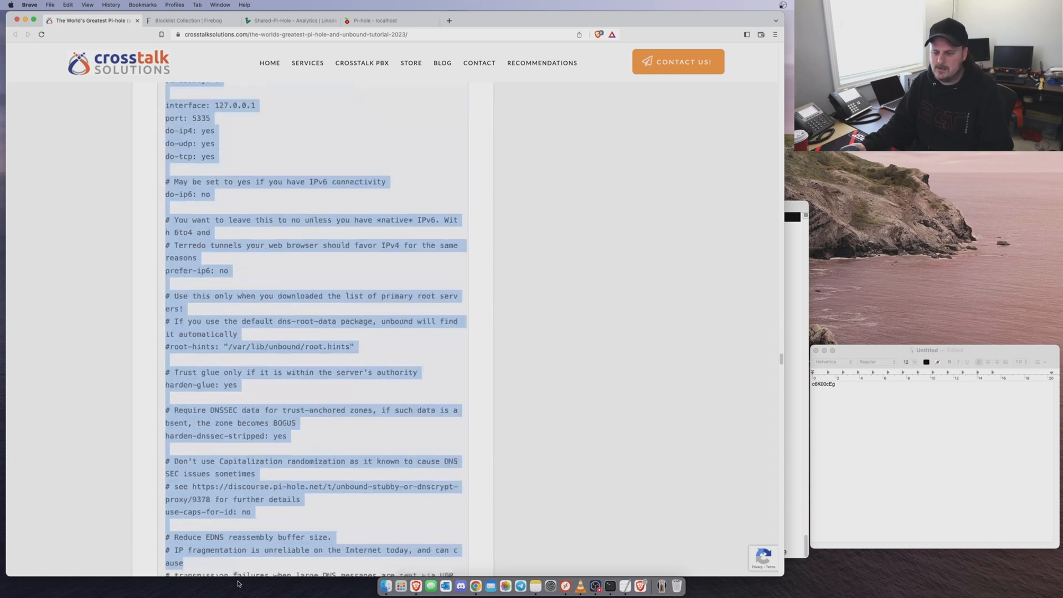
scroll(down, 3)
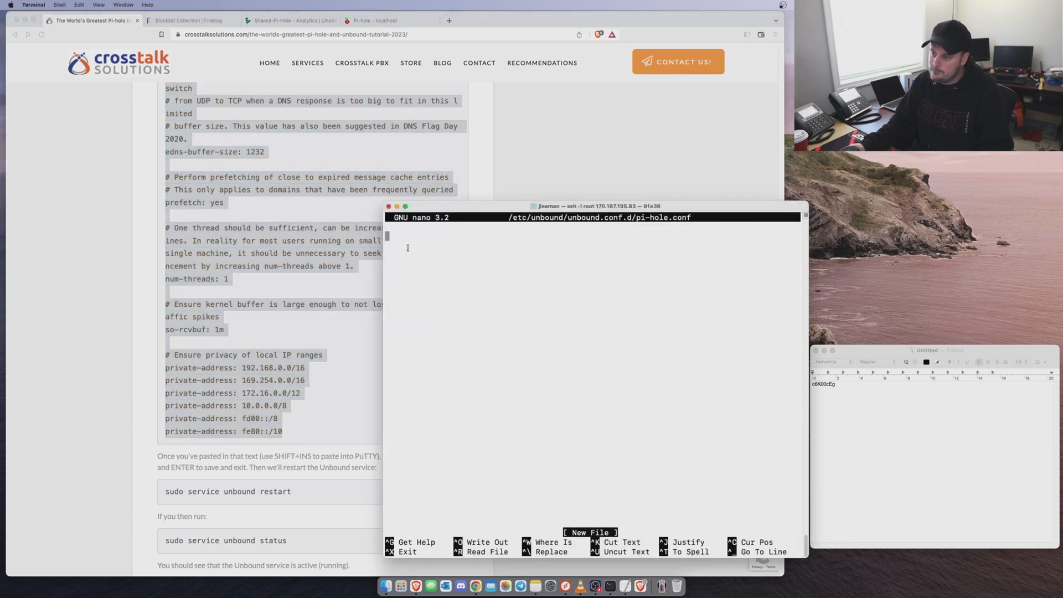
Paste the Unbound server configuration into pi-hole.conf in nano and exit, saving the file.
right_click(406, 247)
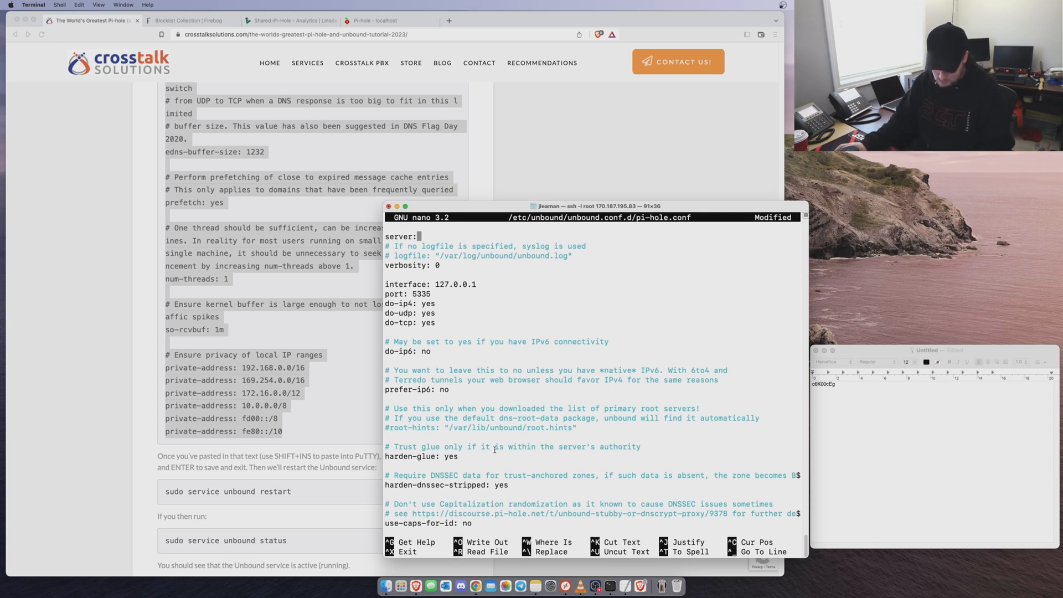
key(ctrl+x)
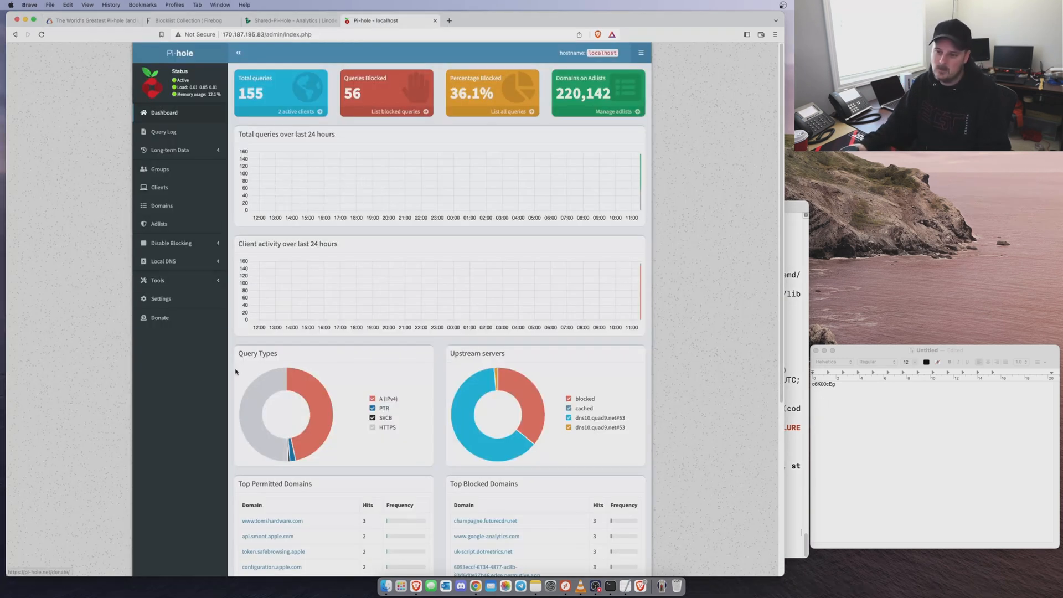
Uncheck Quad9, set 127.0.0.1#5335 as the custom IPv4 upstream, and verify on the dashboard.
click(157, 280)
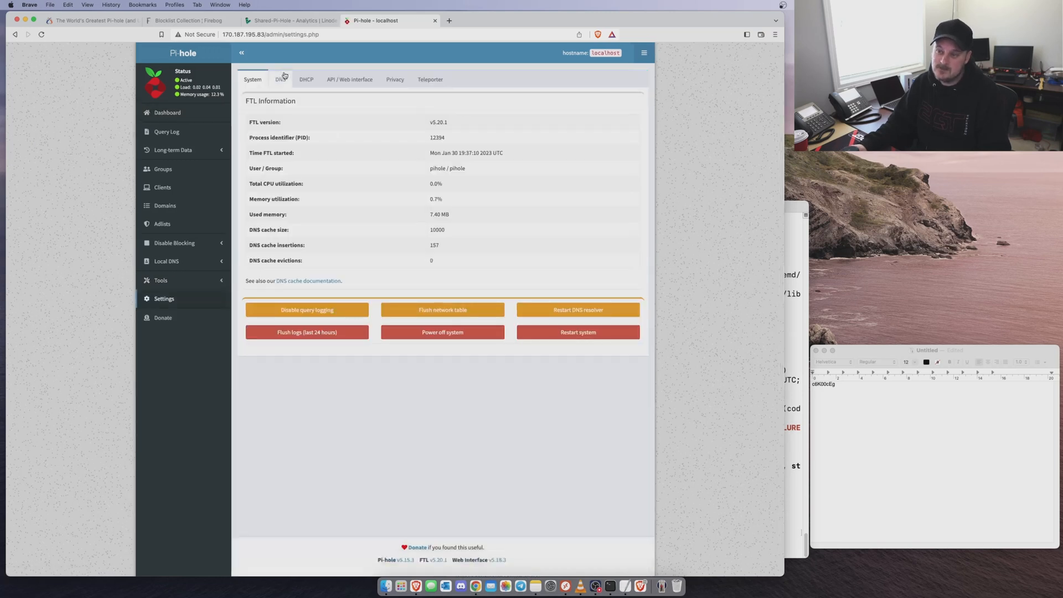
click(277, 79)
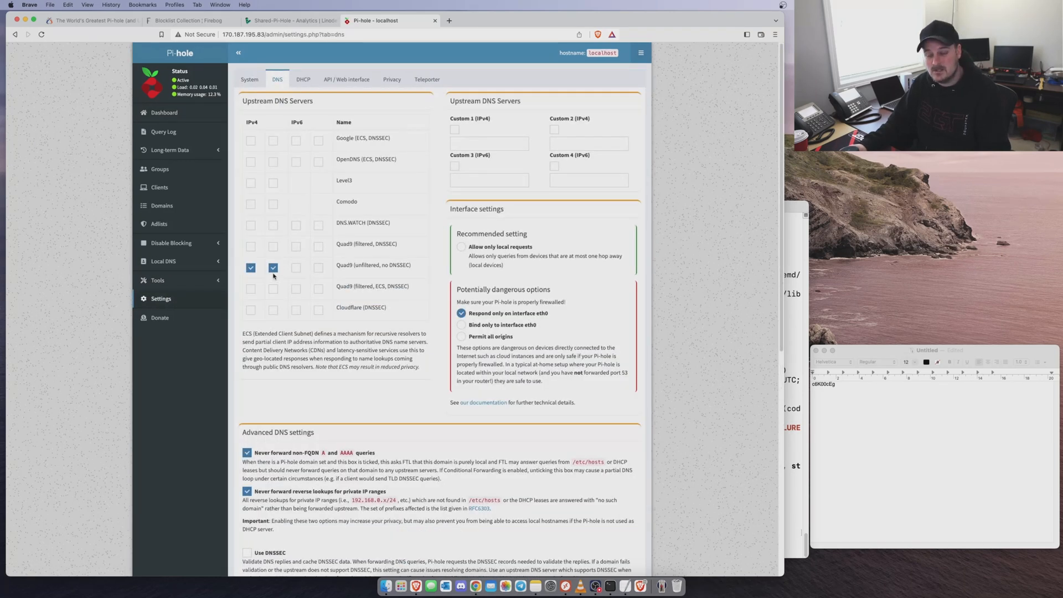
click(272, 268)
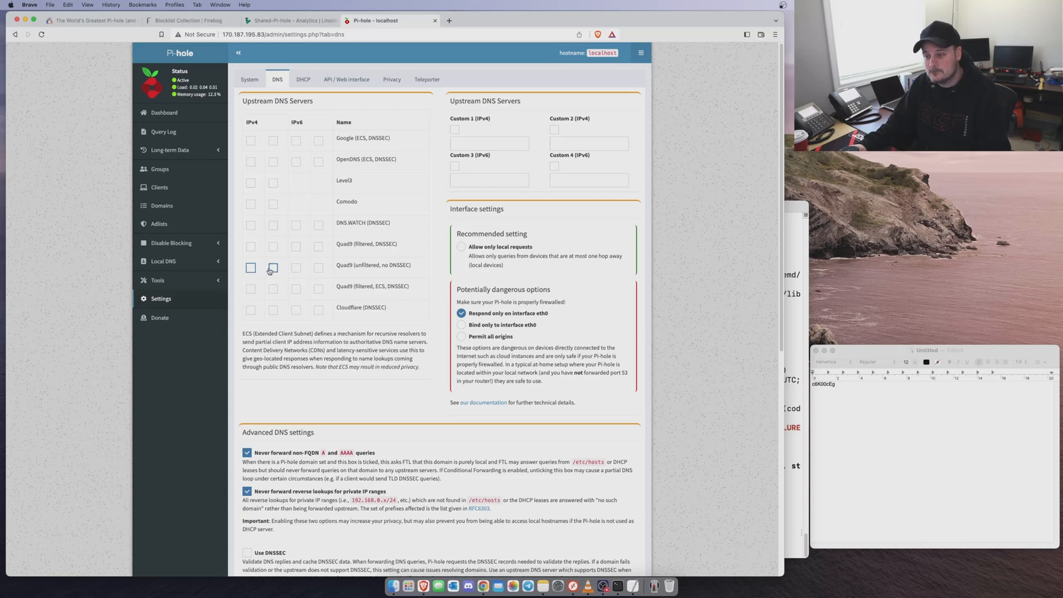
click(489, 142)
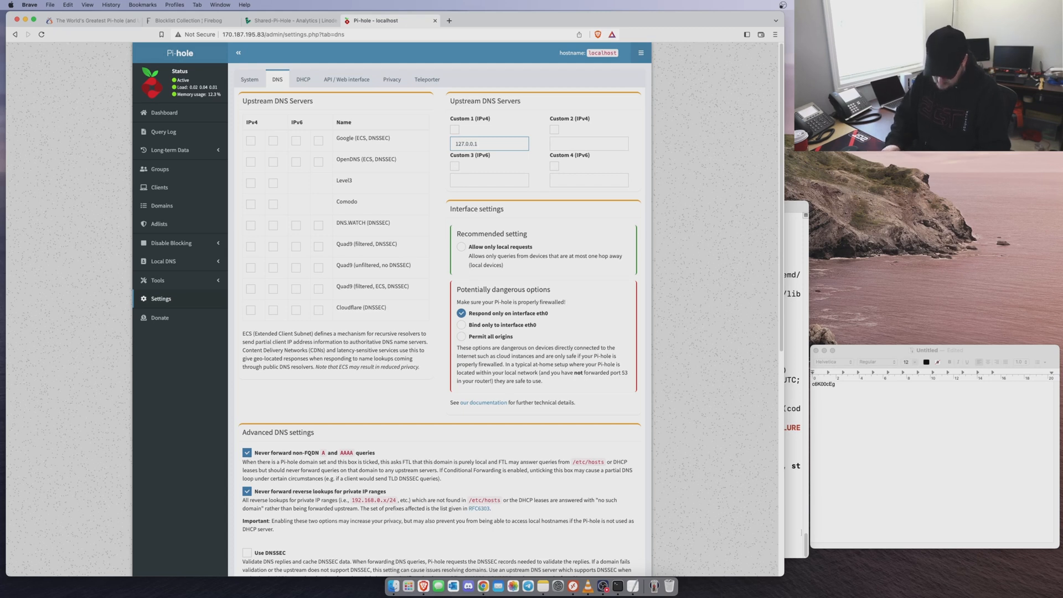
text(#)
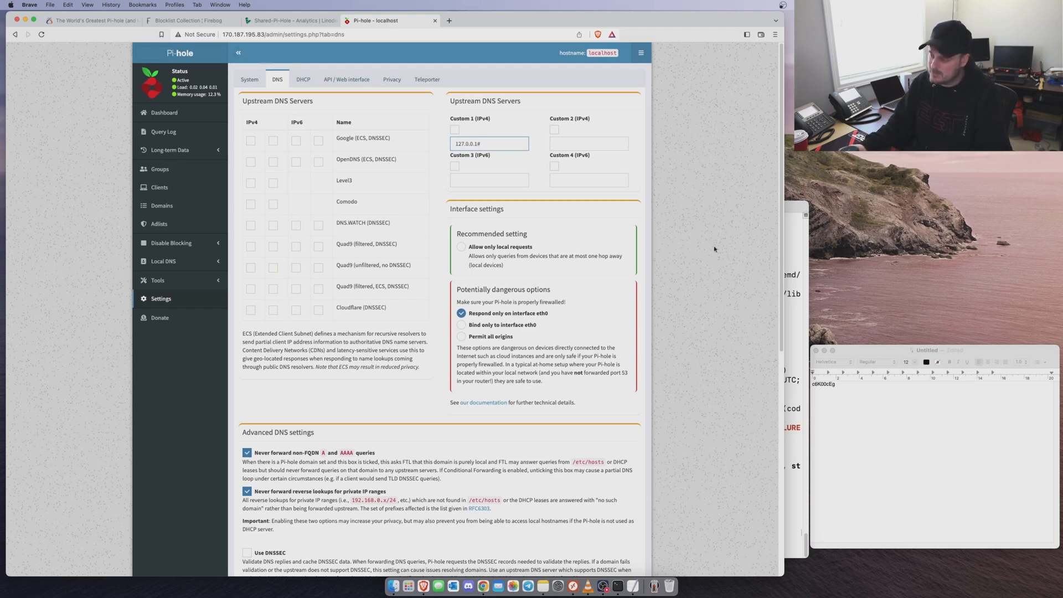
scroll(down, 3)
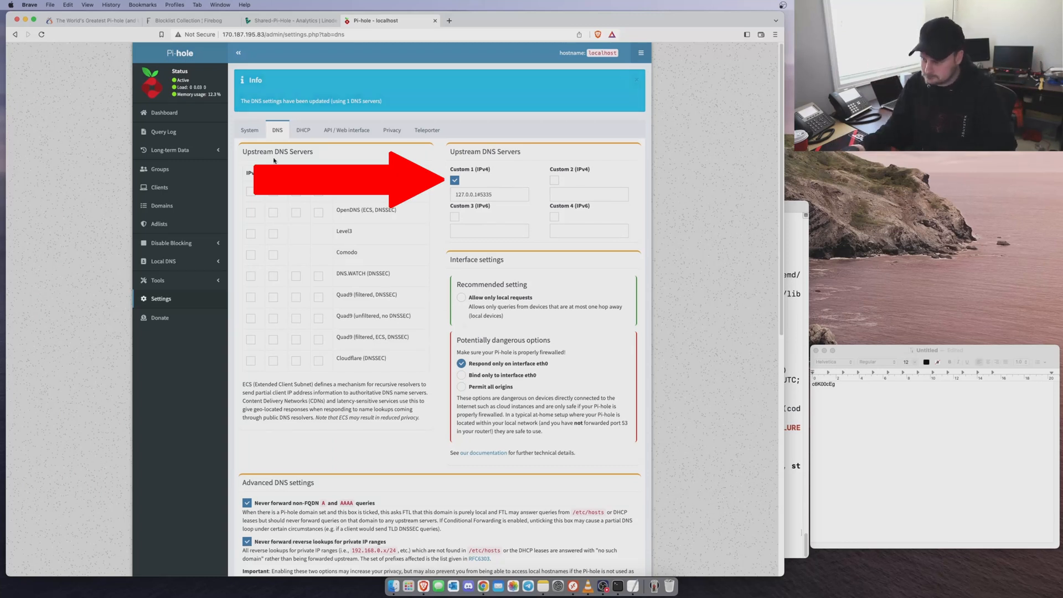
click(164, 113)
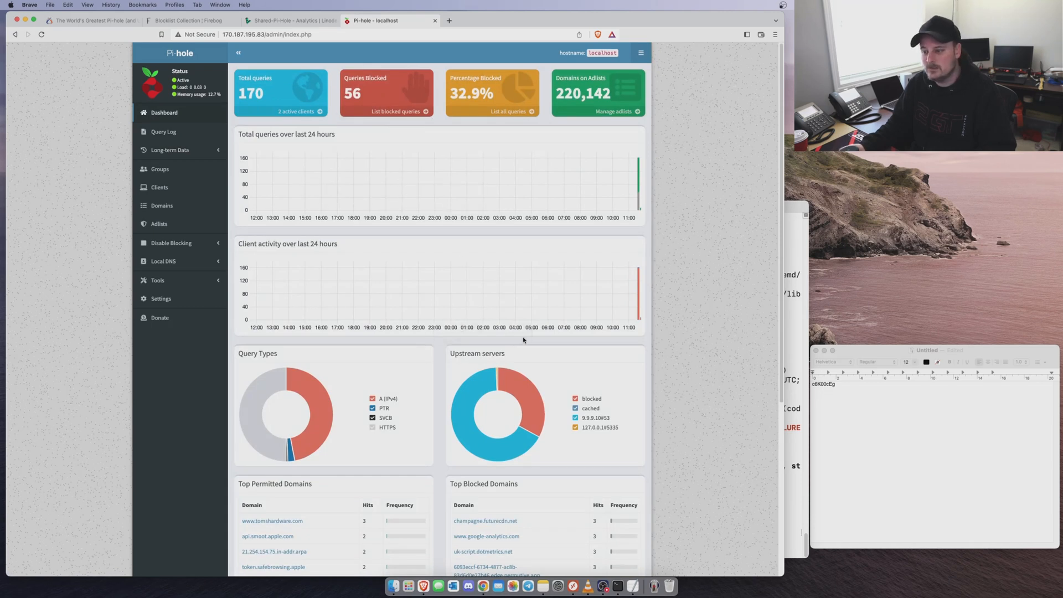
click(160, 298)
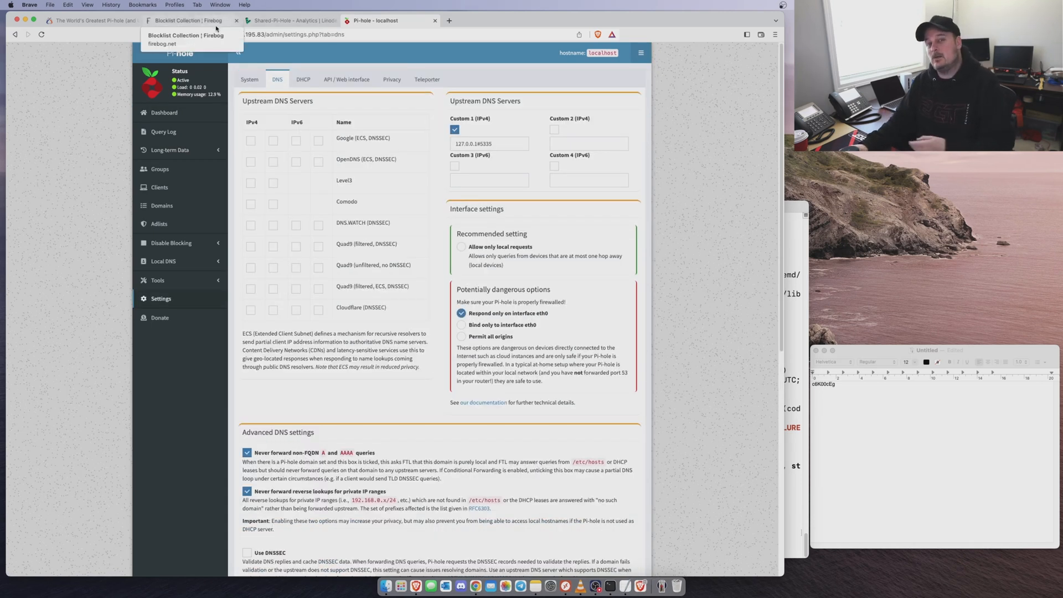
Run 'sudo service unbound restart' in the server terminal.
click(88, 21)
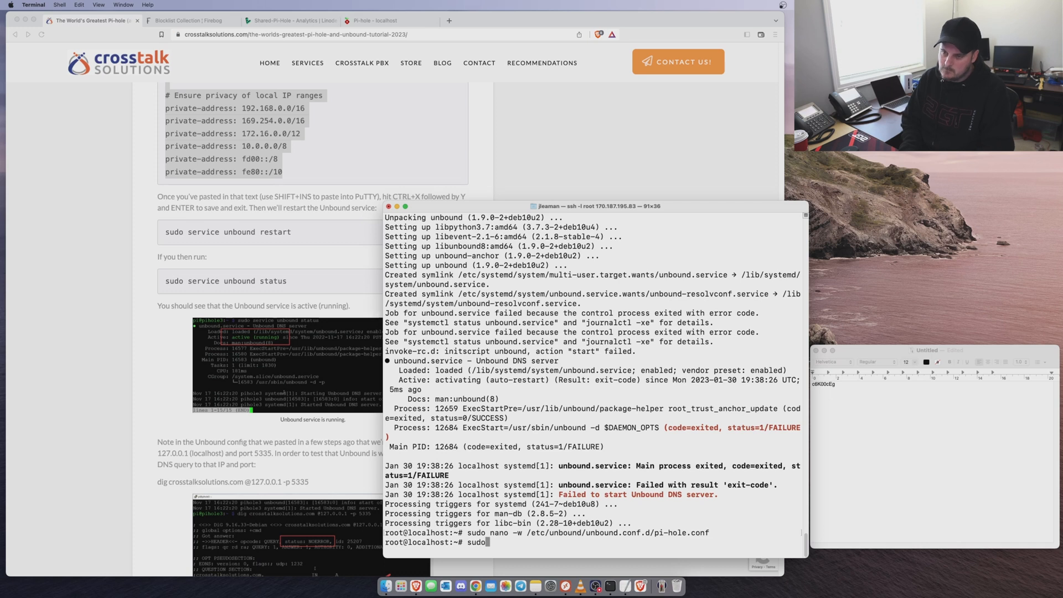
text(service unbound restart)
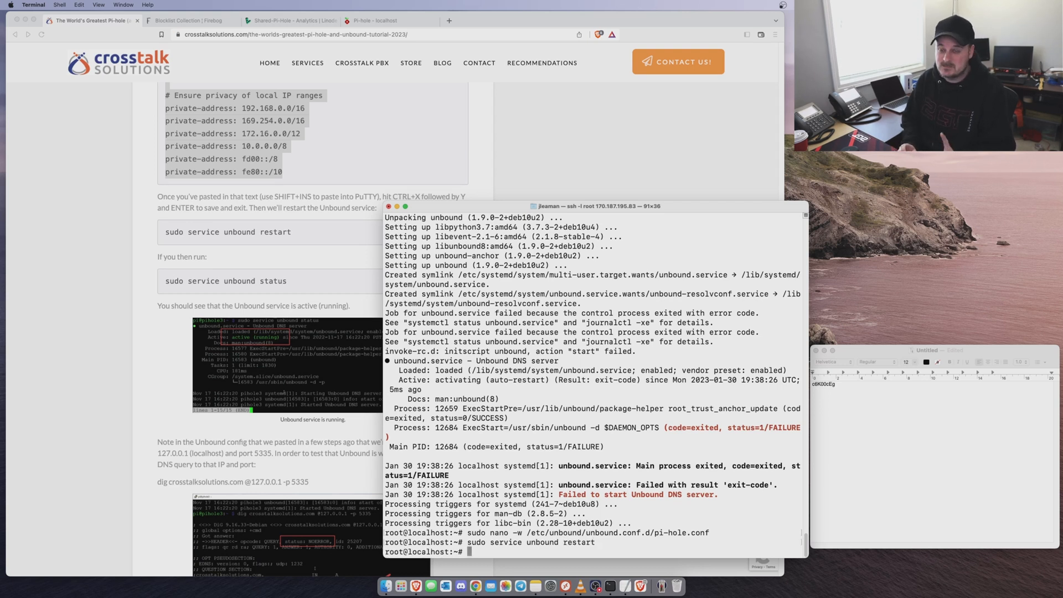
text(sudo service unbound rest)
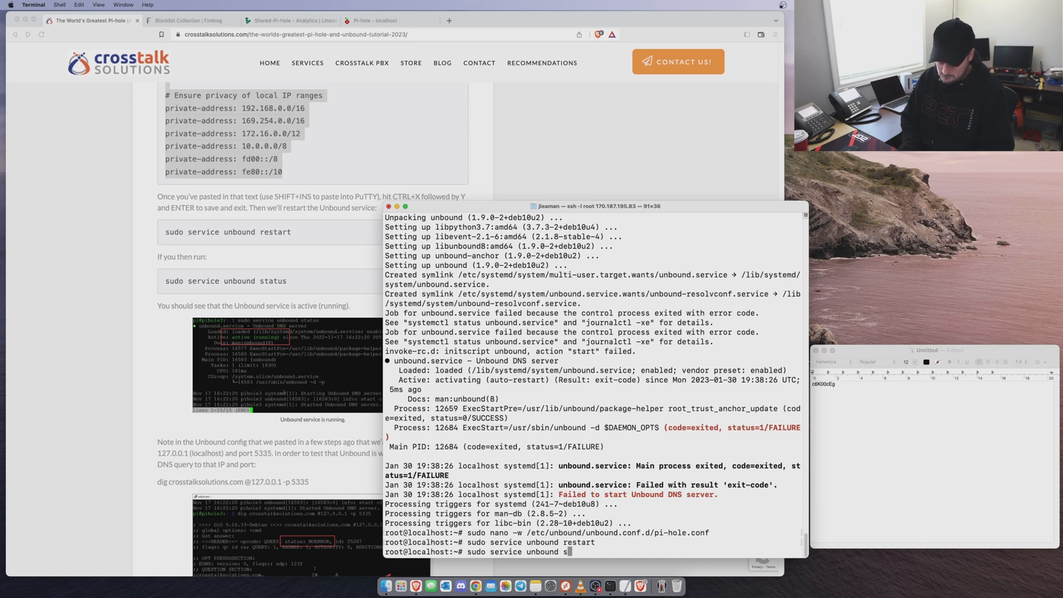
key(Return)
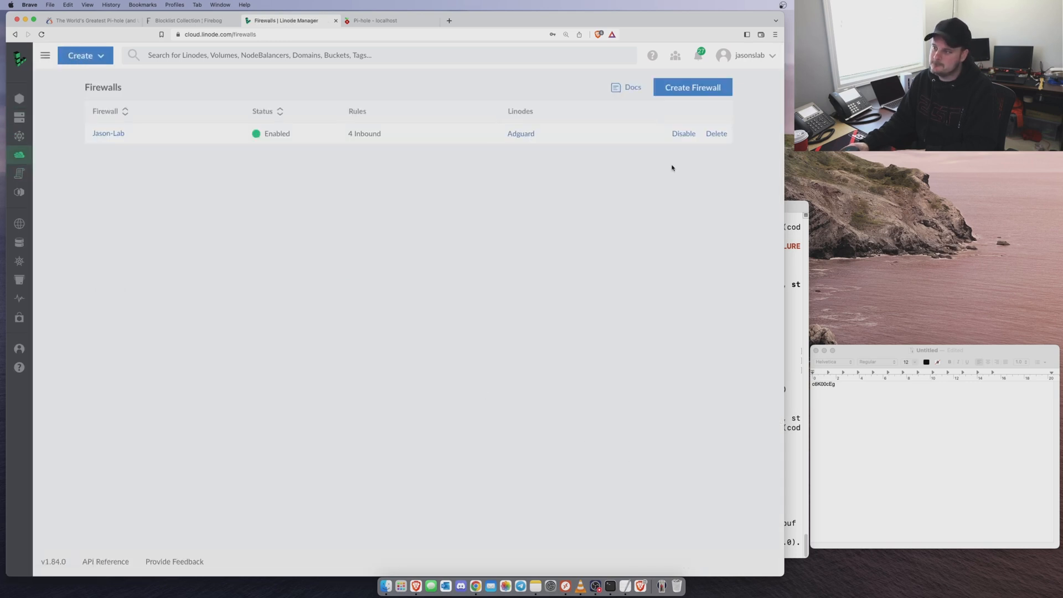
Create a firewall labelled Shared-Pi-Hole assigned to the Shared-Pi-Hole Linode.
click(692, 87)
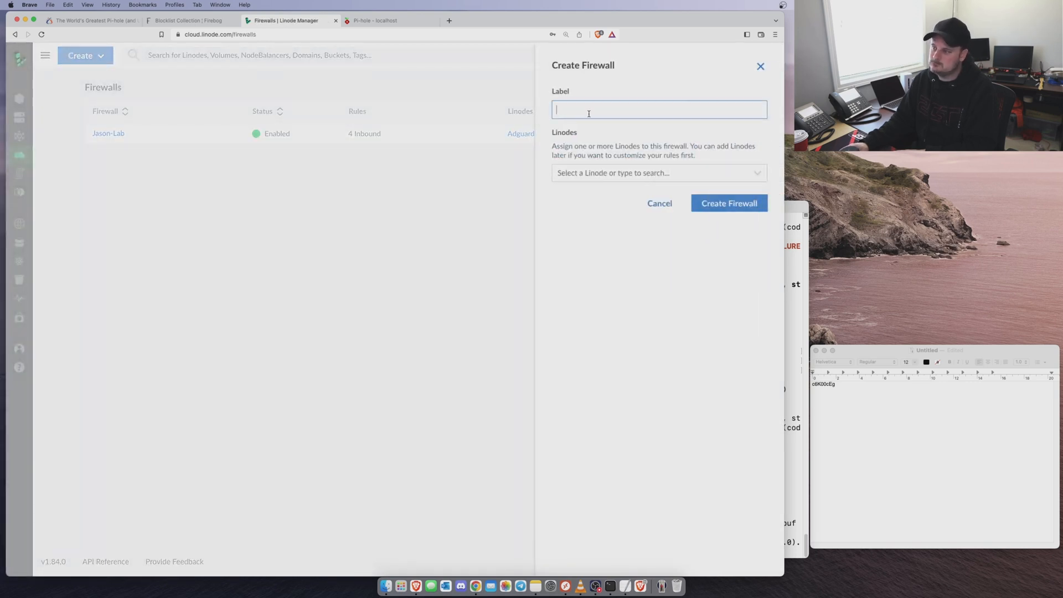
text(Shared-Pi-Hole)
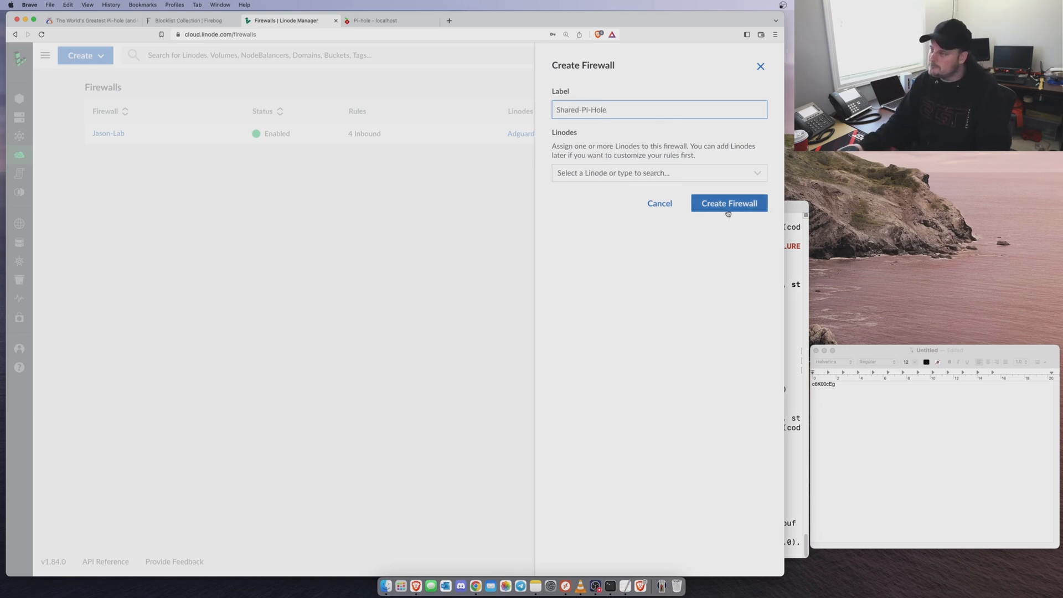
click(658, 172)
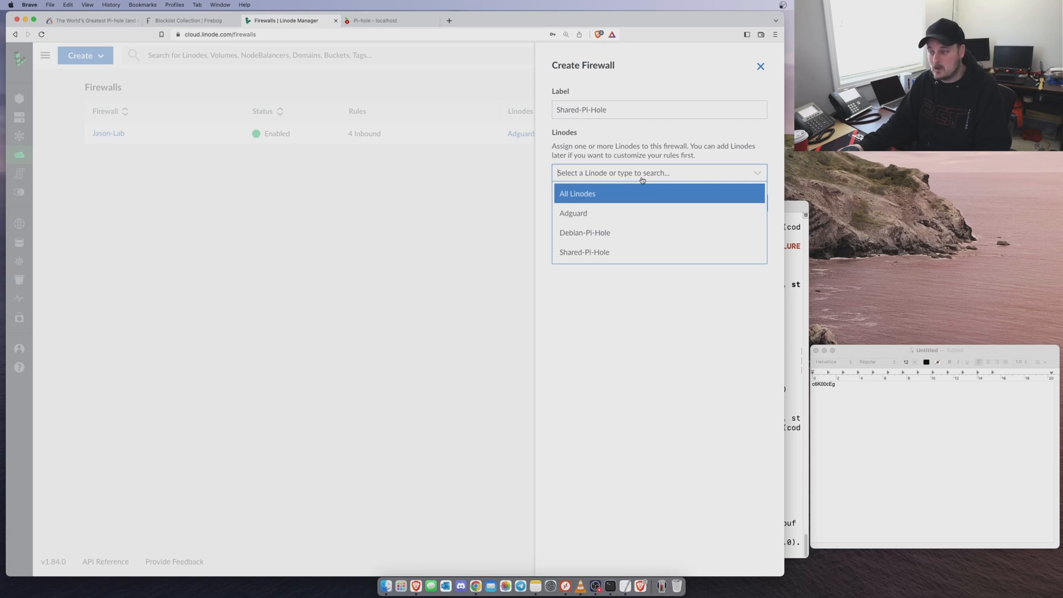
click(583, 251)
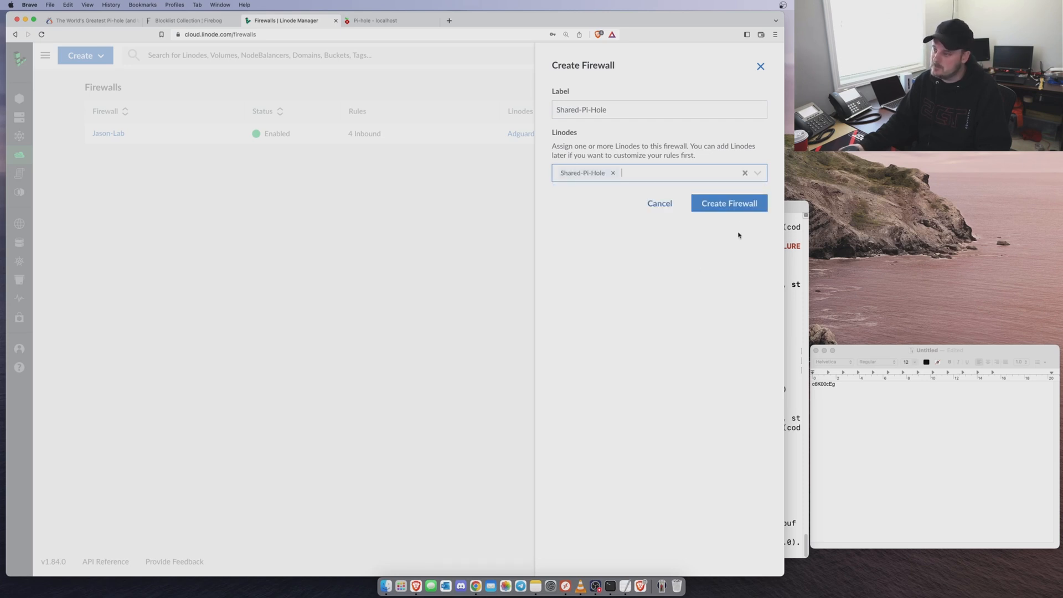
click(728, 202)
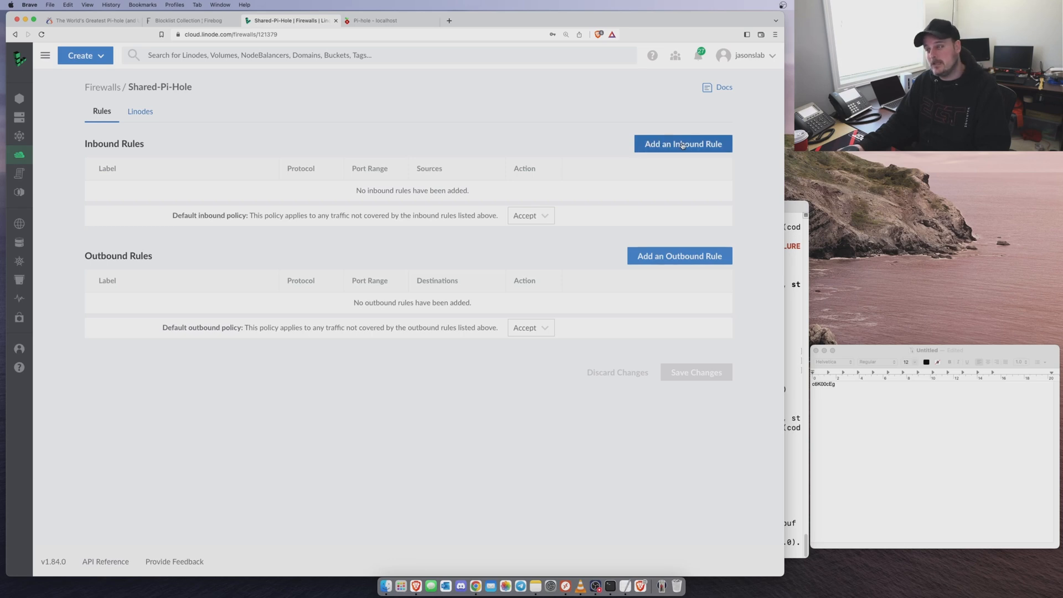
Add an inbound DNS preset rule using UDP protocol with a description.
click(682, 144)
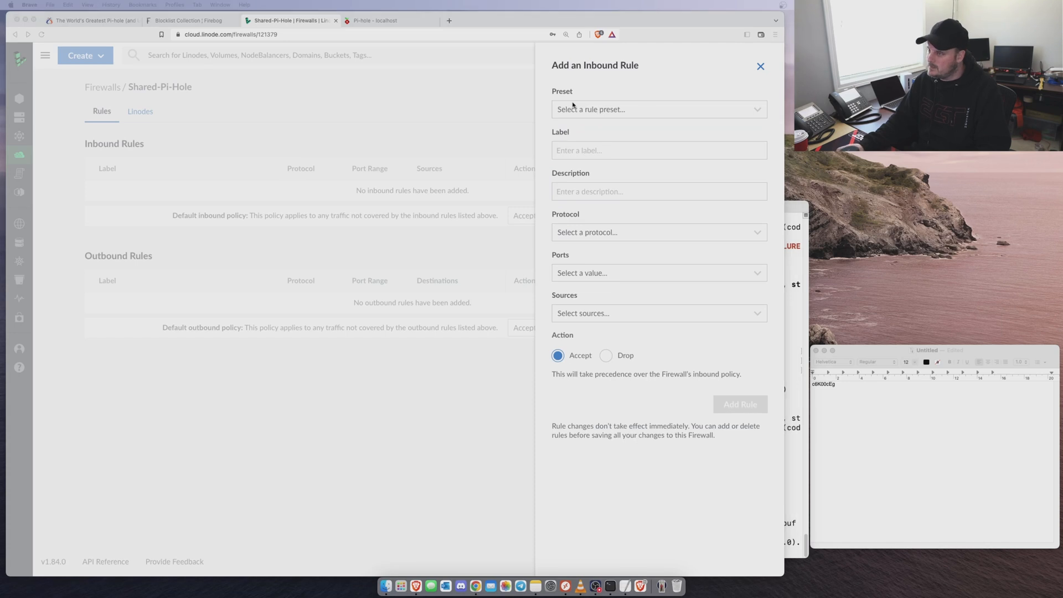
click(657, 110)
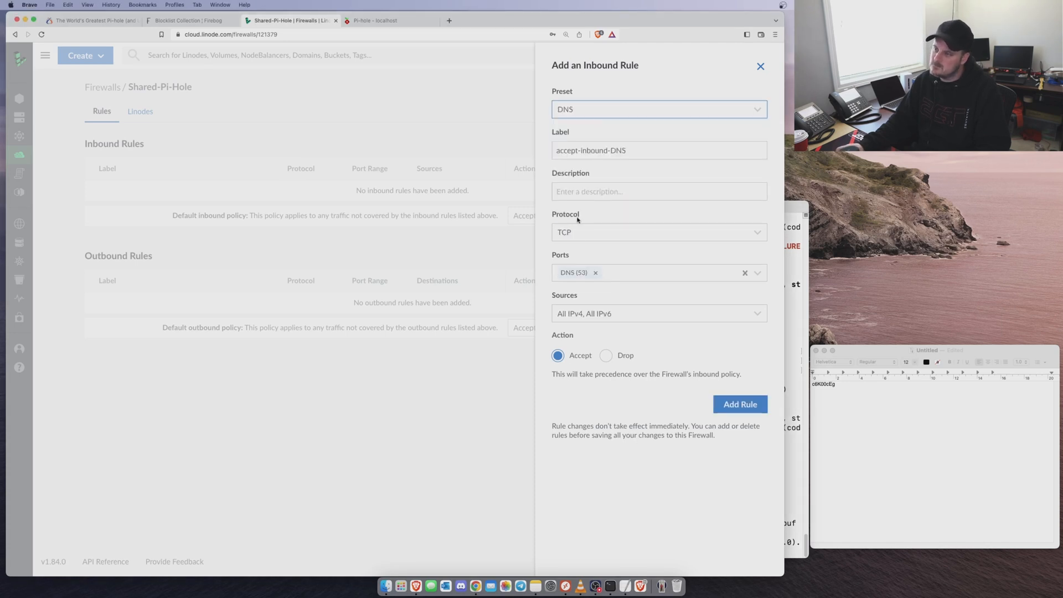
click(658, 232)
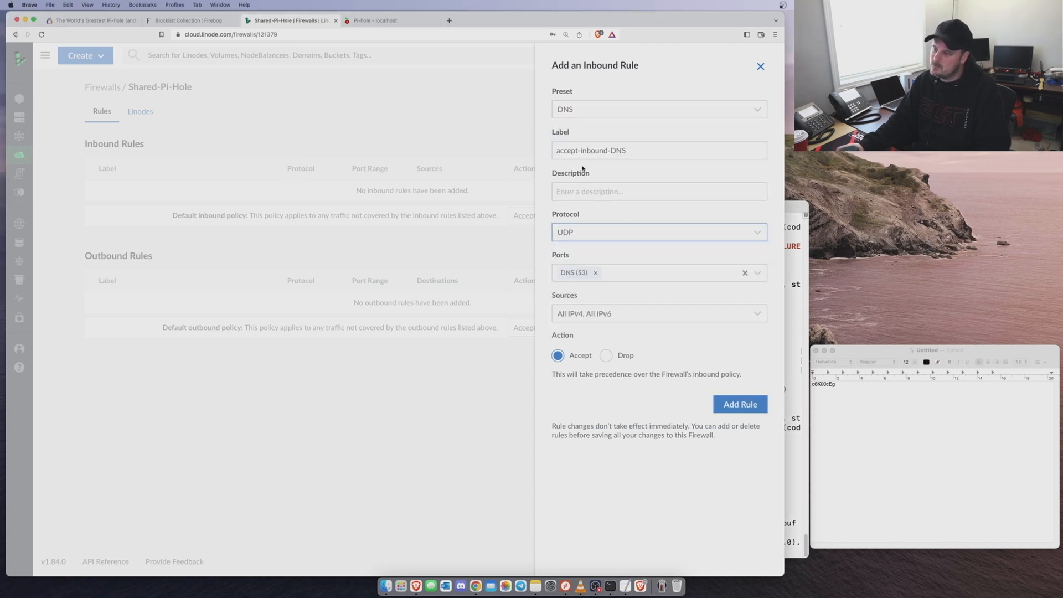
click(658, 191)
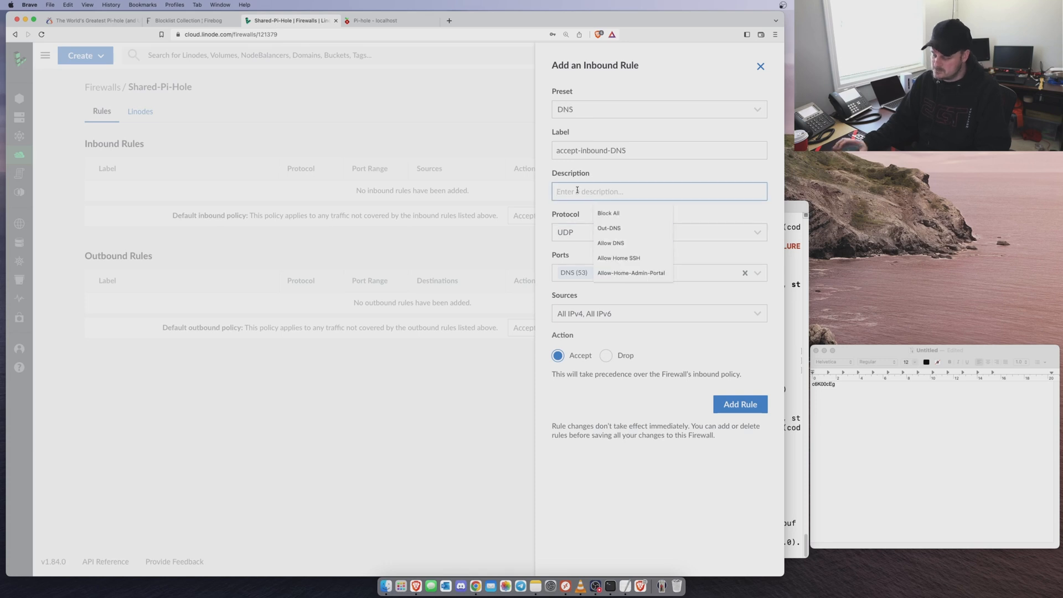
text(In-DNS)
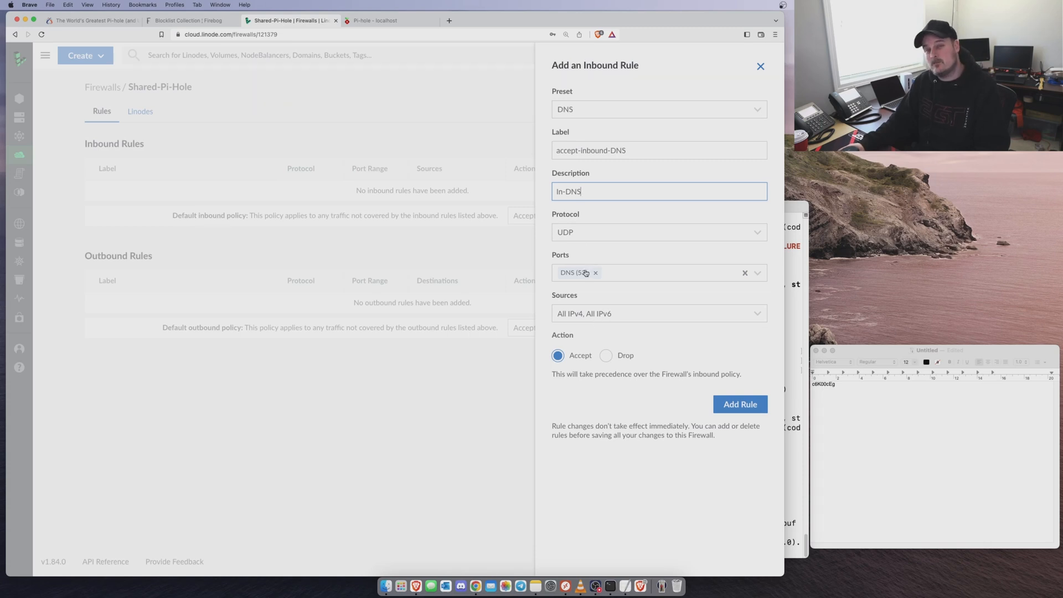
click(739, 404)
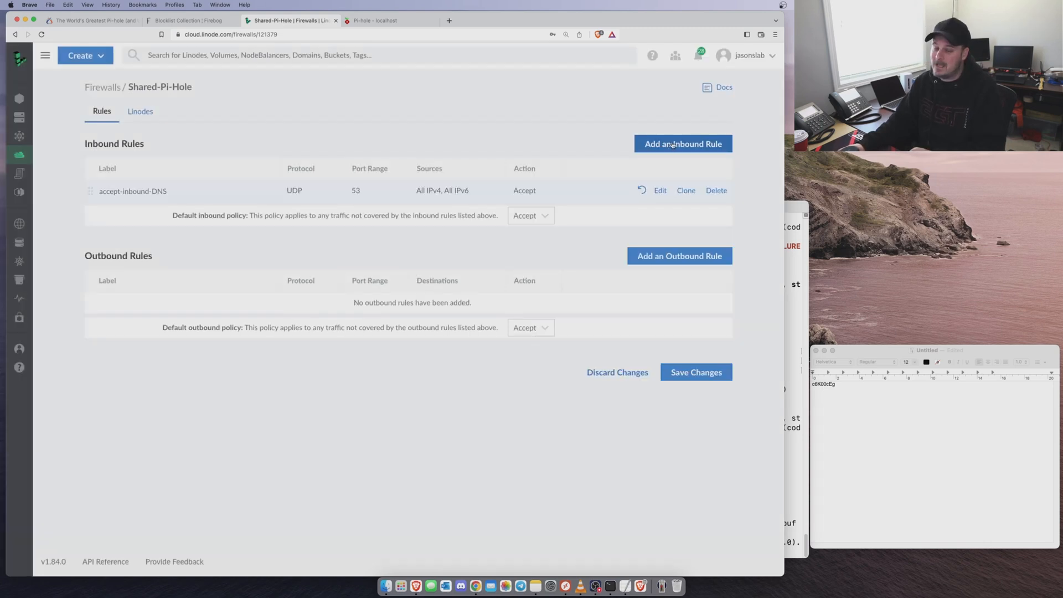
Add an inbound HTTP preset rule with Drop action, described 'Block Access'.
click(682, 144)
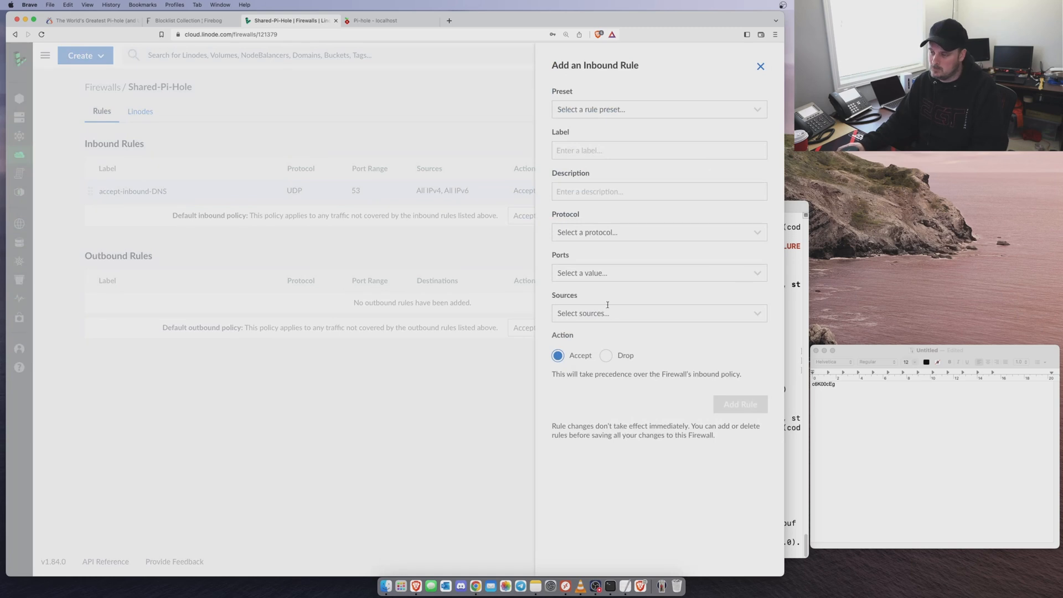
click(657, 109)
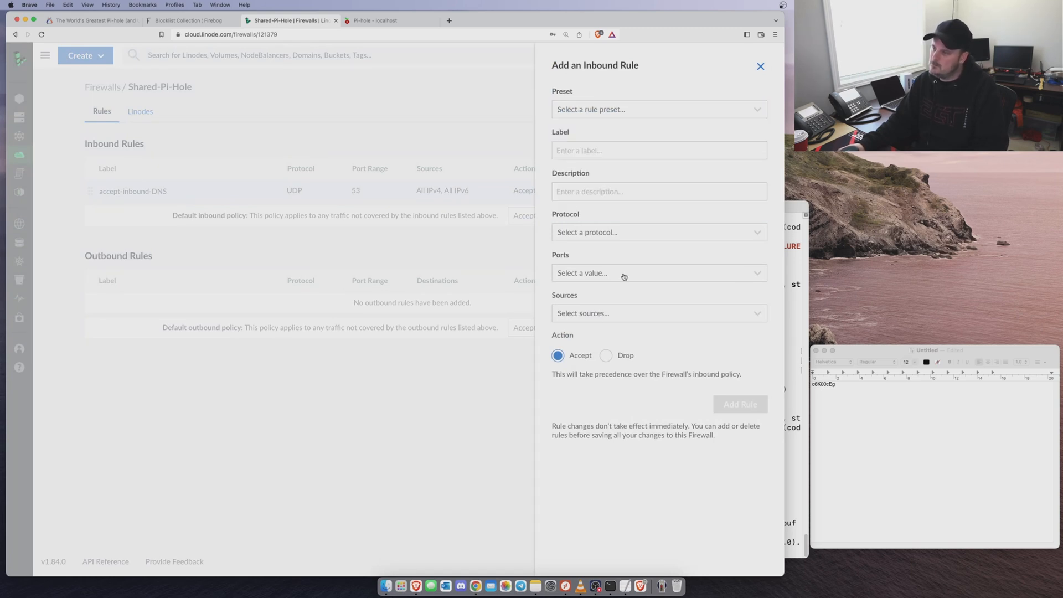
click(658, 109)
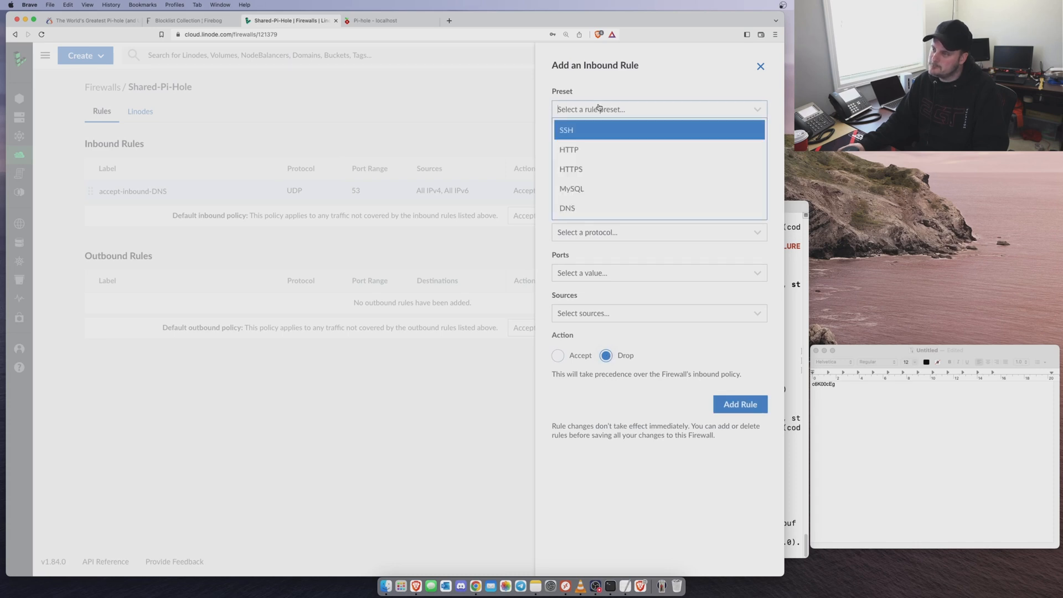
click(568, 150)
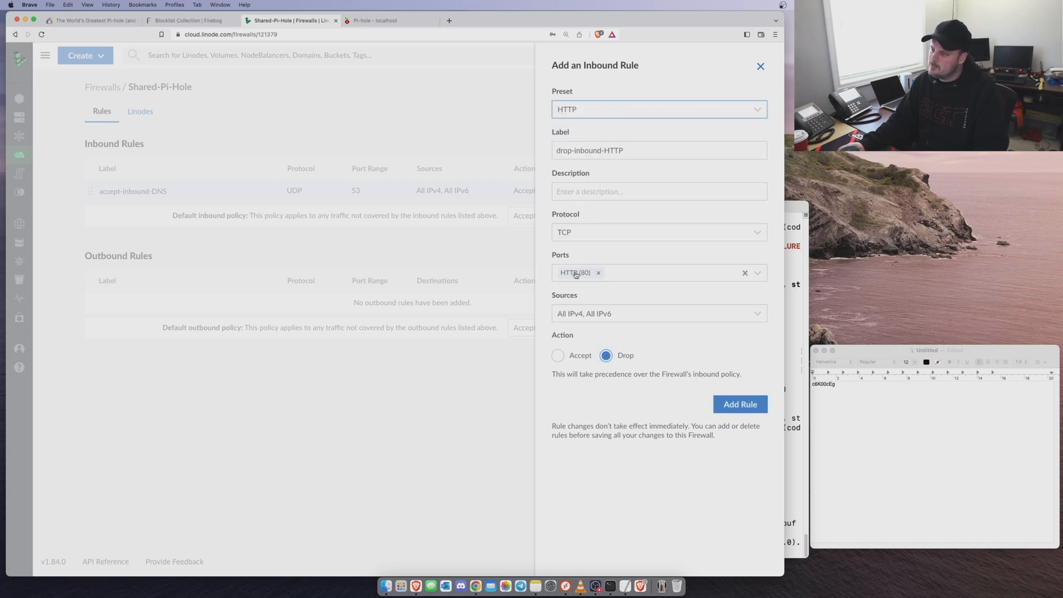
click(658, 191)
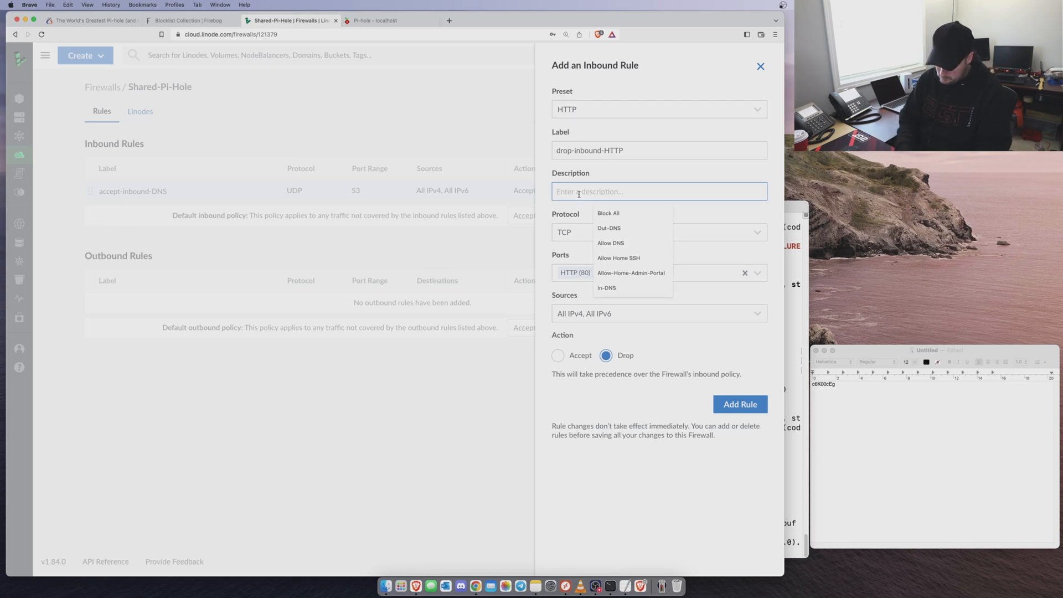
text(Block Acce)
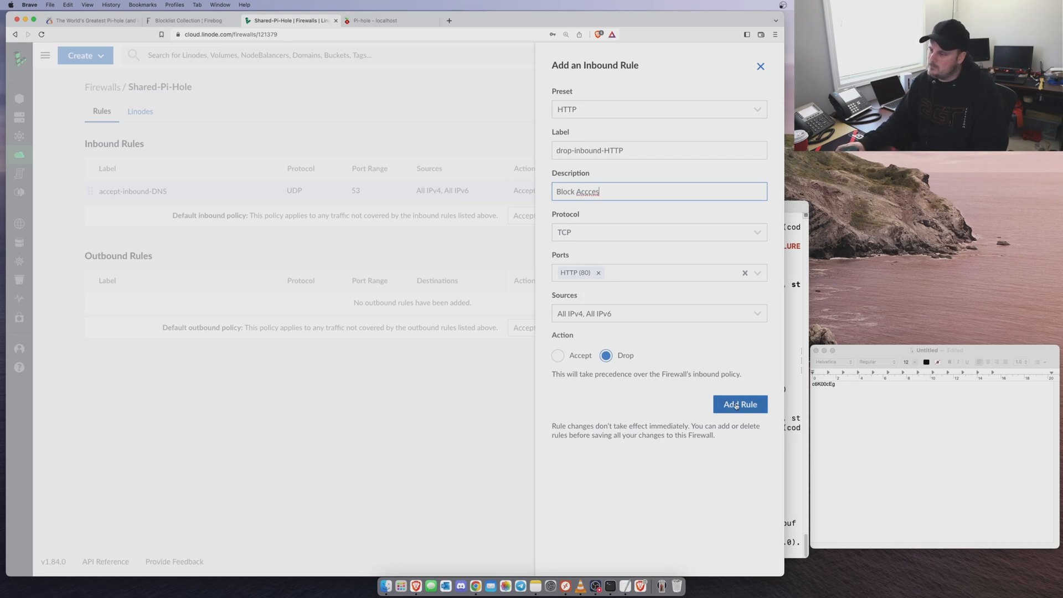
click(740, 404)
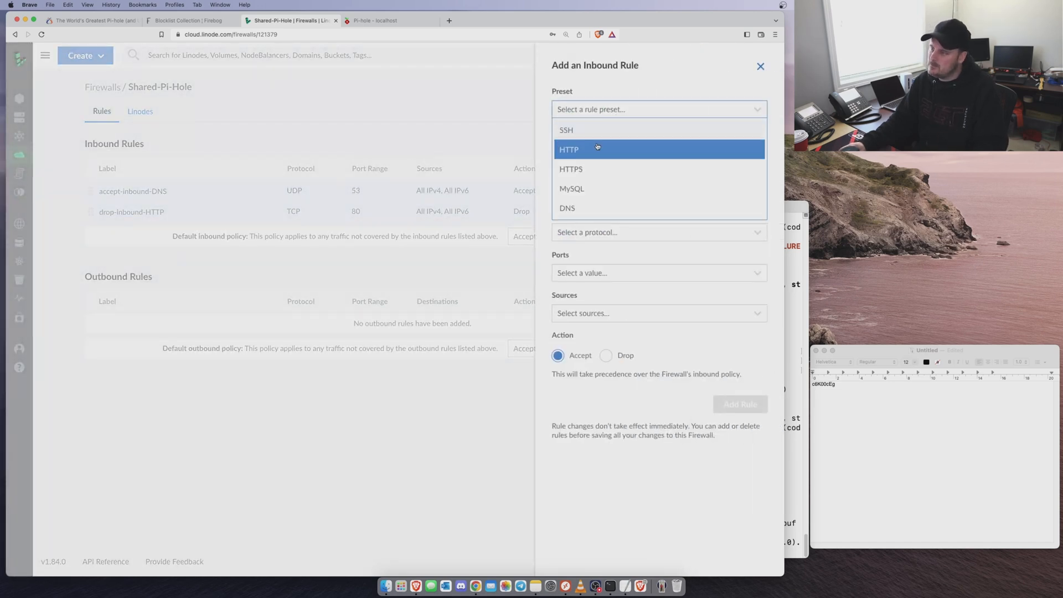
click(568, 149)
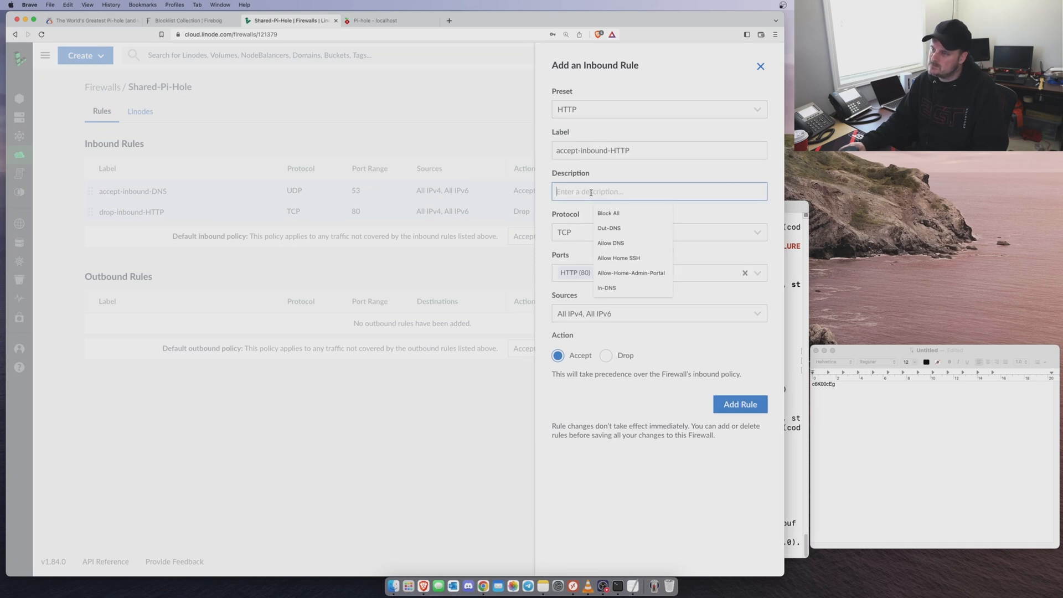
text(Add)
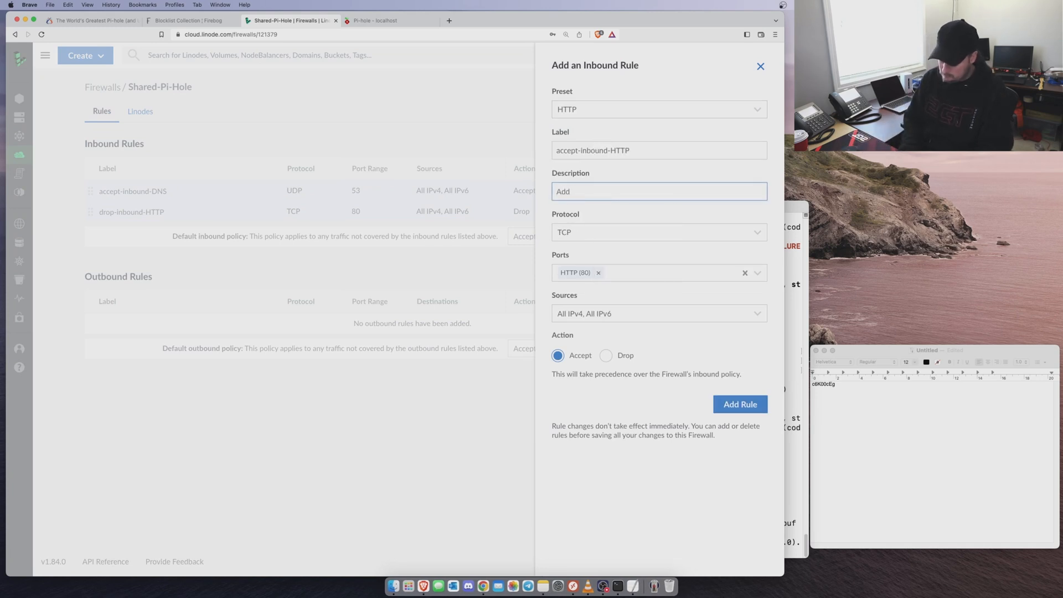
text(HTTP Allow Admin)
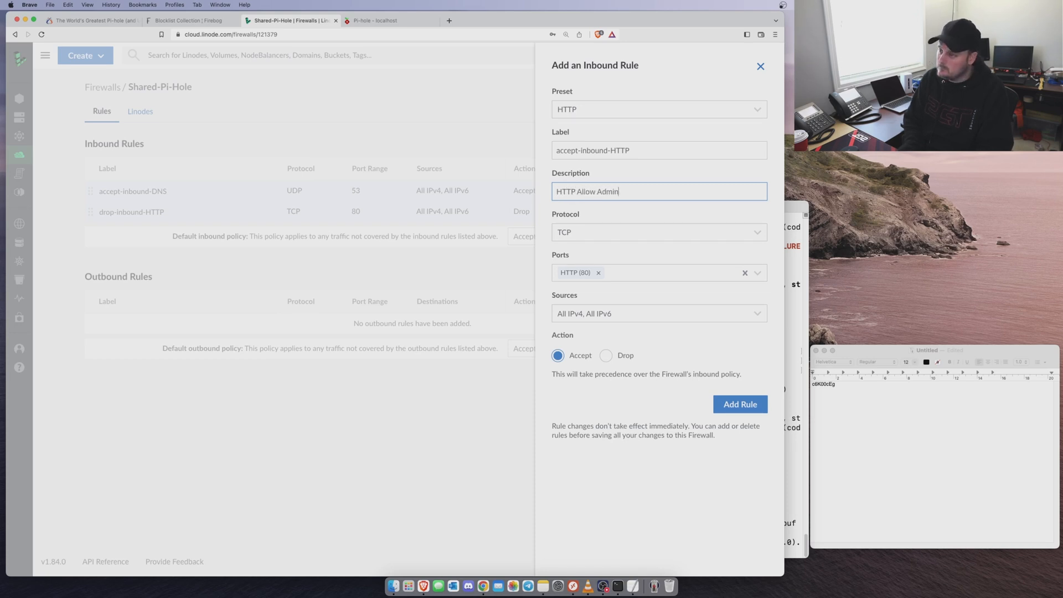
text(Home)
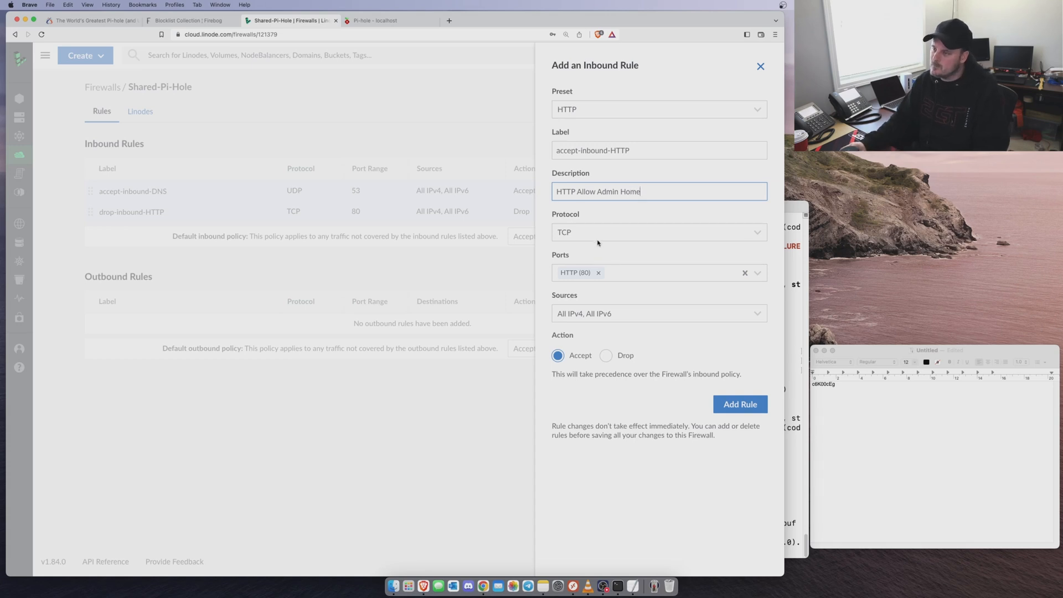
click(657, 313)
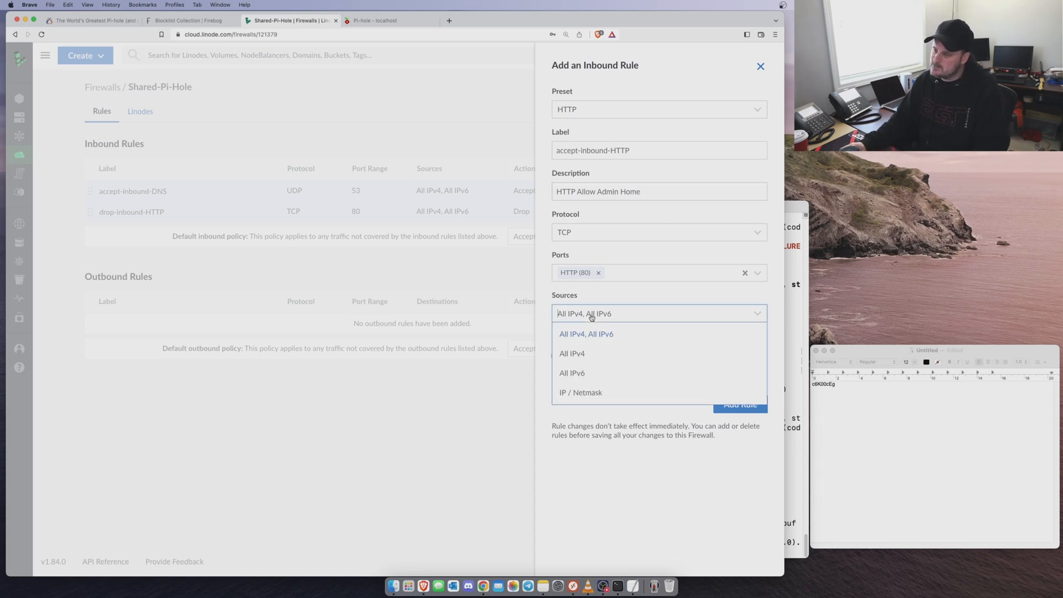
click(571, 353)
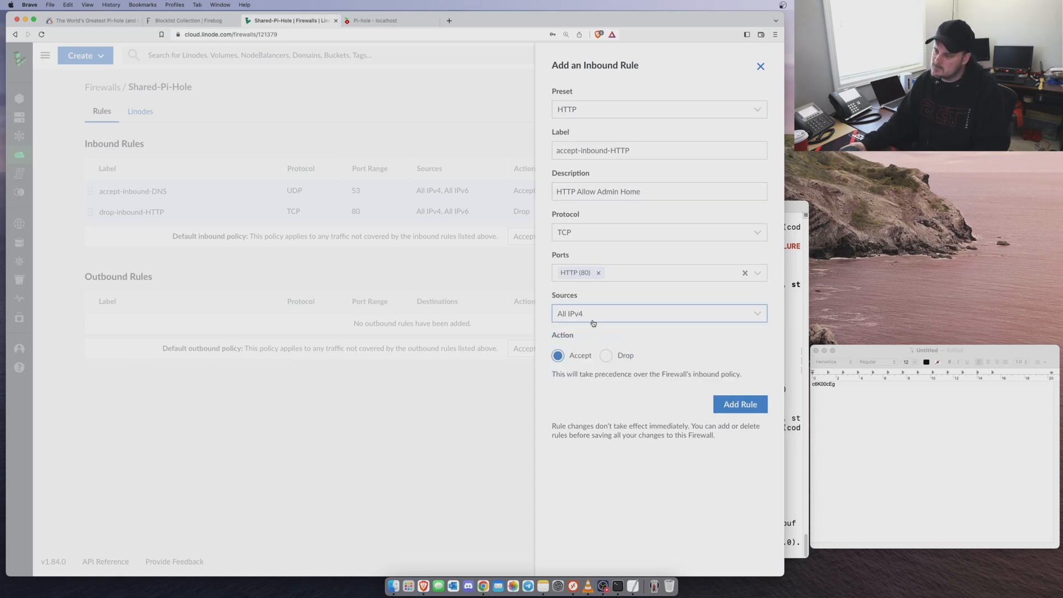
click(658, 312)
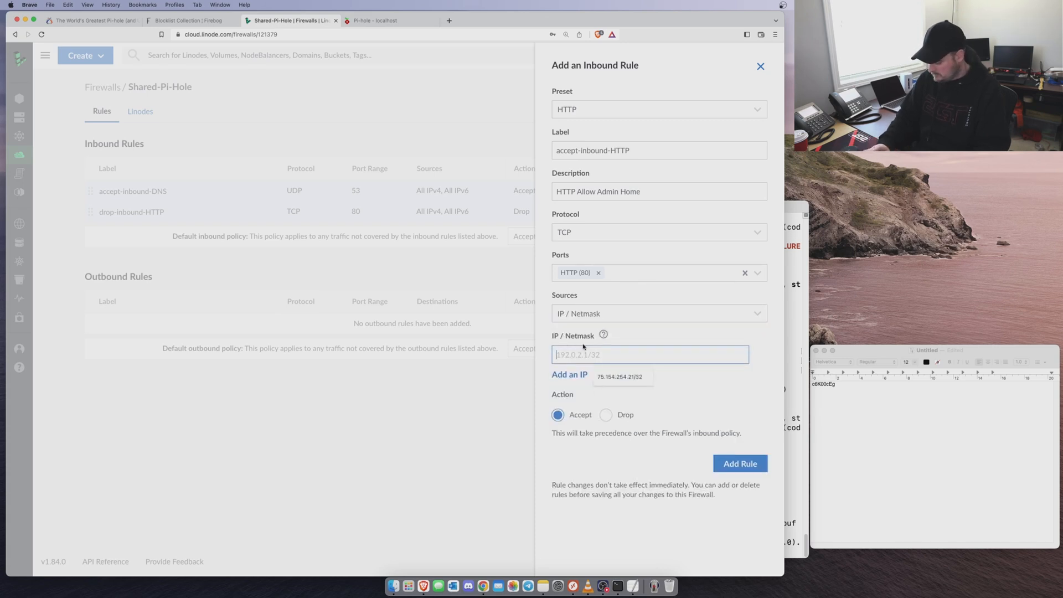
text(75.154.254.61)
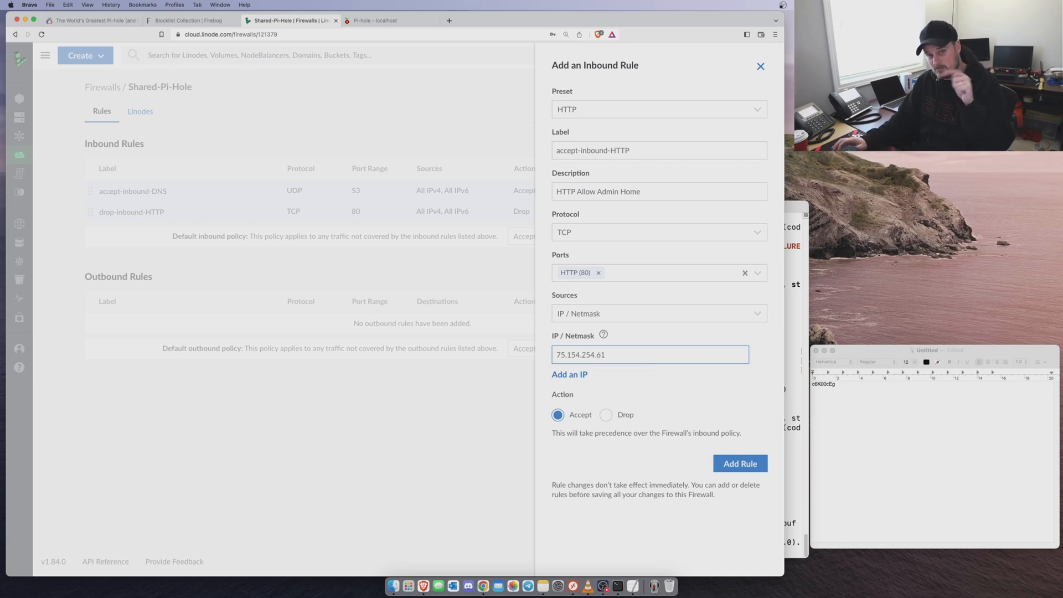
text(/32)
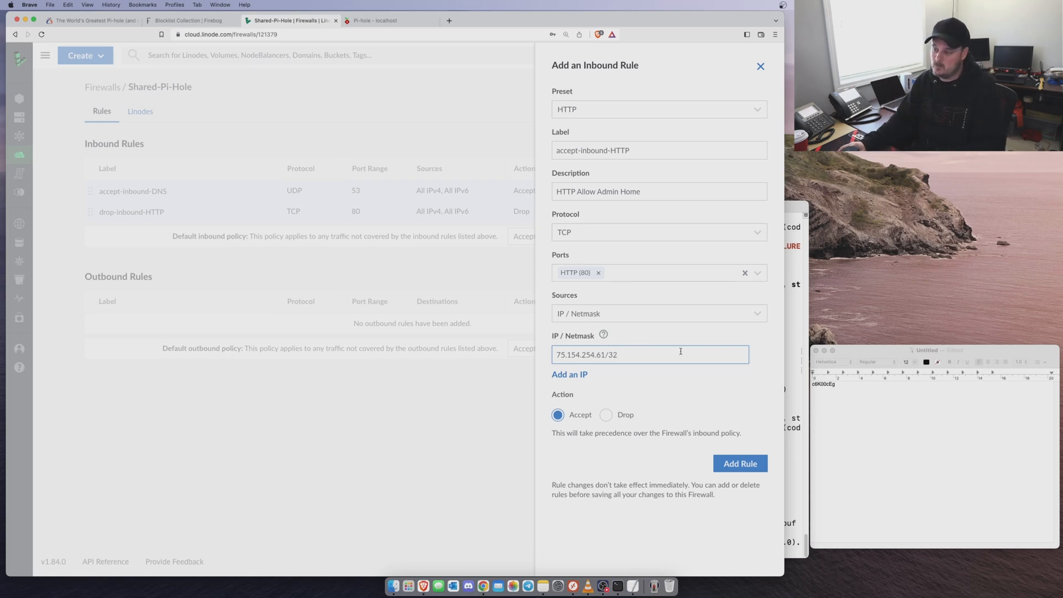
click(739, 463)
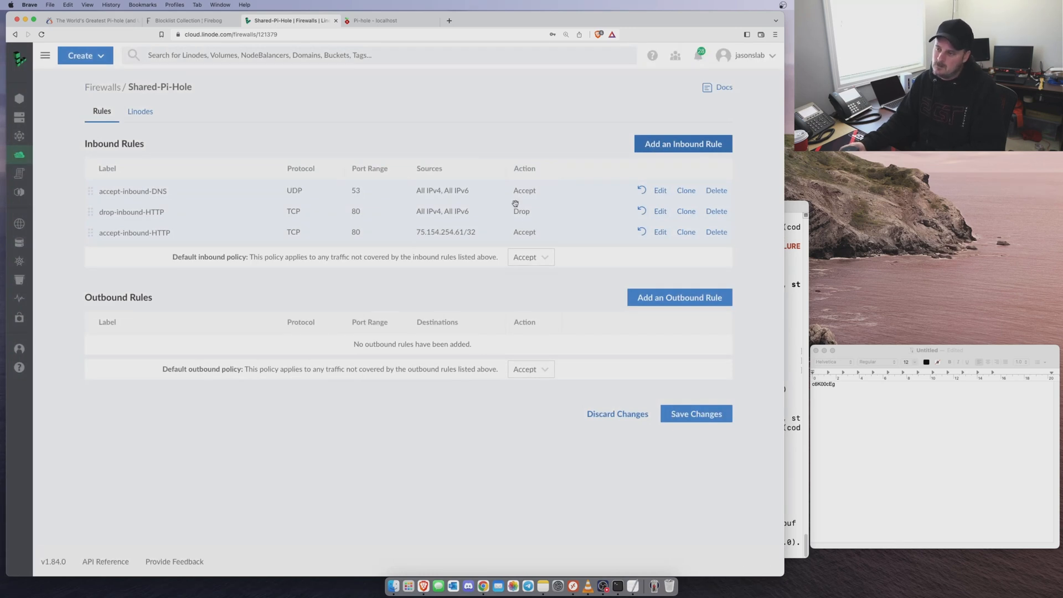
Drag accept-inbound-HTTP above drop-inbound-HTTP and save the firewall changes.
drag(90, 211, 90, 233)
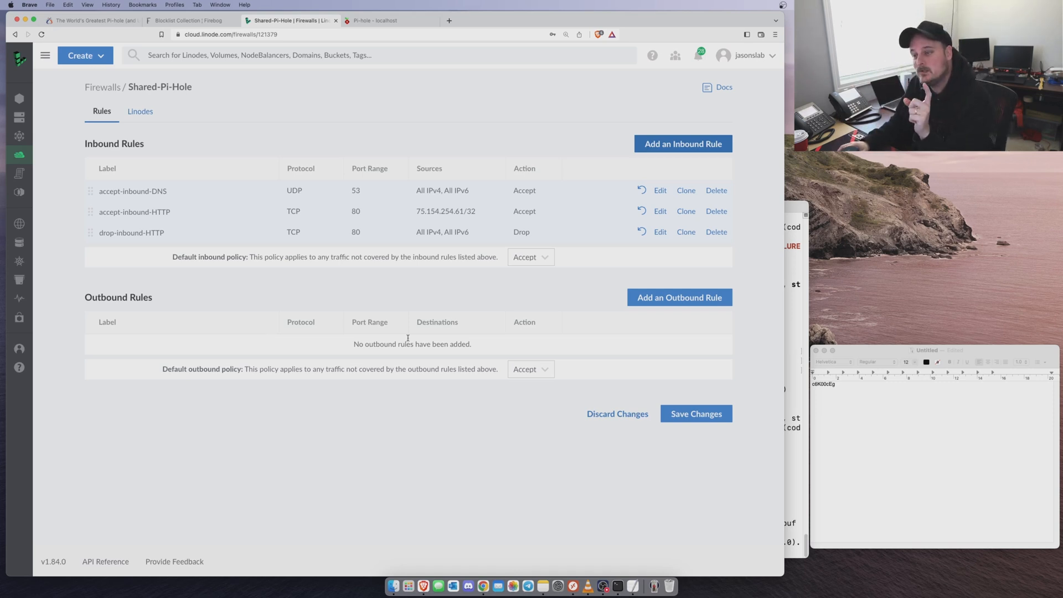
mouse_move(419, 197)
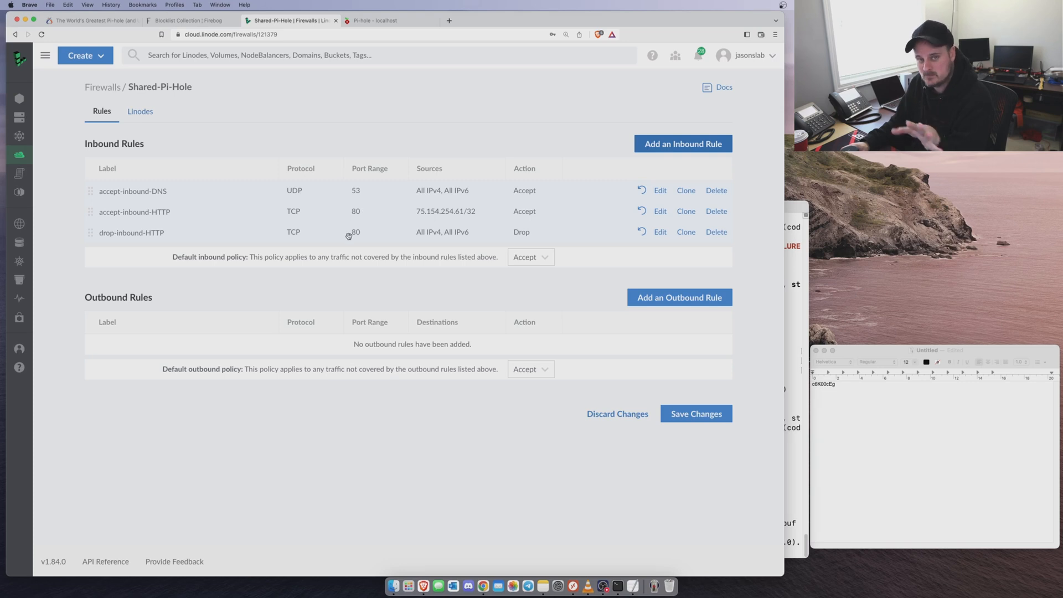
click(695, 413)
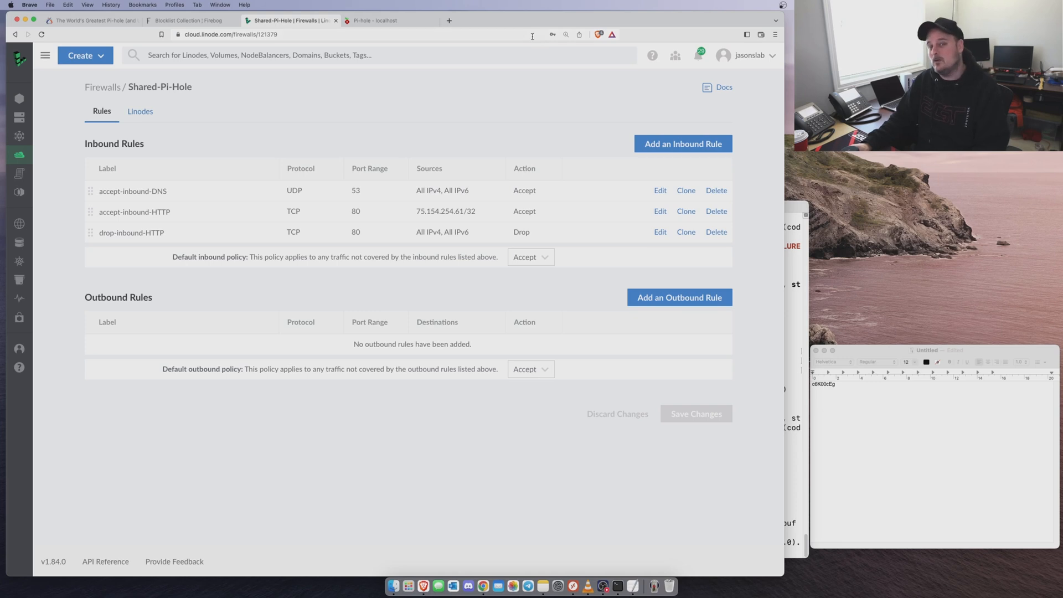
click(372, 21)
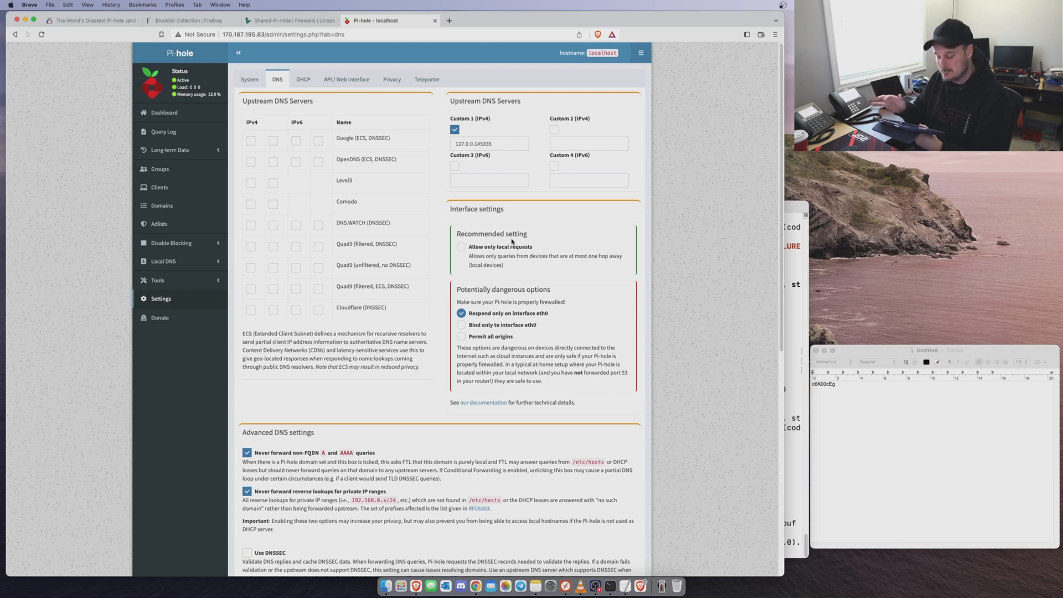
click(290, 21)
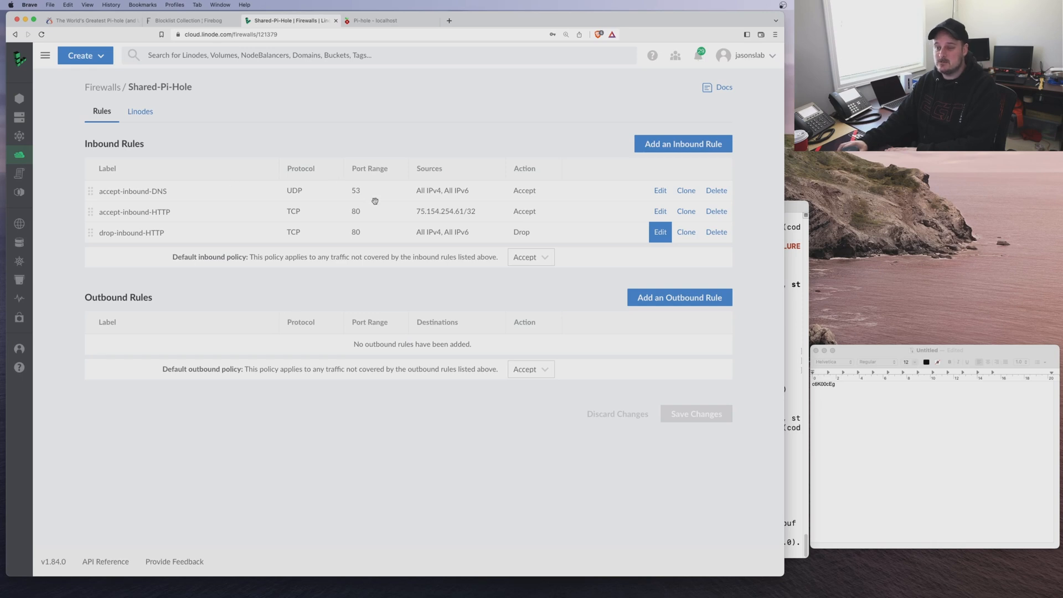
Add an inbound SSH preset rule with Drop action, described 'Block SSH'.
click(682, 143)
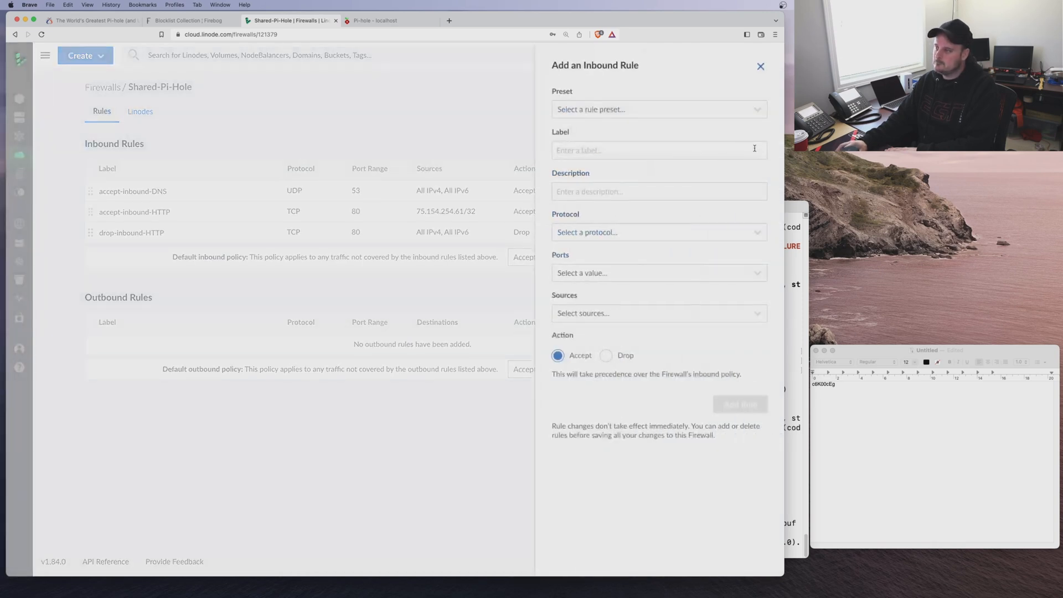
click(605, 356)
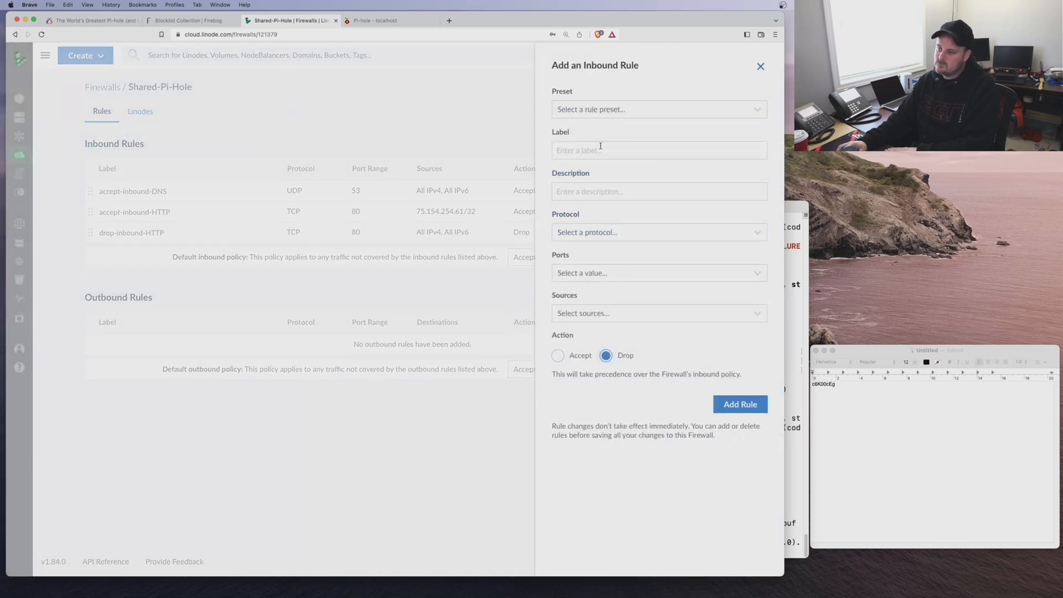
click(657, 109)
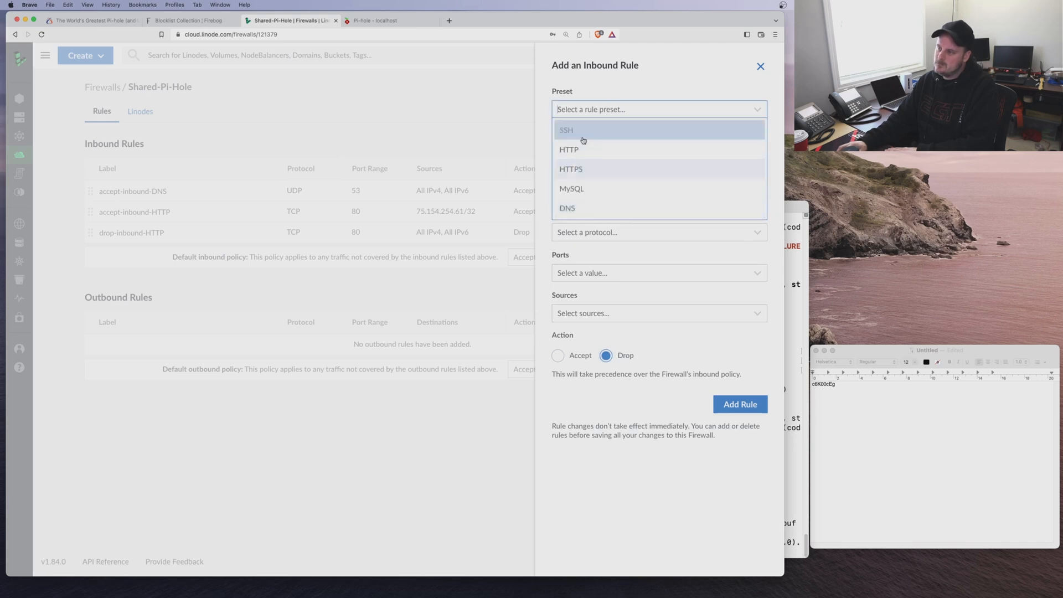
click(565, 130)
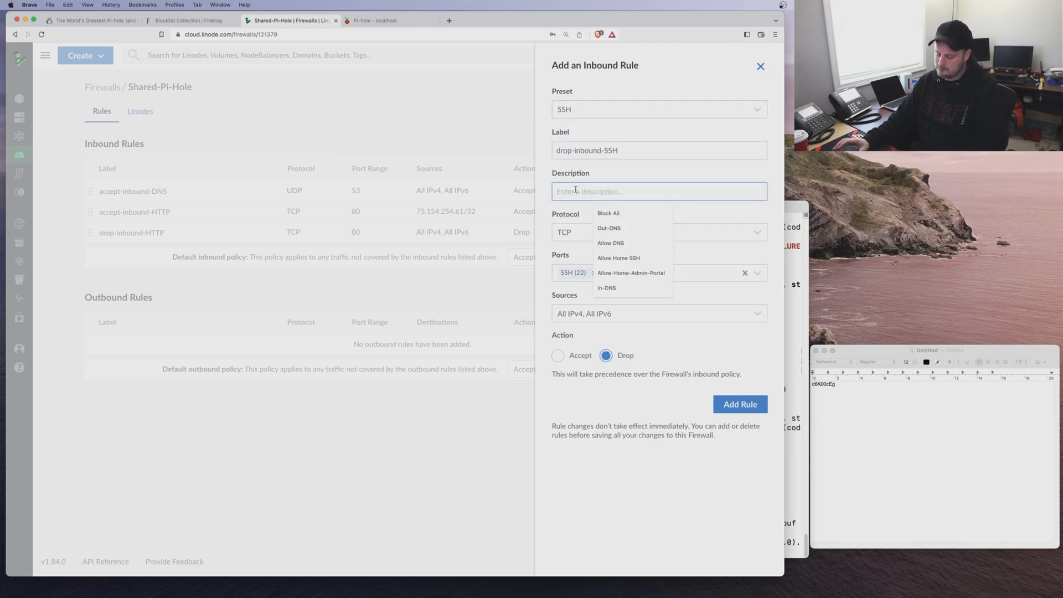
text(Block SSH)
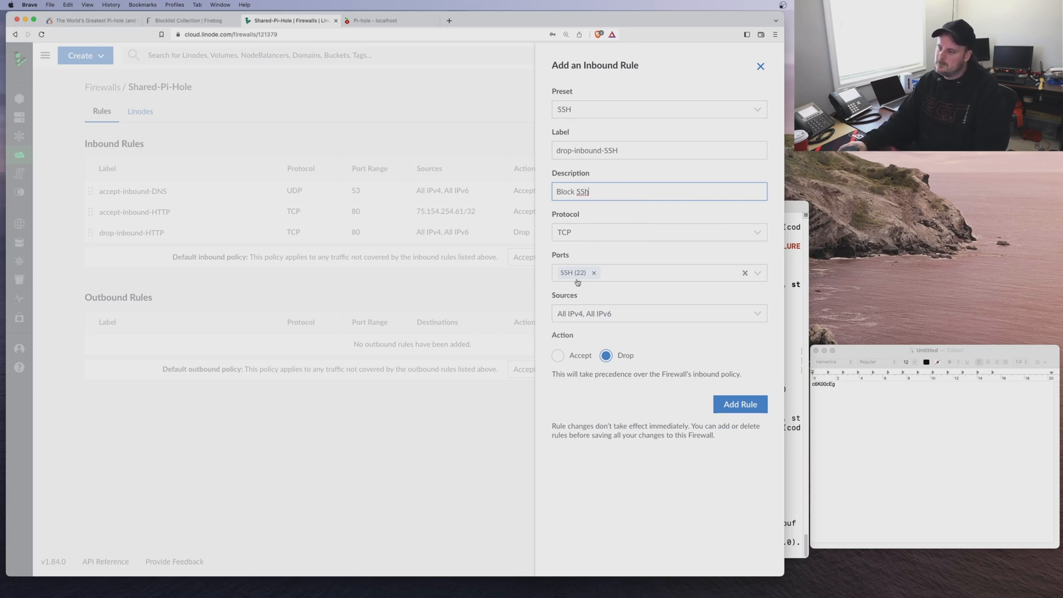
click(739, 404)
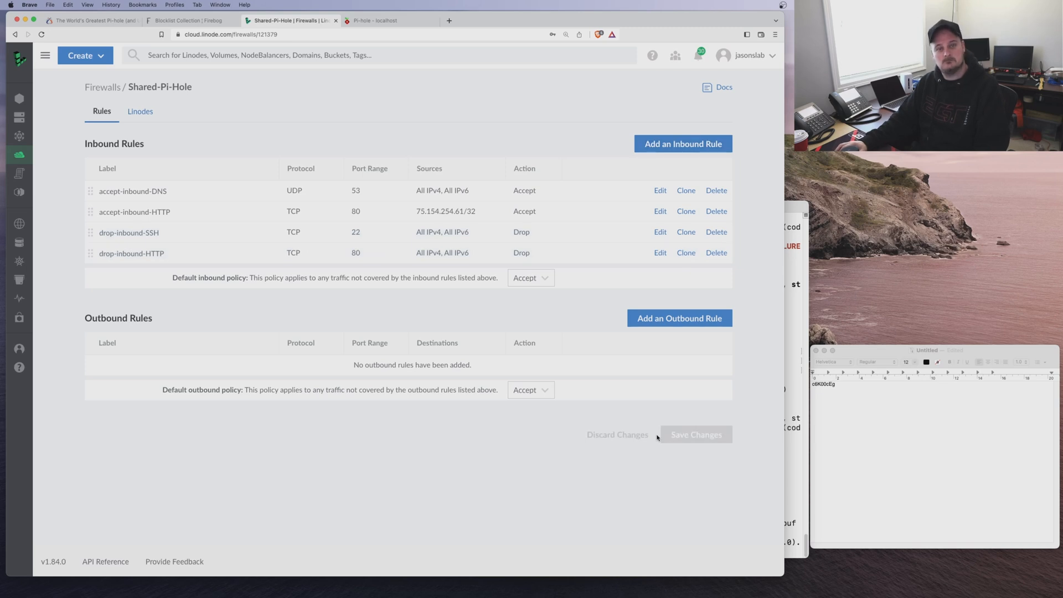
mouse_move(653, 399)
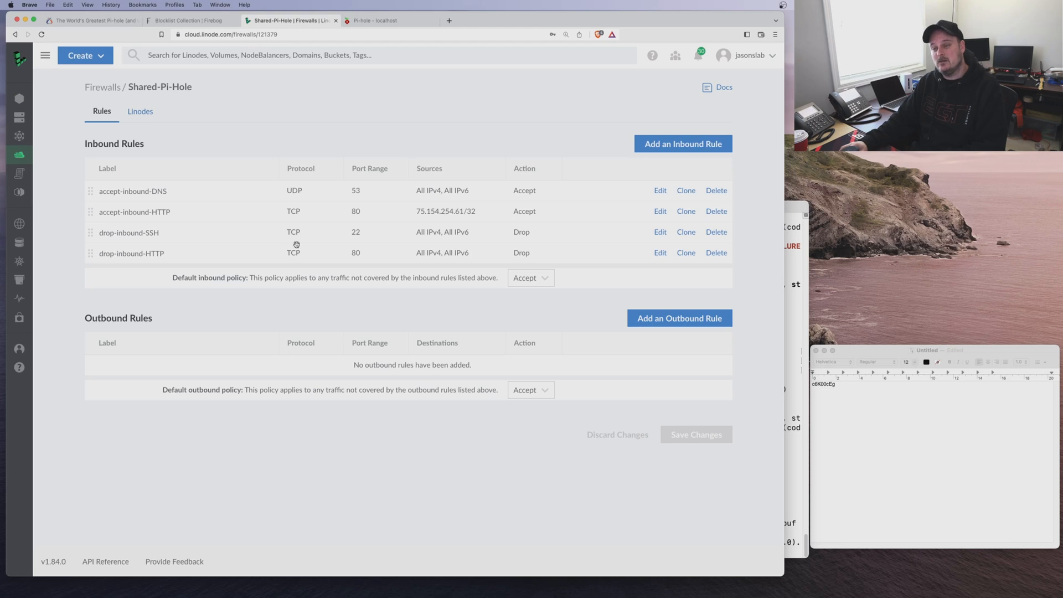
Edit drop-inbound-SSH to accept traffic only from IP/Netmask 75.154.254.61/32.
click(659, 232)
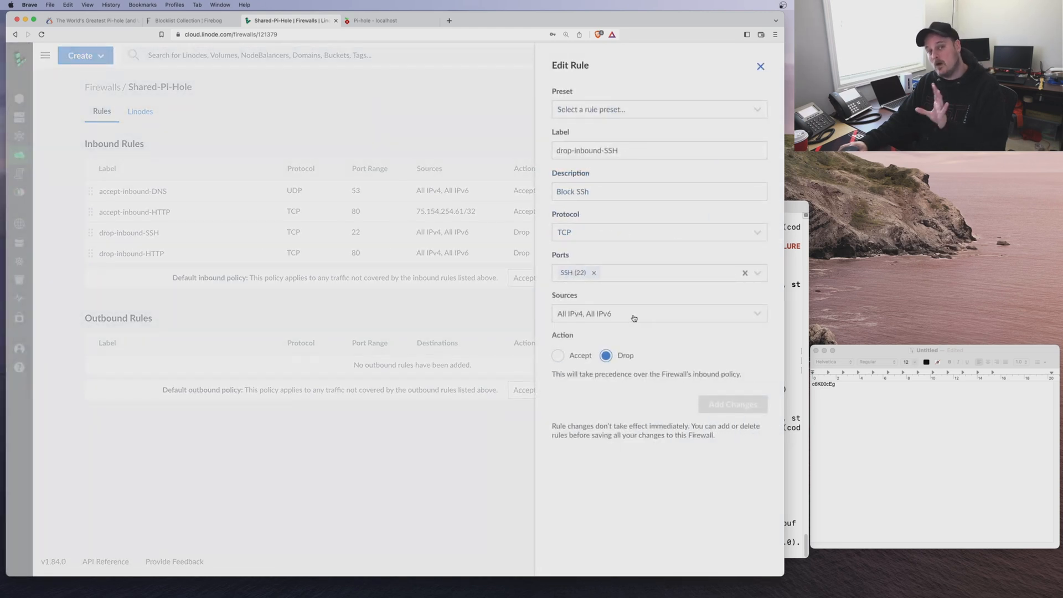
click(656, 313)
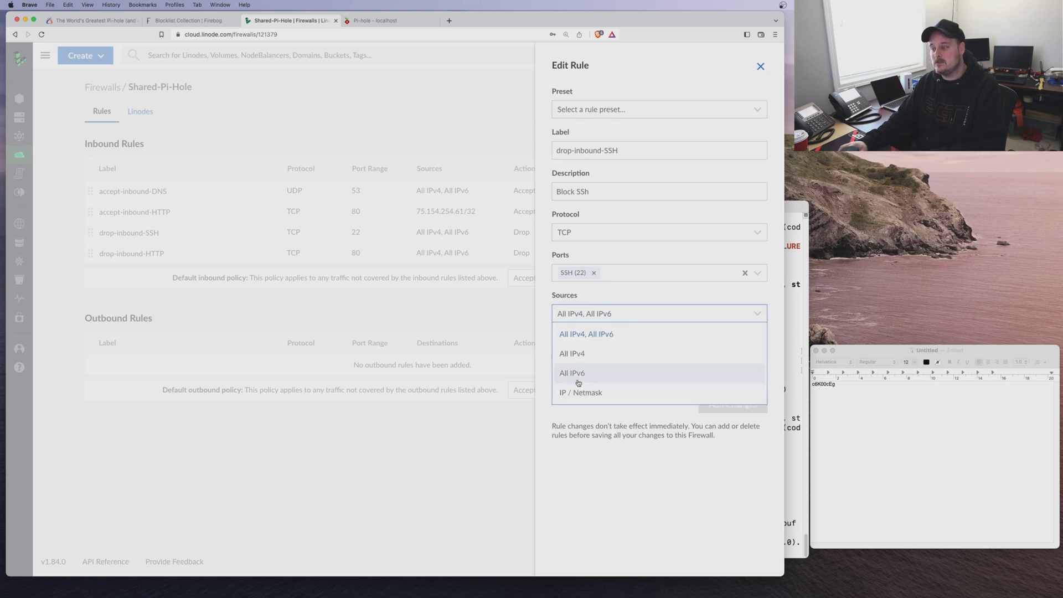
click(580, 393)
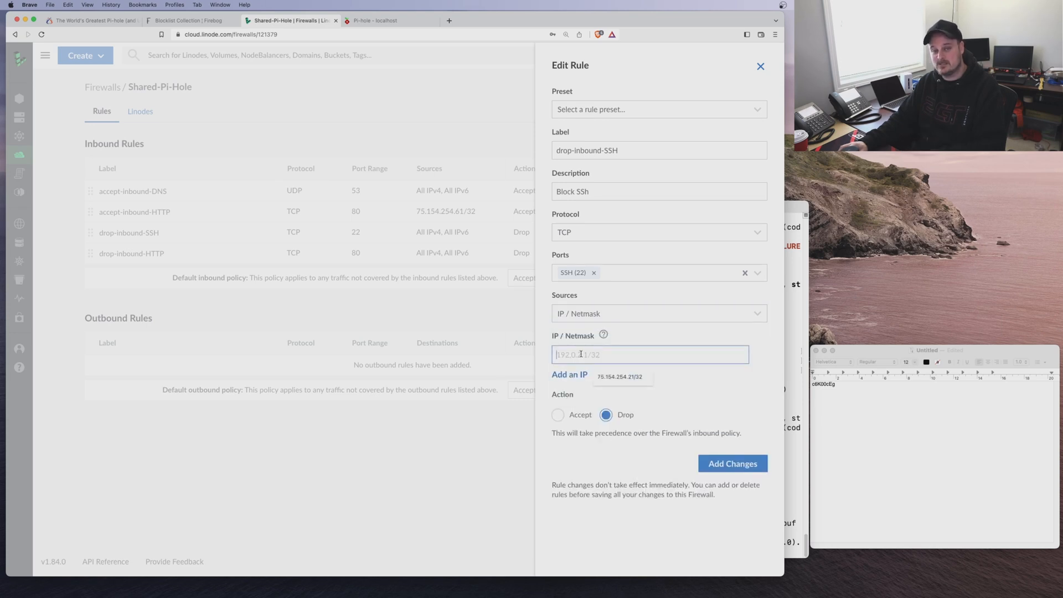
text(75.154.254.61)
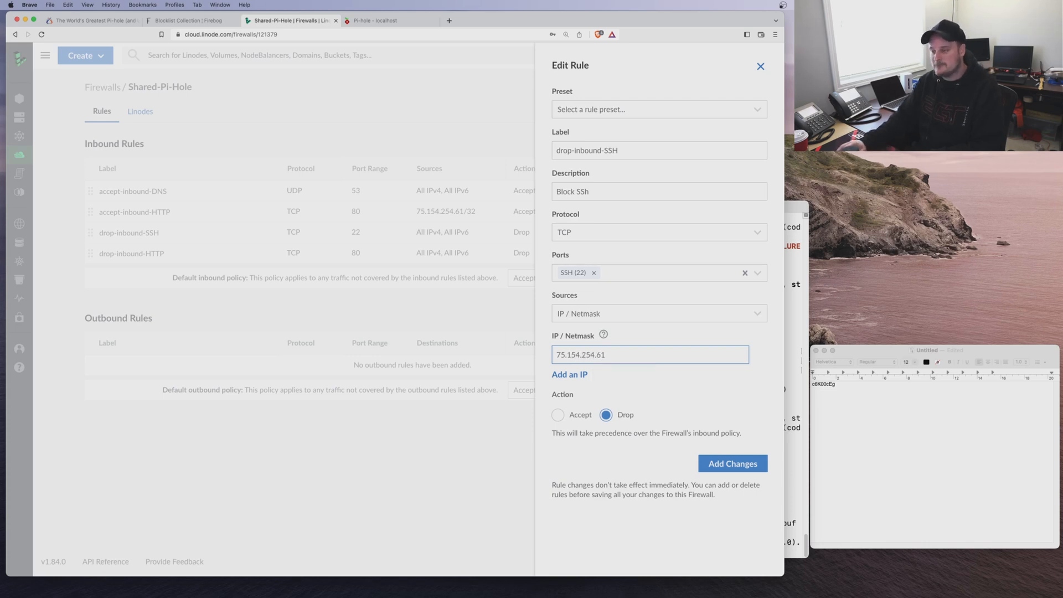
text(/32)
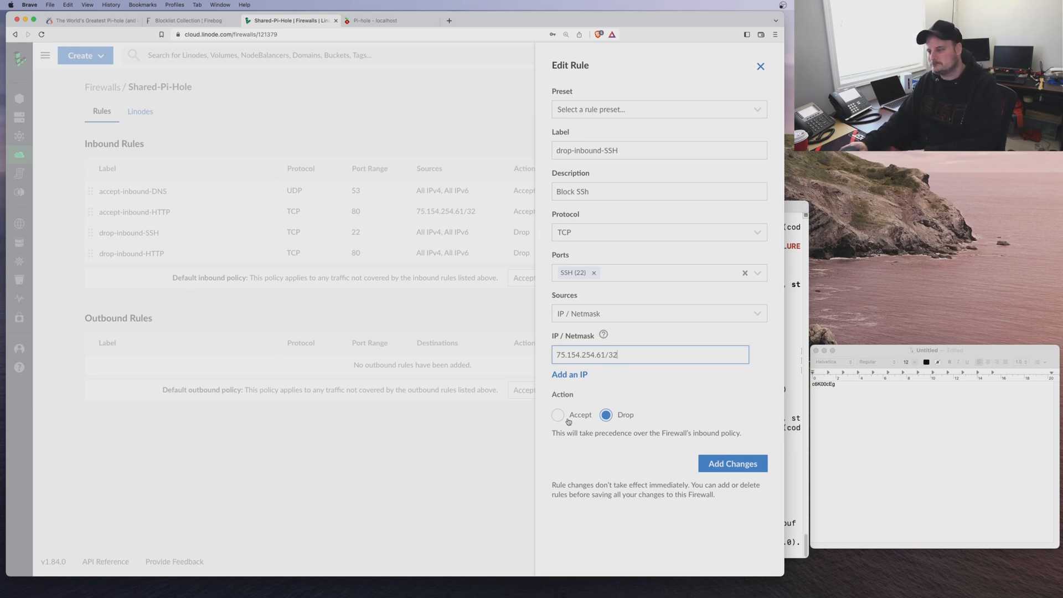
click(558, 414)
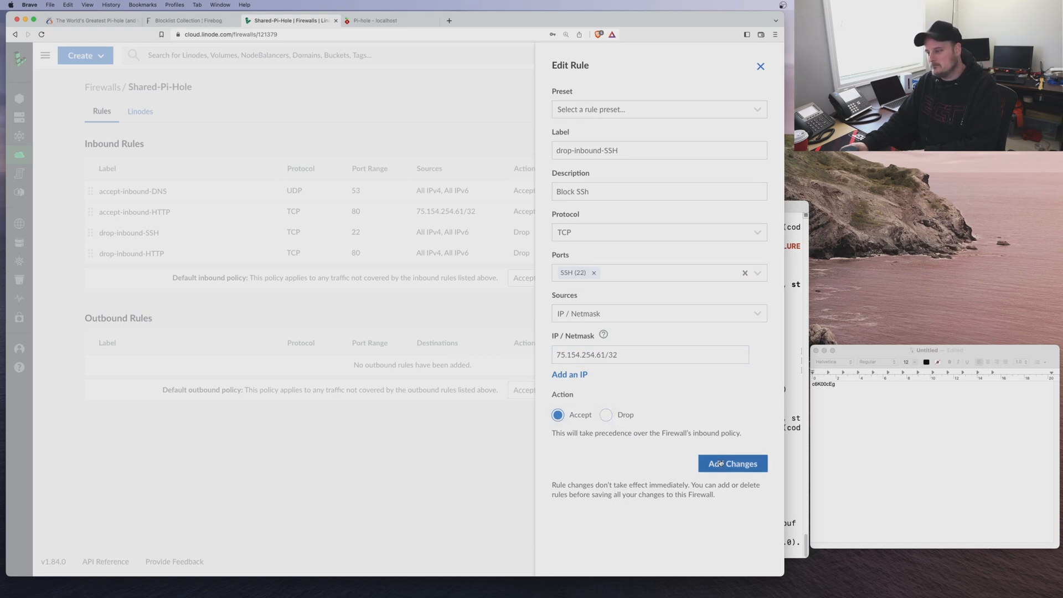
click(732, 463)
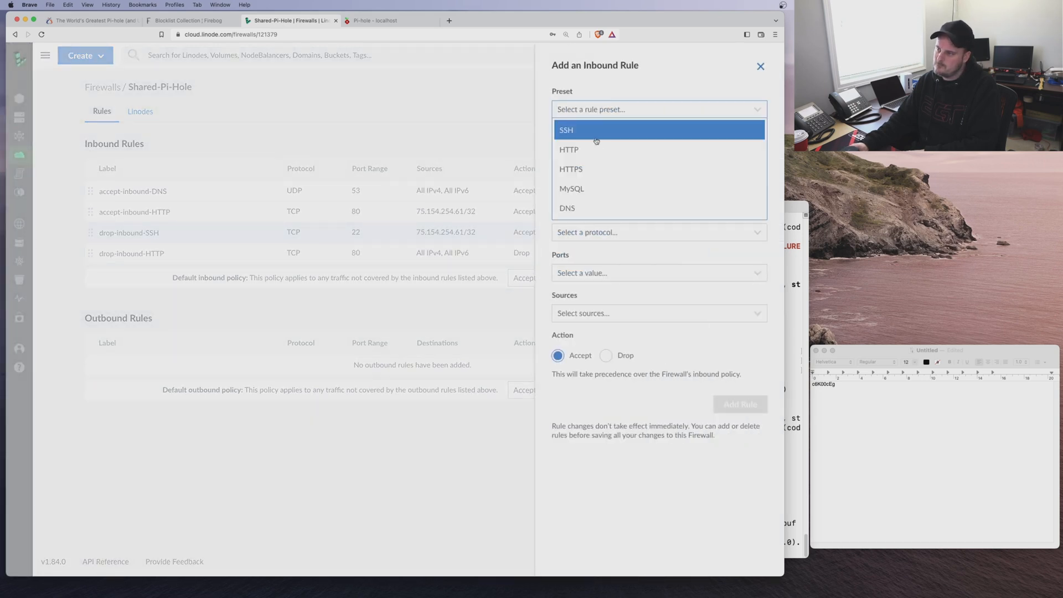
Add an SSH preset rule described 'Block SSH' with Drop action, then view Pi-hole.
click(565, 129)
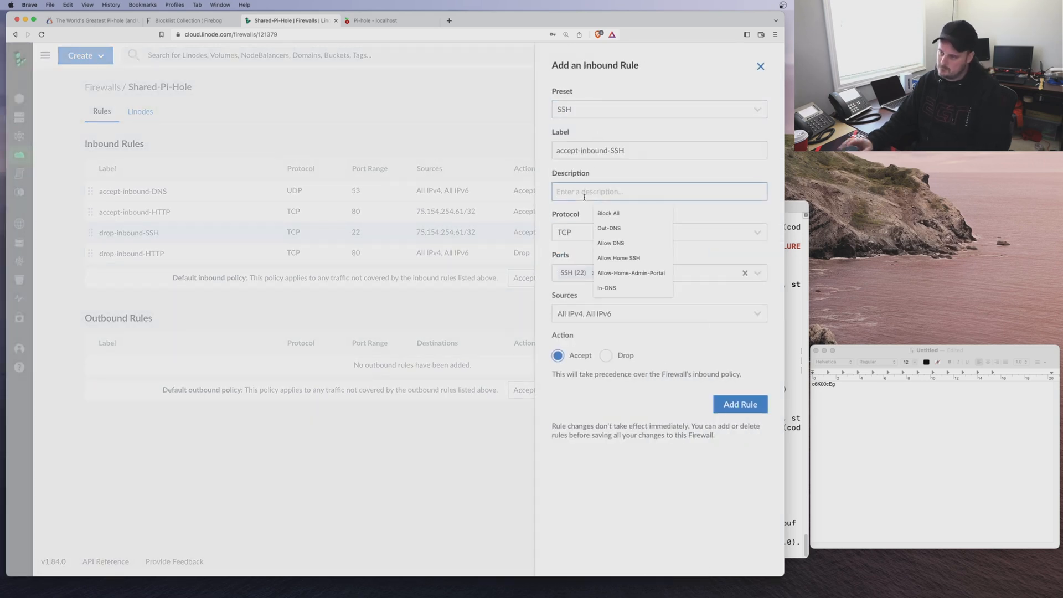
text(Block SSh)
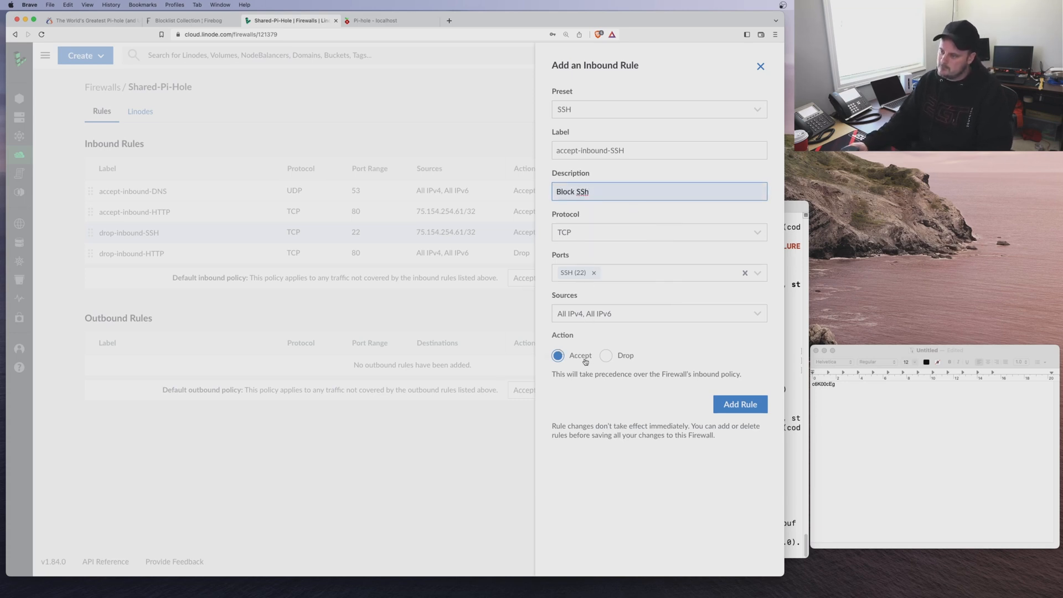
click(605, 356)
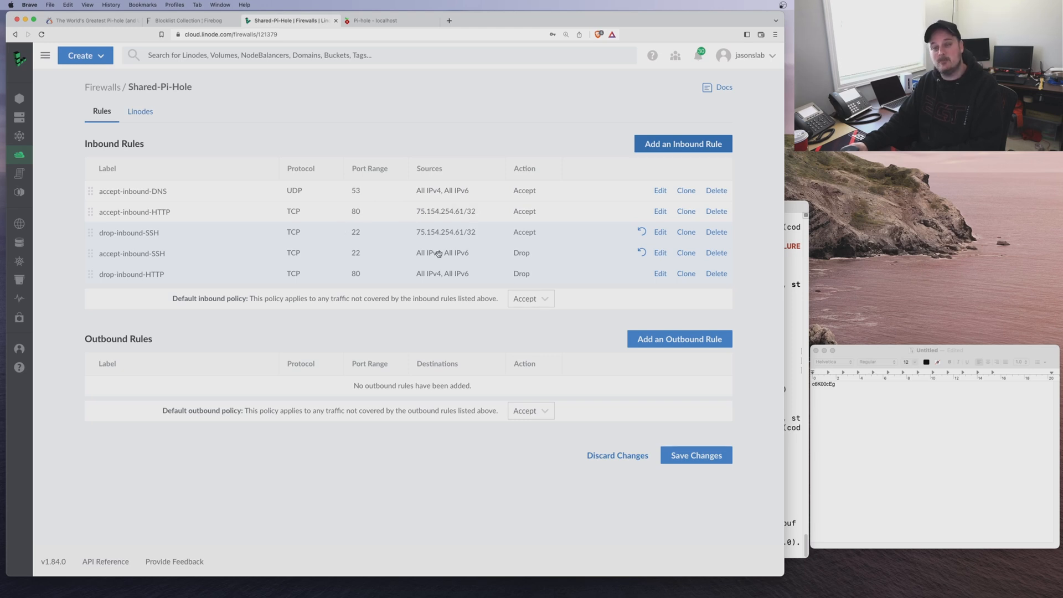
mouse_move(349, 296)
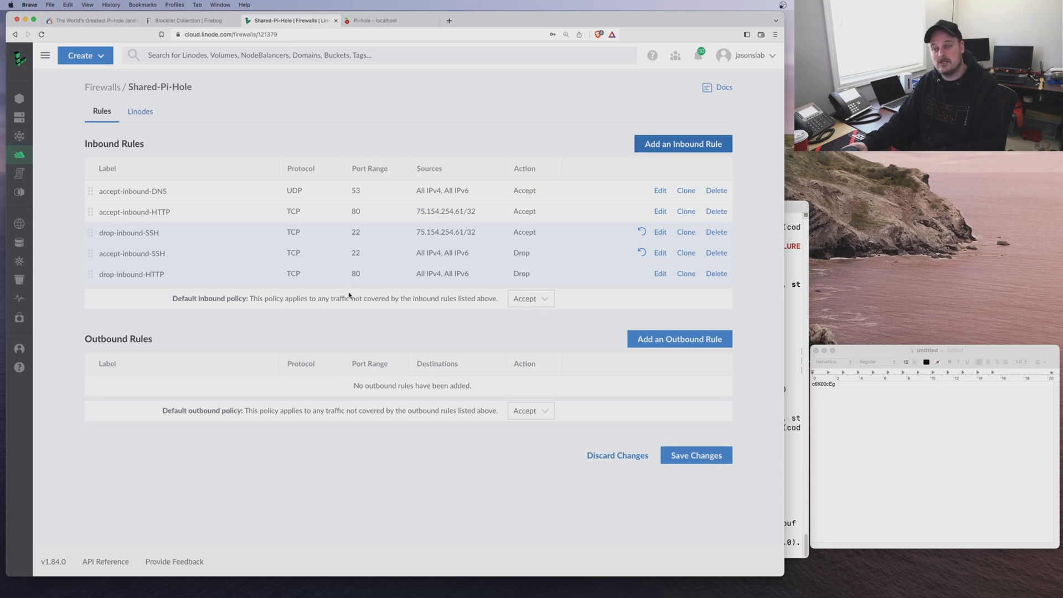
click(389, 21)
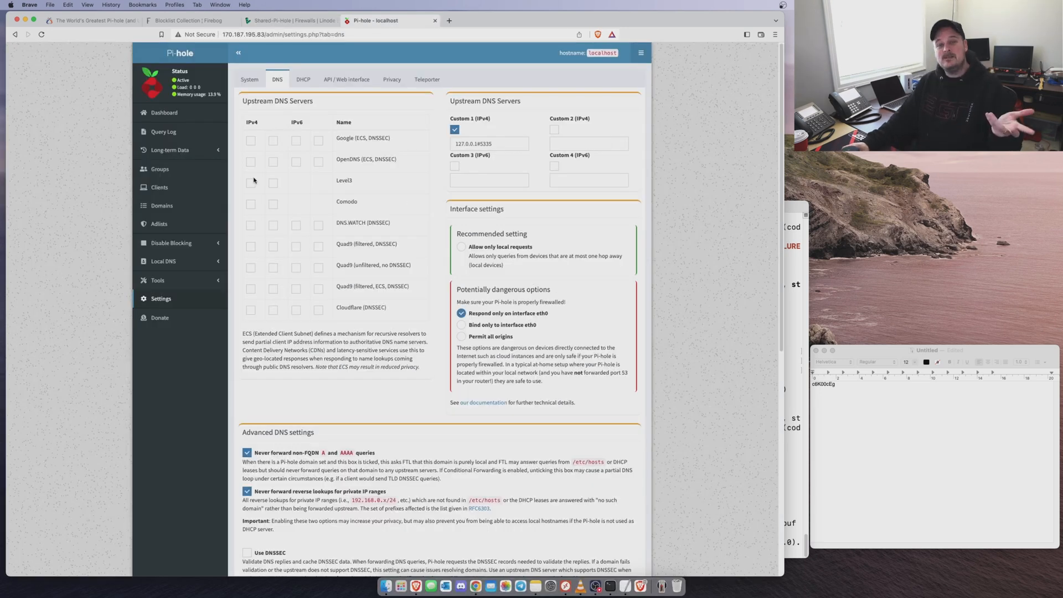